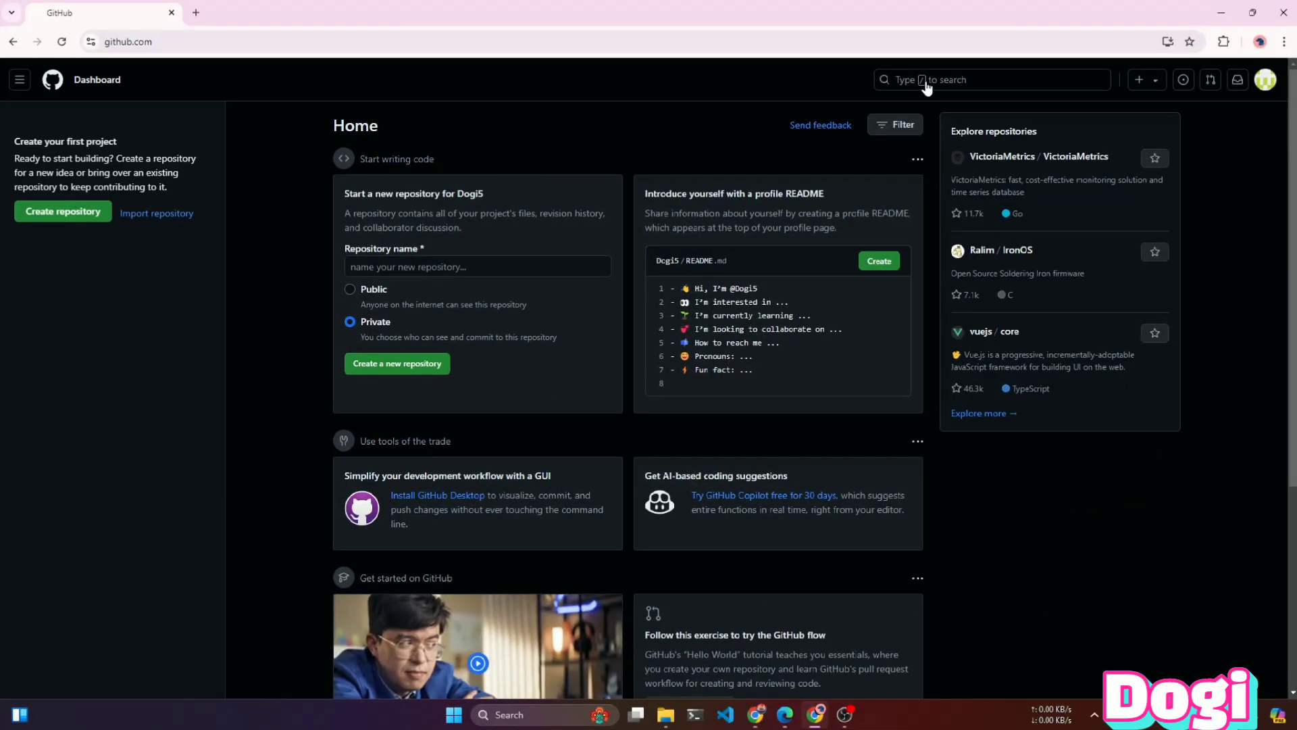
- Search all of GitHub for 'Redmi s2 kernel' repositories
left_click(991, 80)
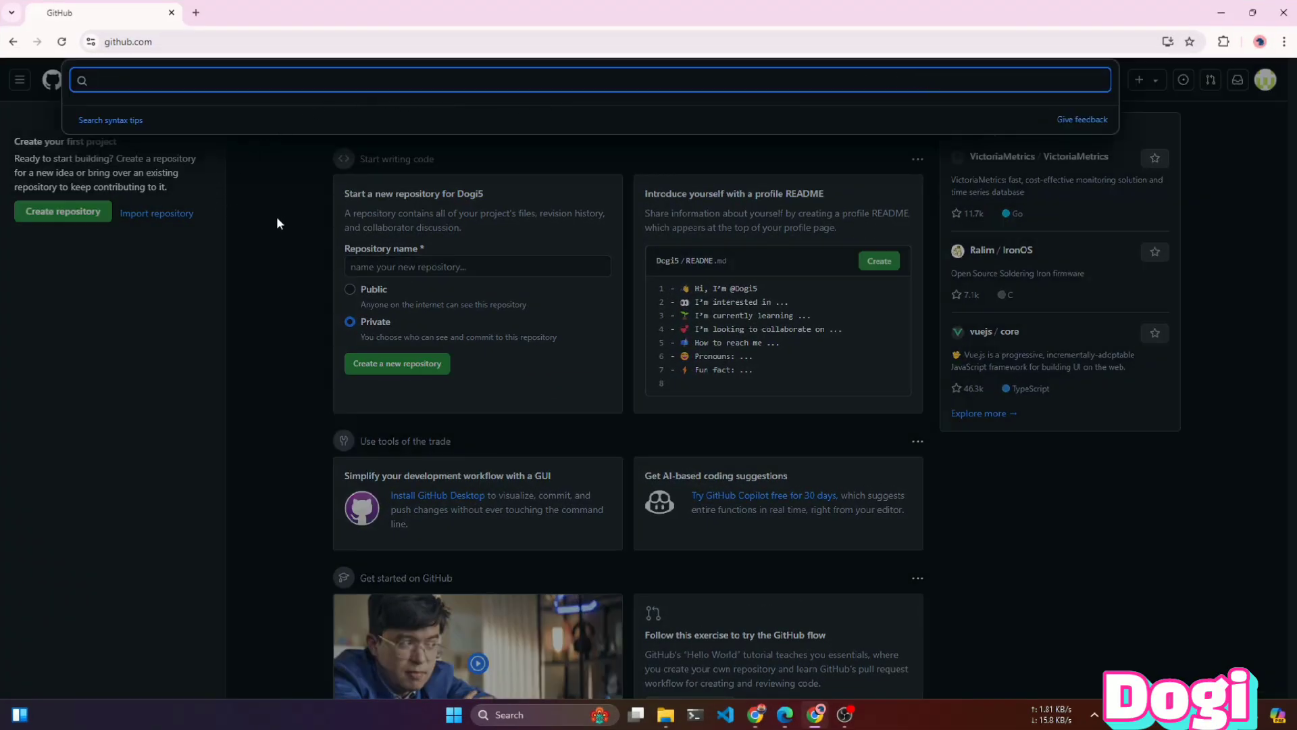
mouse_move(266, 210)
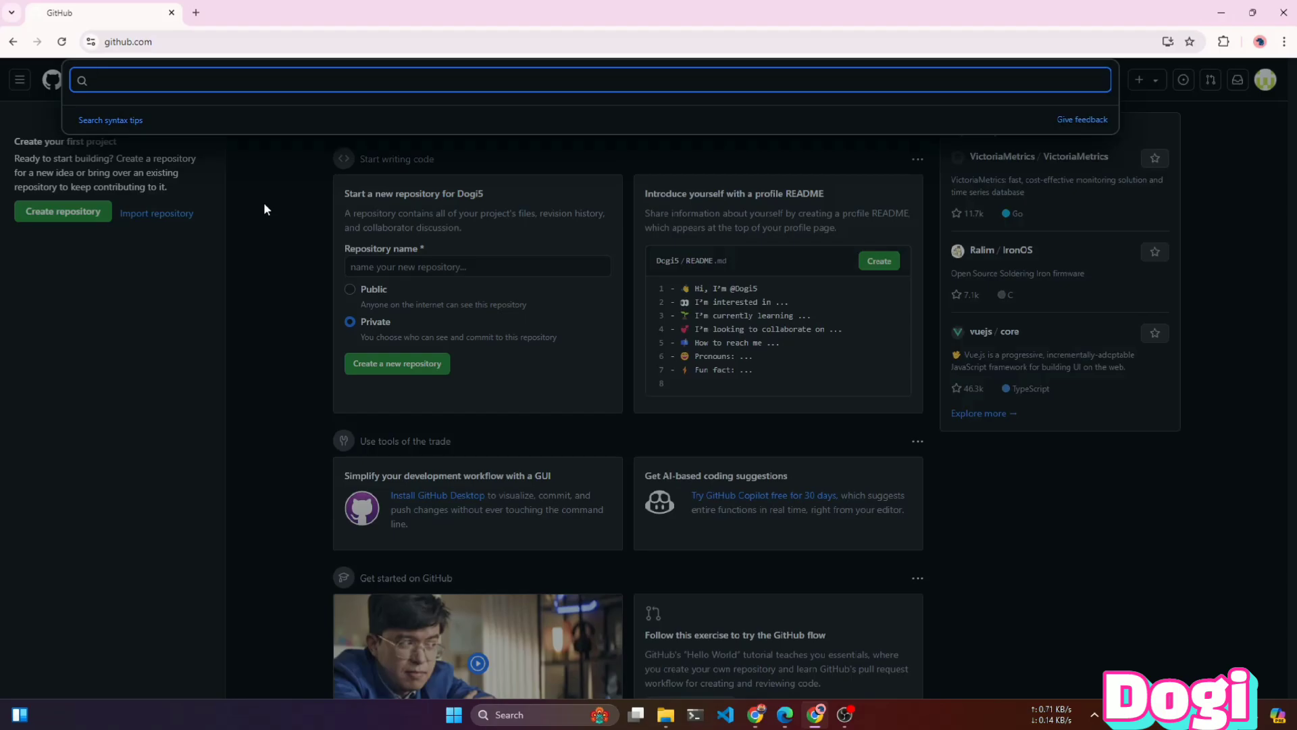
type("Redmi s2 kernel")
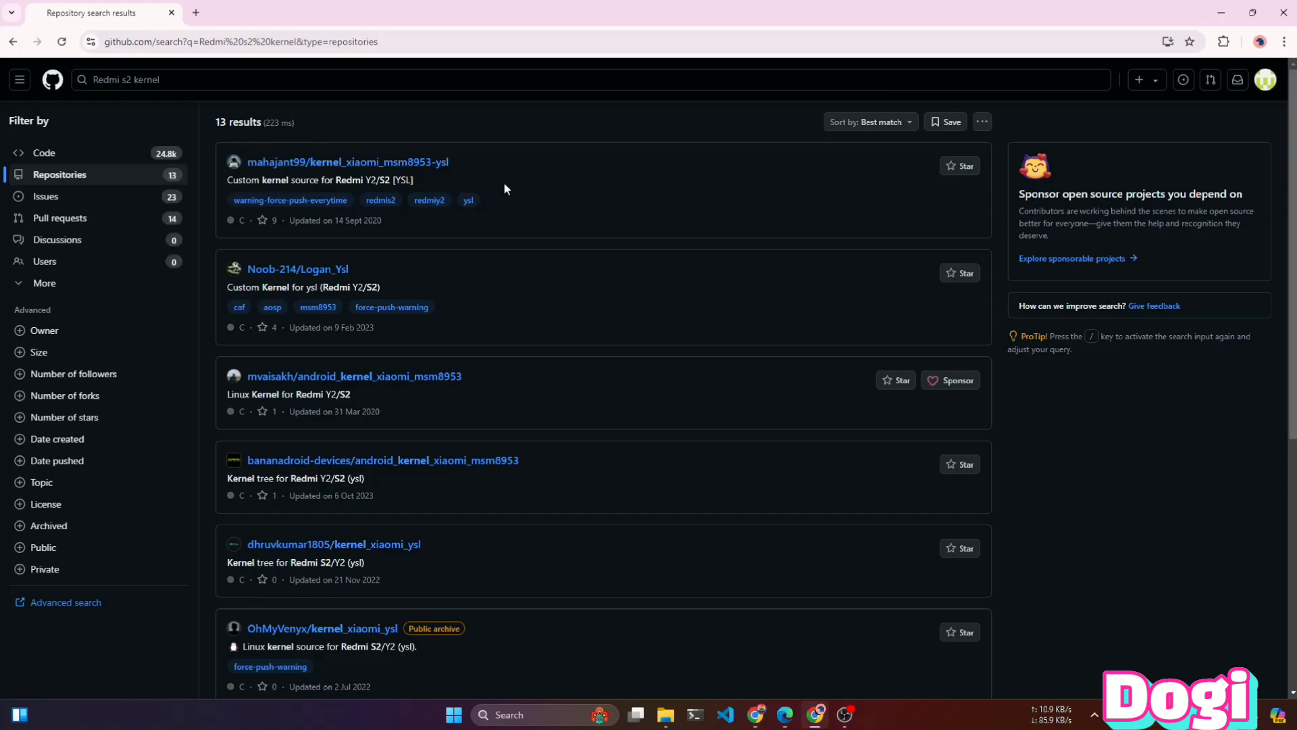
- Scroll the 13 results and pick the Noob-214/Logan_Ysl repository
scroll("down", 3)
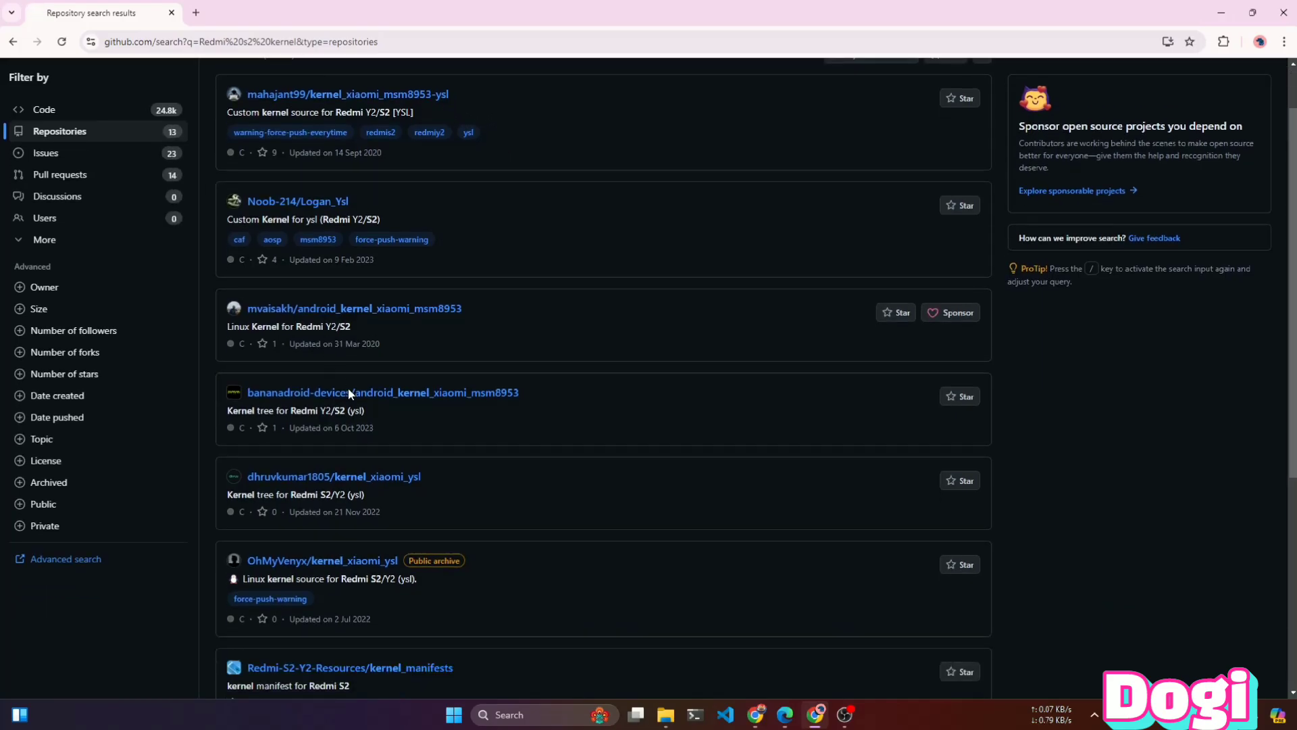
mouse_move(435, 575)
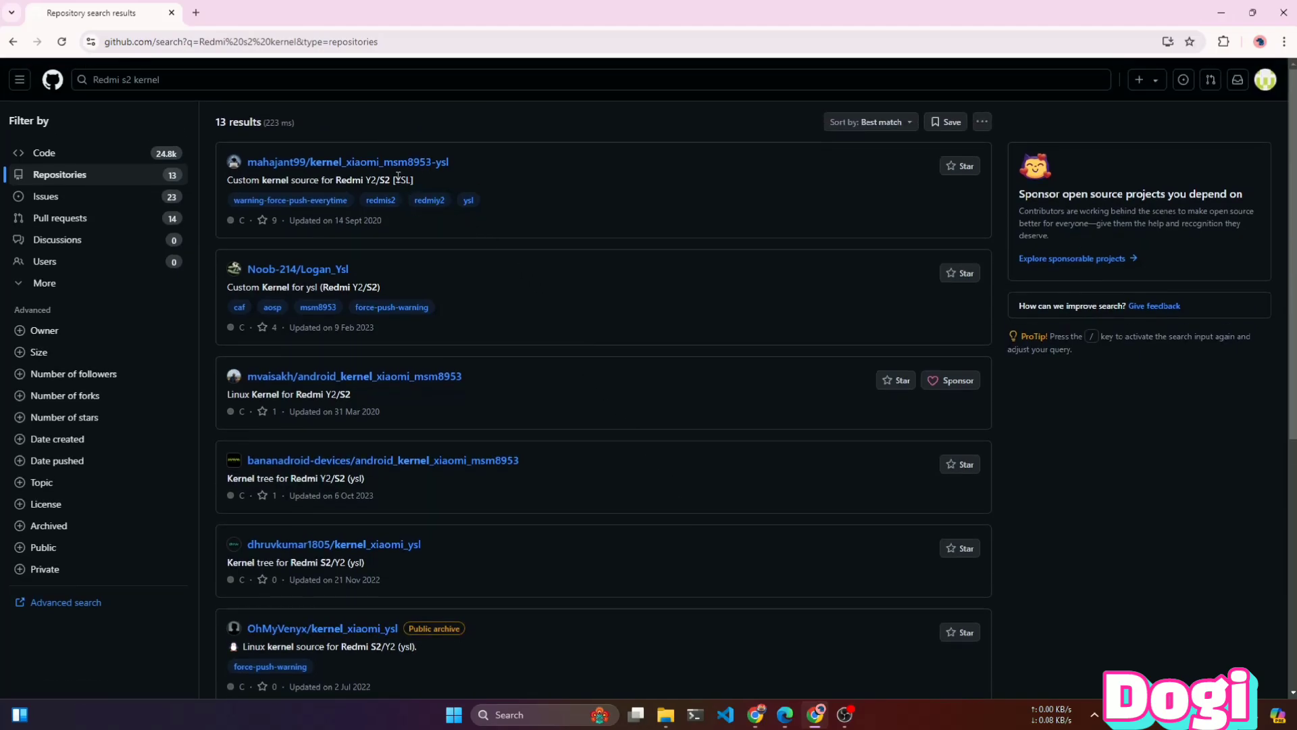
mouse_move(327, 274)
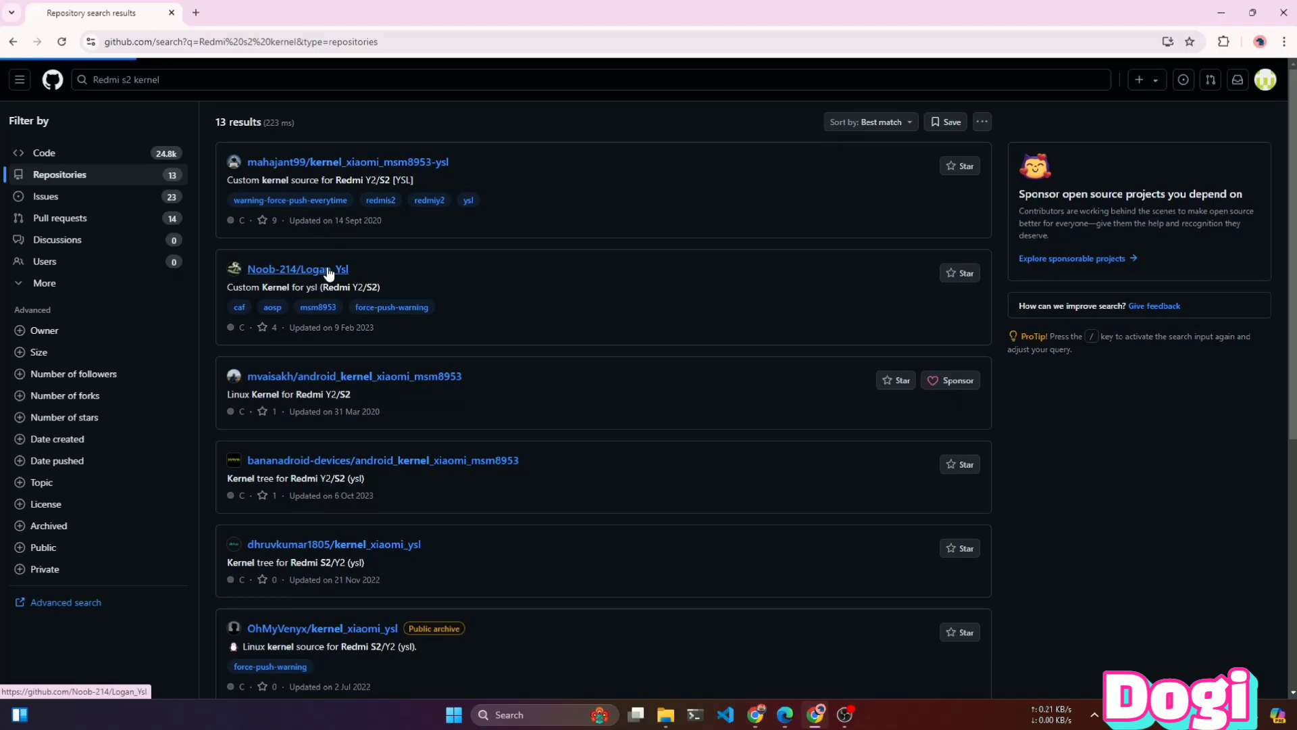
left_click(298, 269)
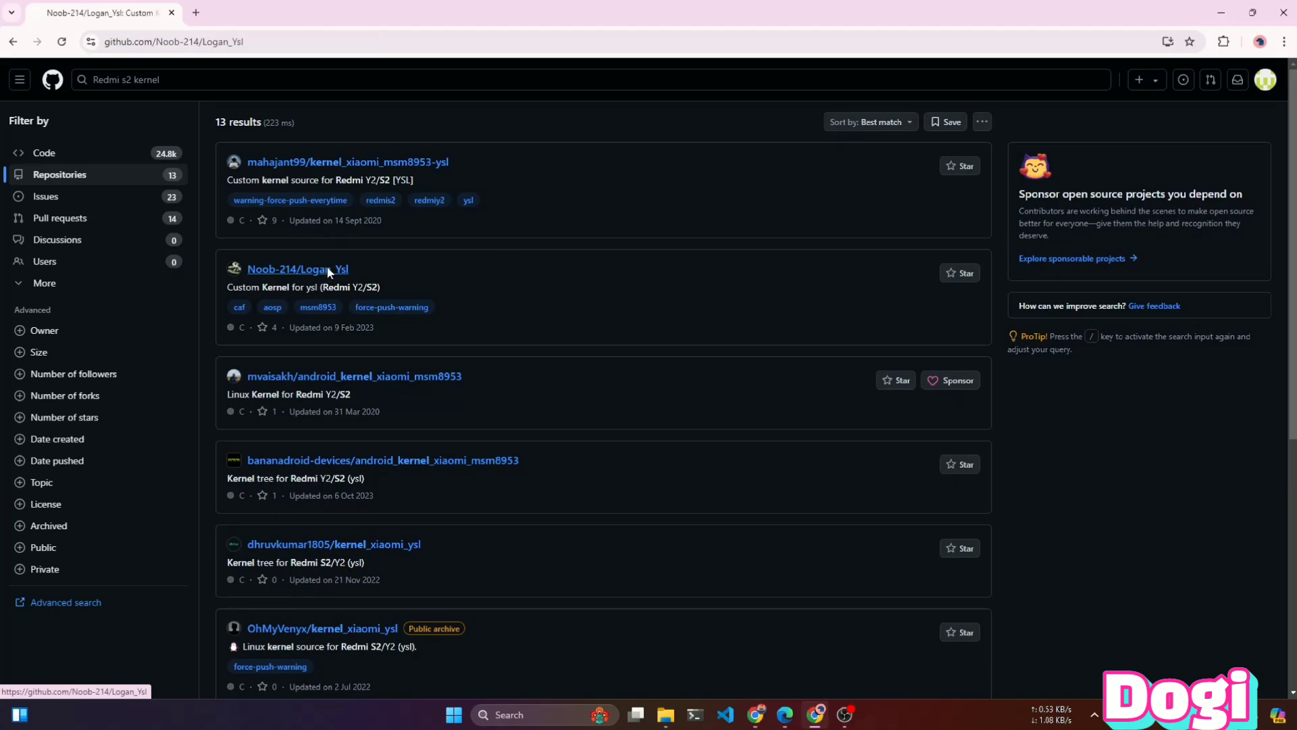
- Fork Noob-214/Logan_Ysl to your account with default settings, copying only the common branch
left_click(298, 269)
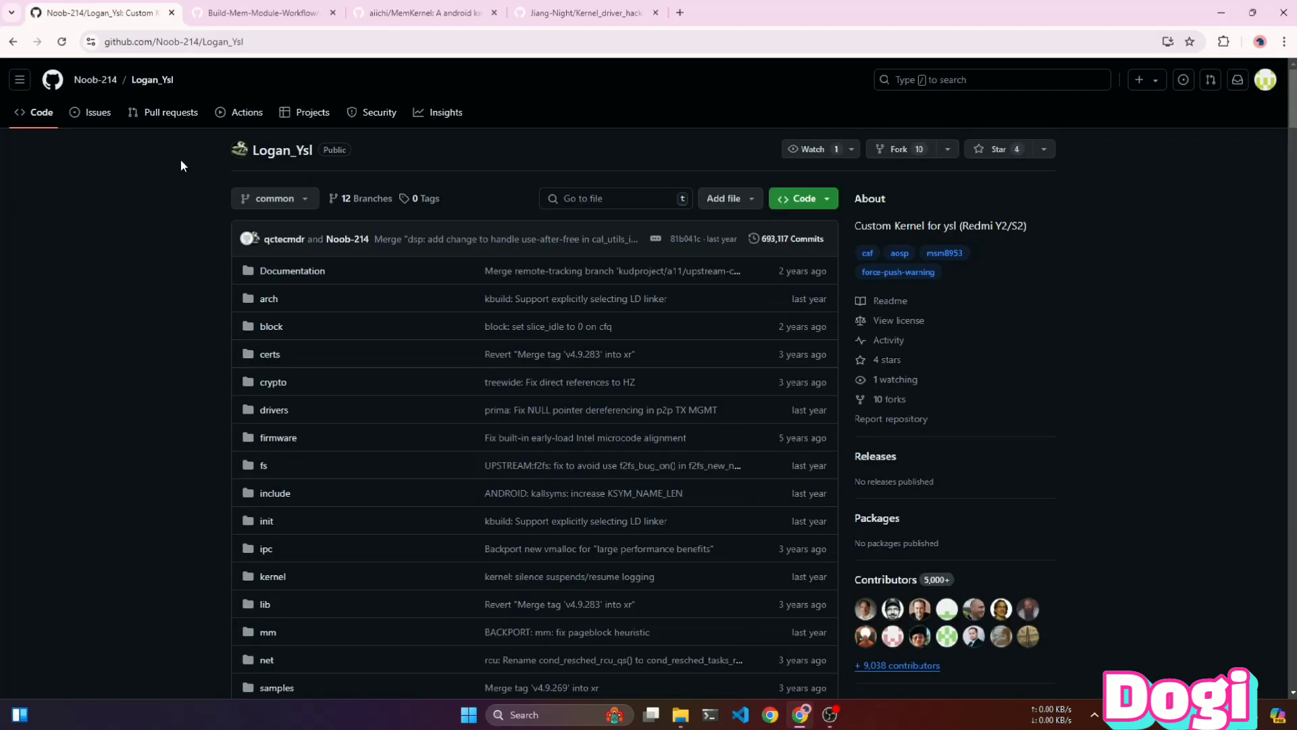
scroll("down", 3)
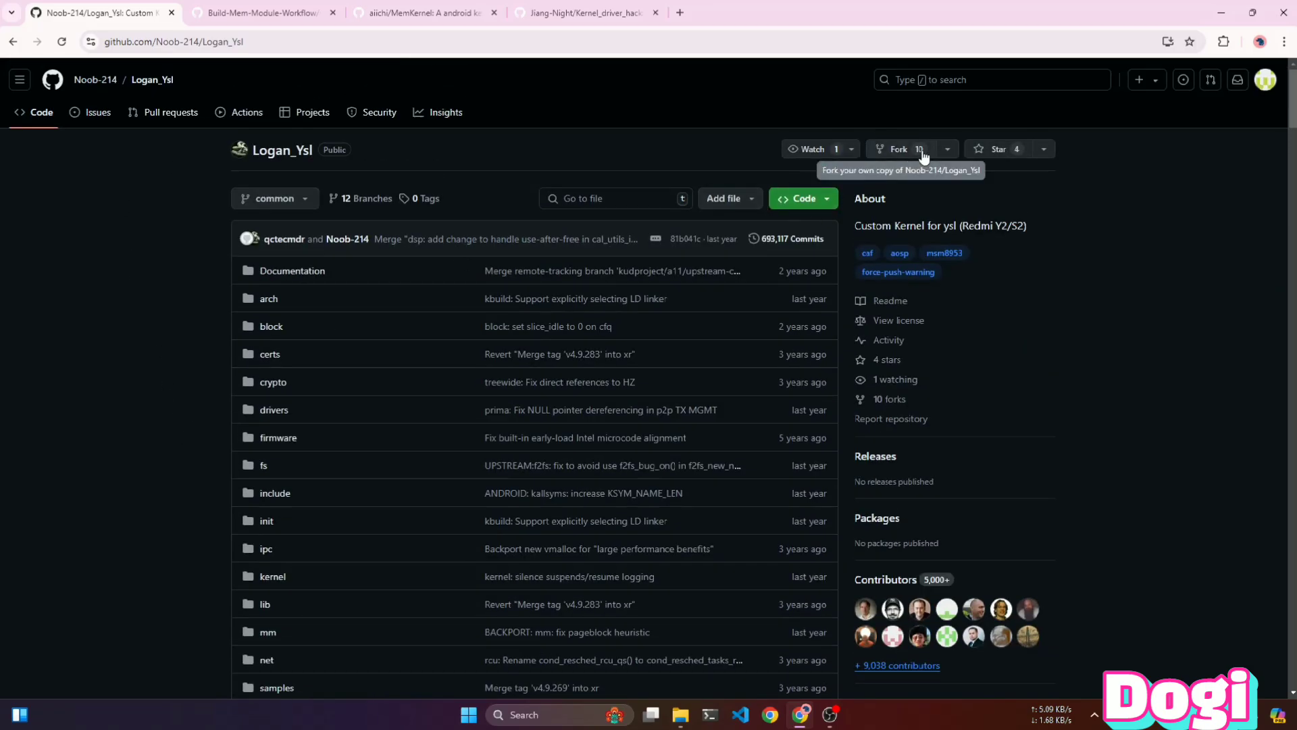
left_click(898, 148)
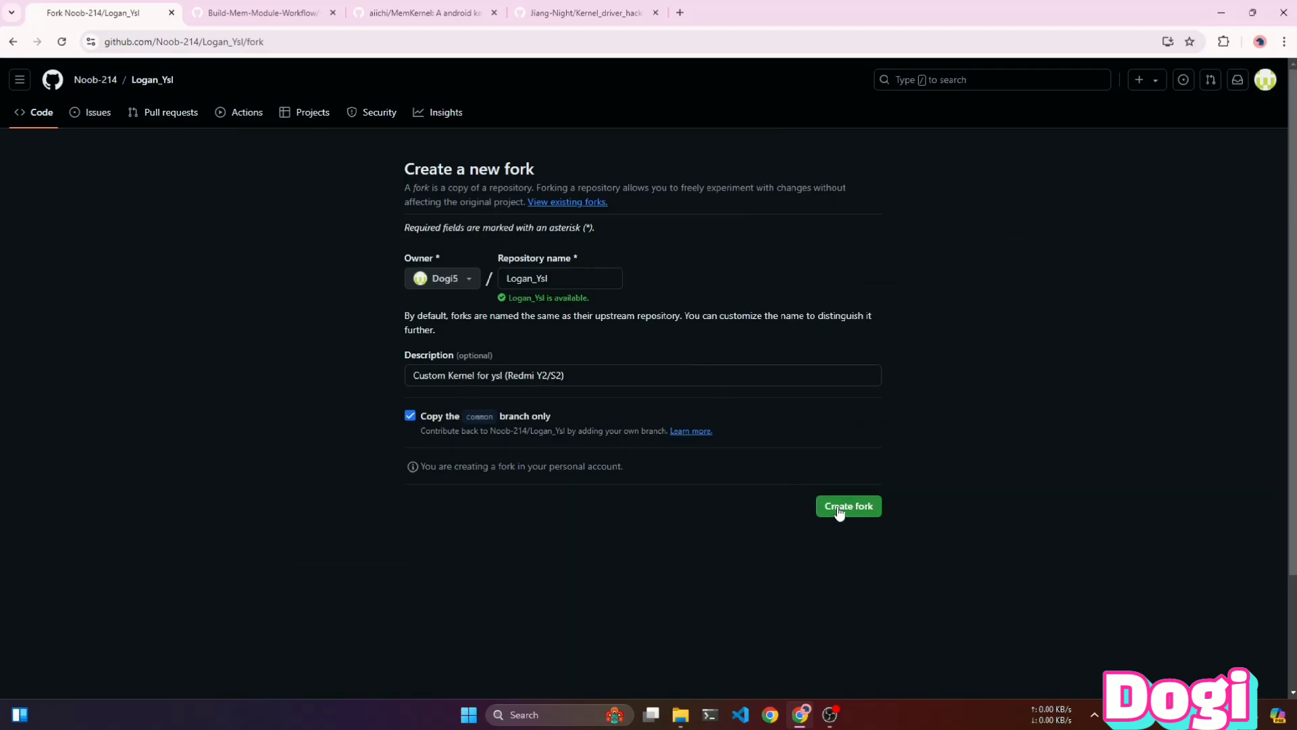
left_click(848, 506)
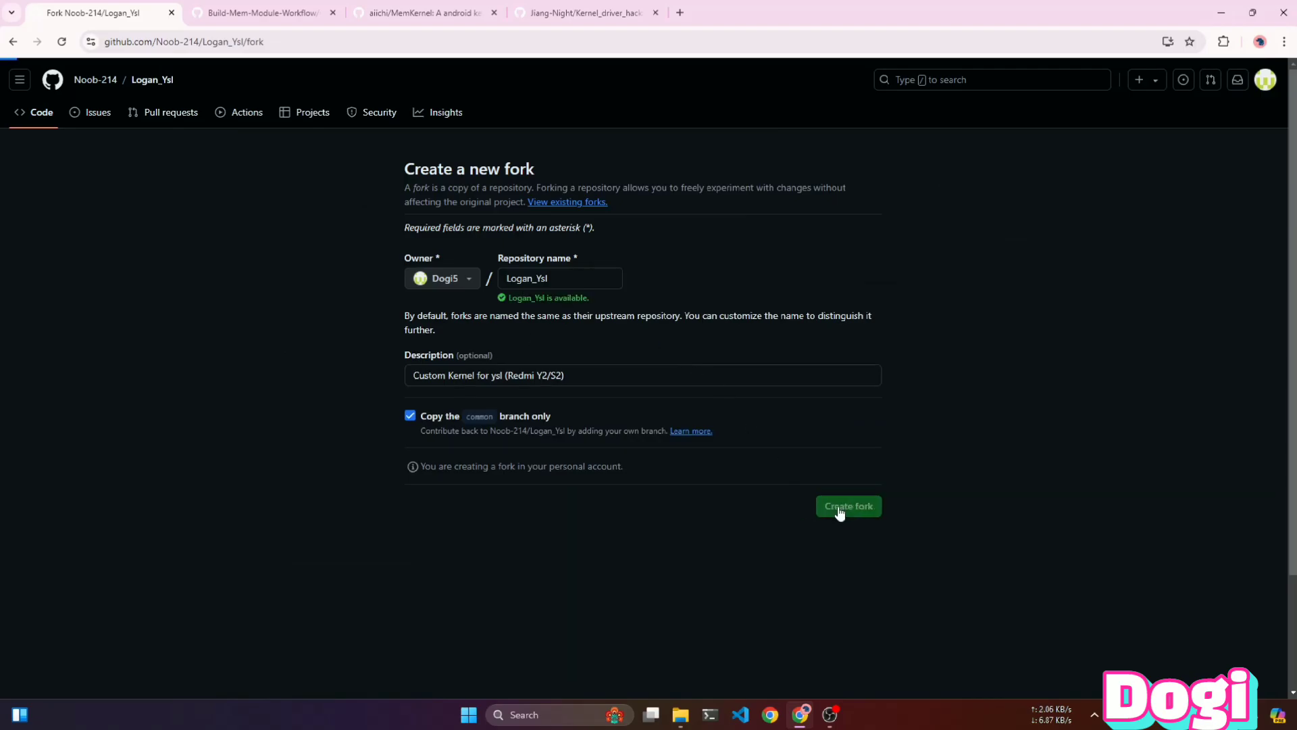
left_click(848, 506)
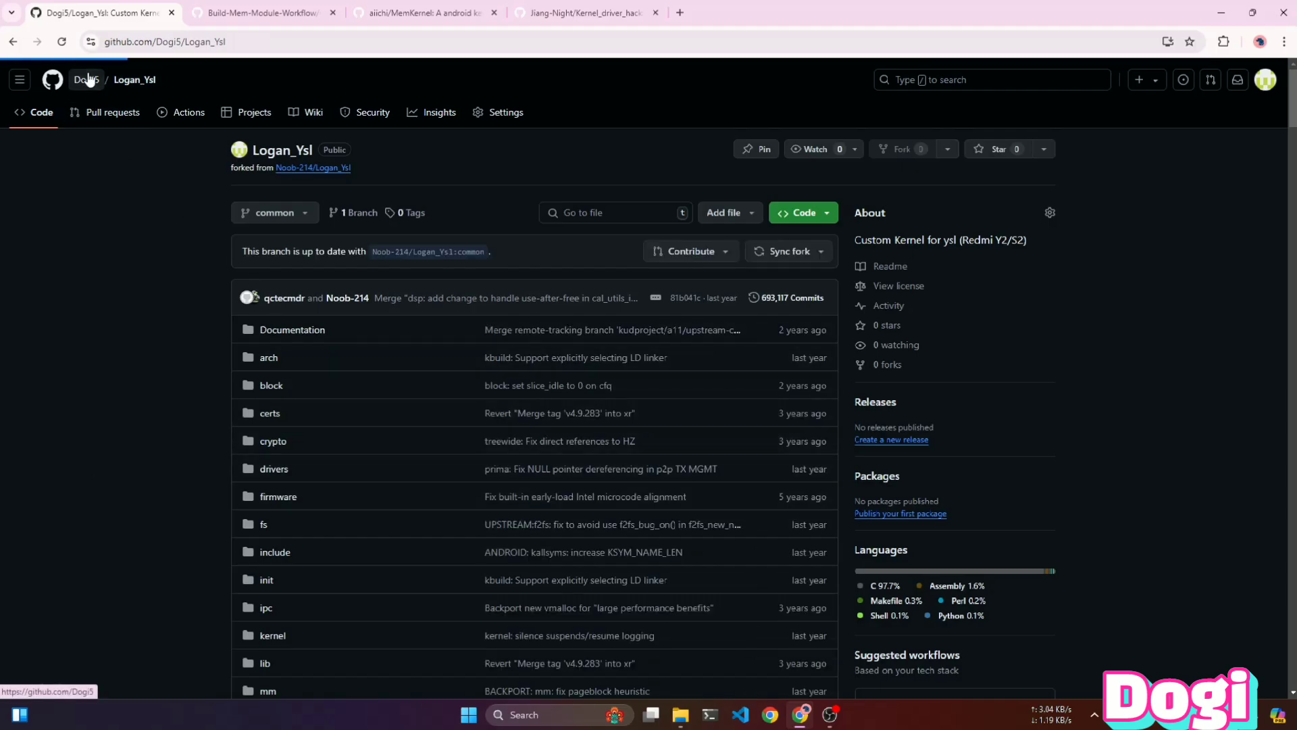
left_click(86, 79)
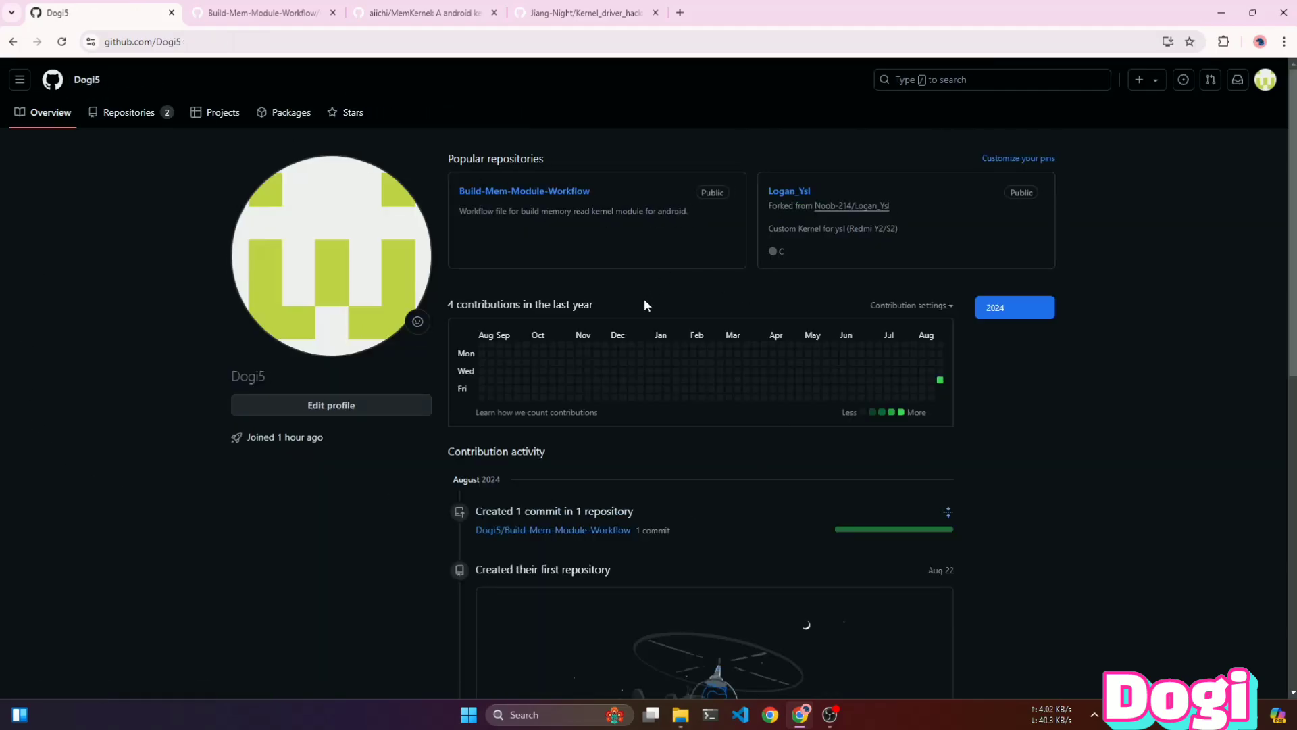
mouse_move(784, 199)
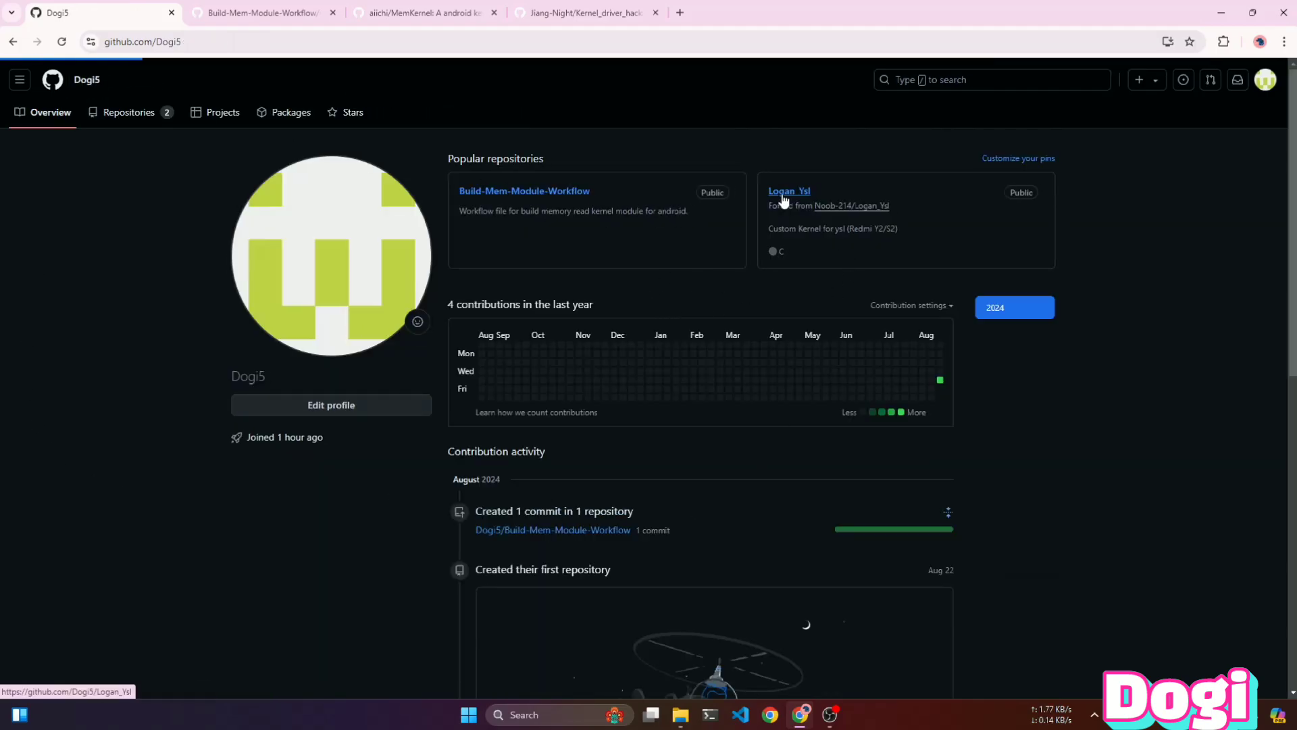
left_click(789, 192)
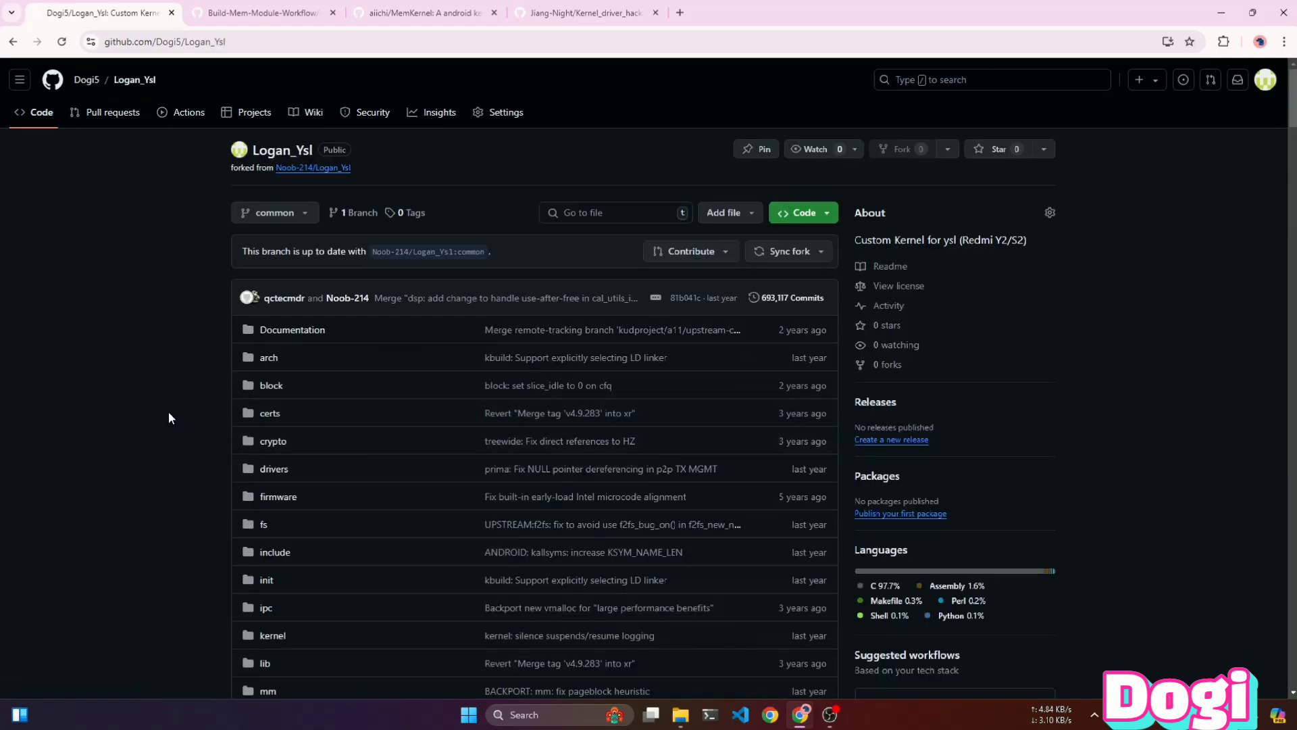
scroll("down", 3)
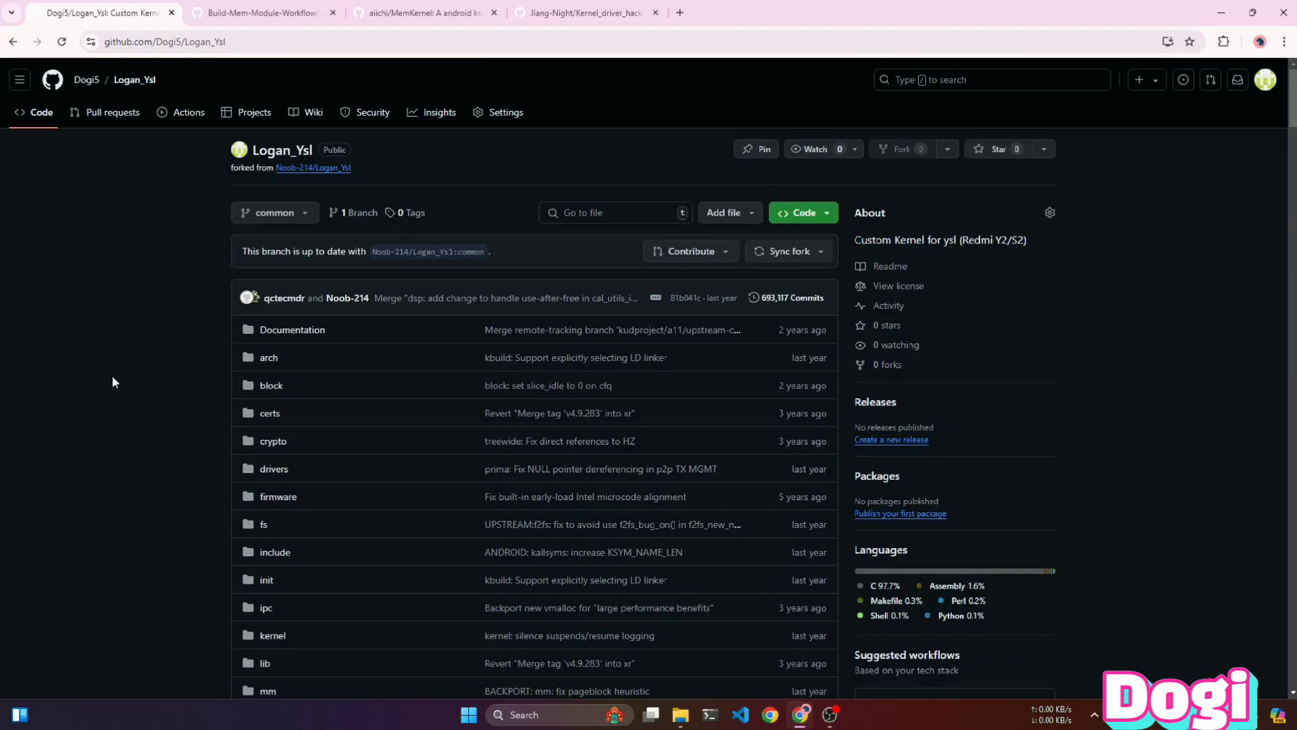
left_click(422, 12)
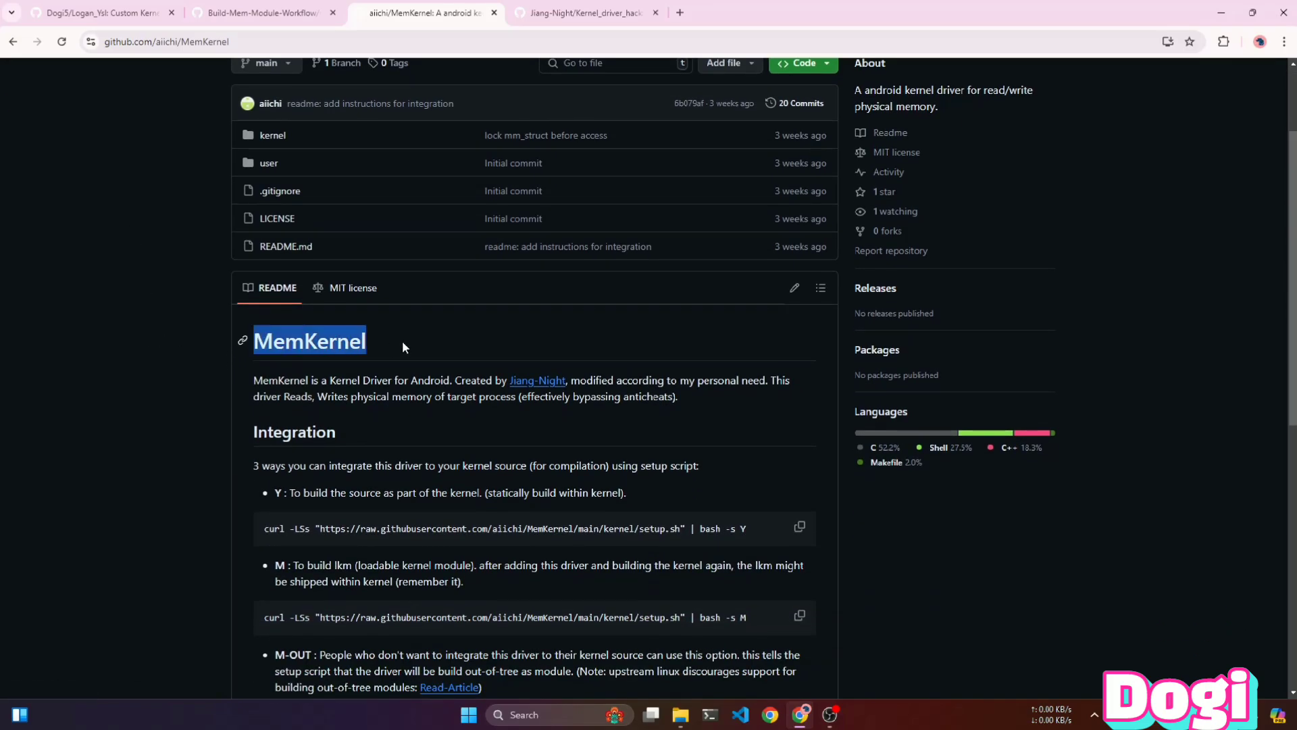
scroll("down", 3)
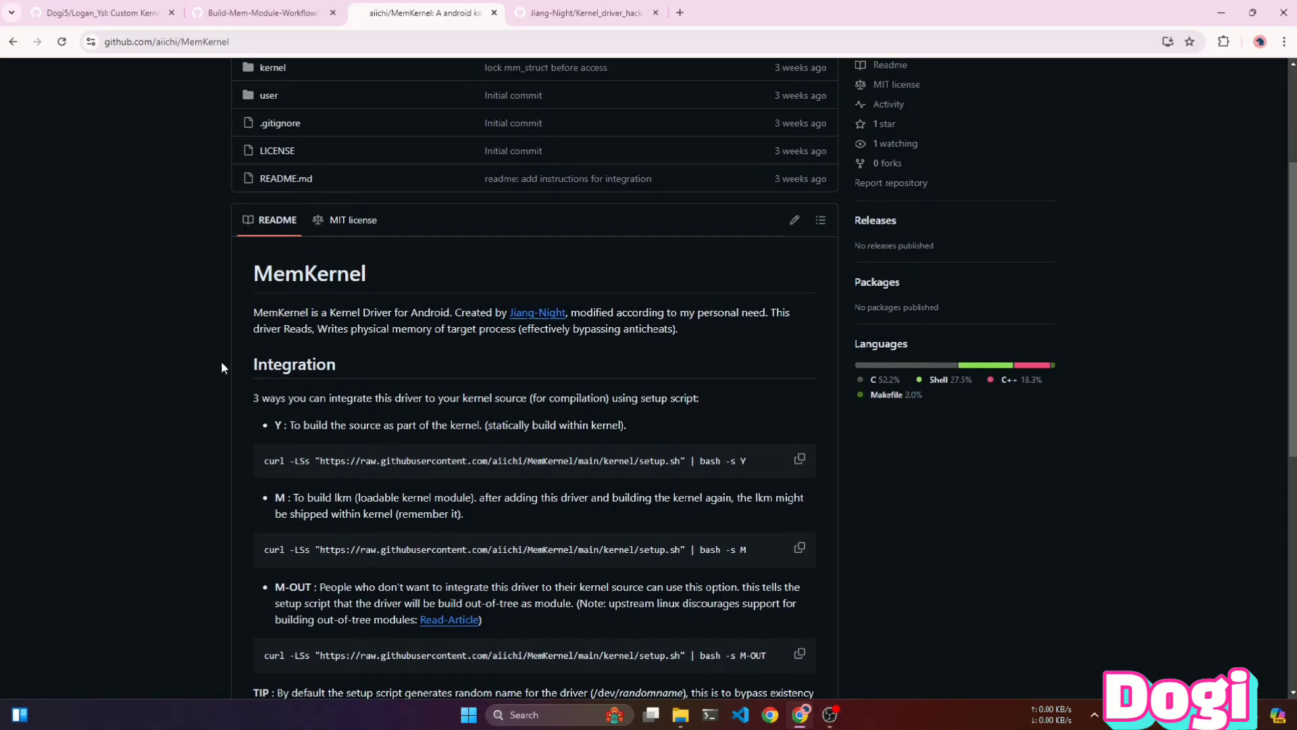
mouse_move(309, 273)
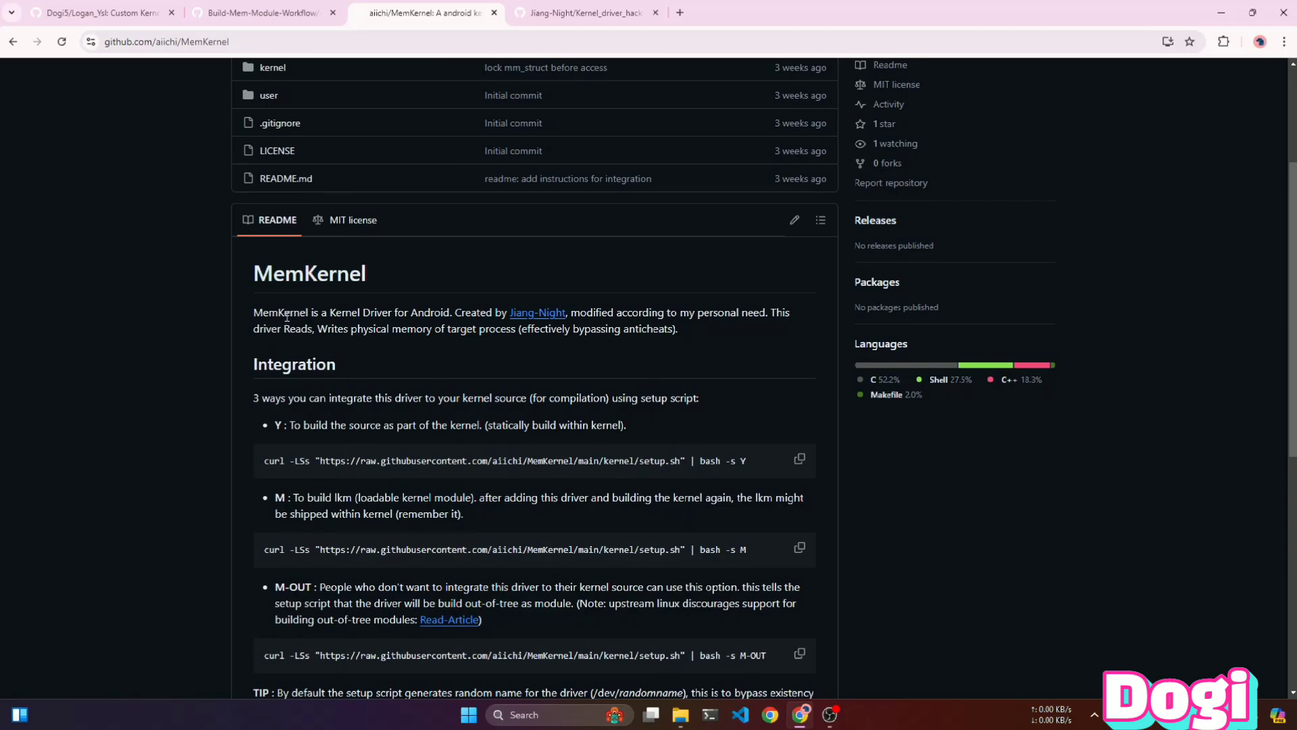
mouse_move(537, 313)
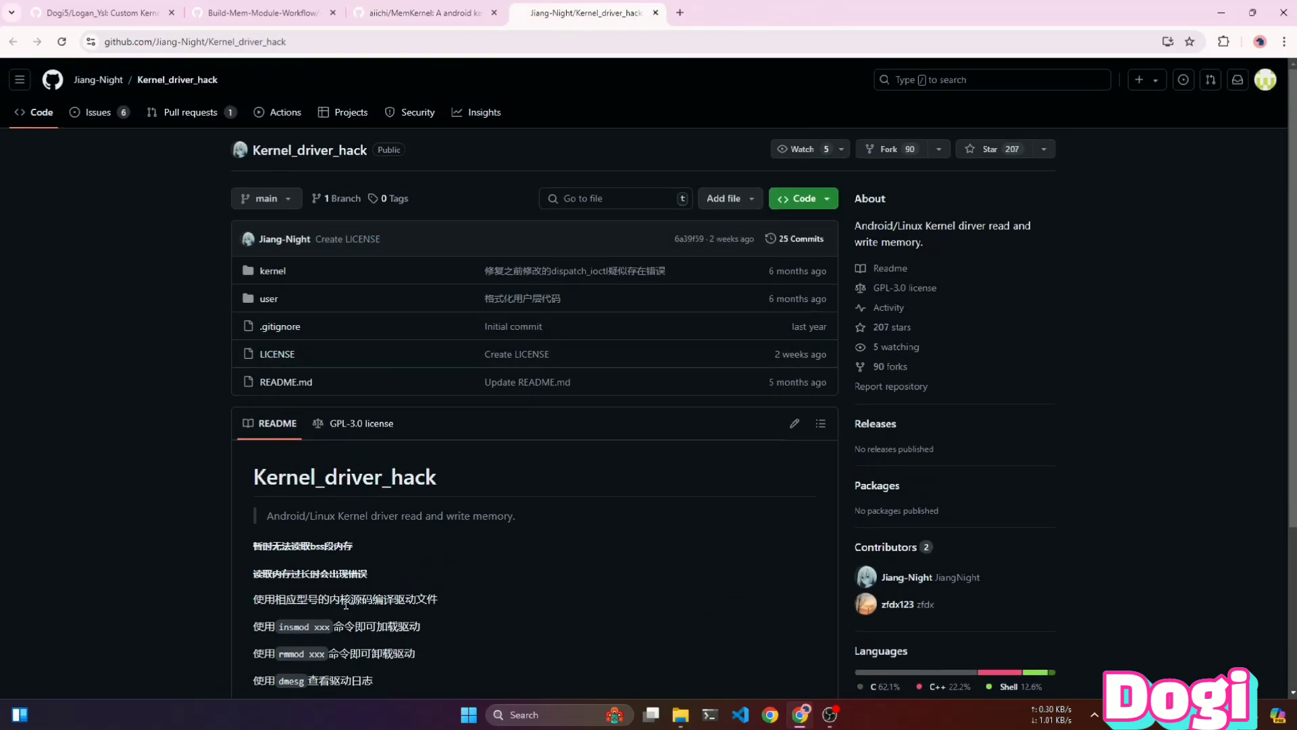
scroll("down", 3)
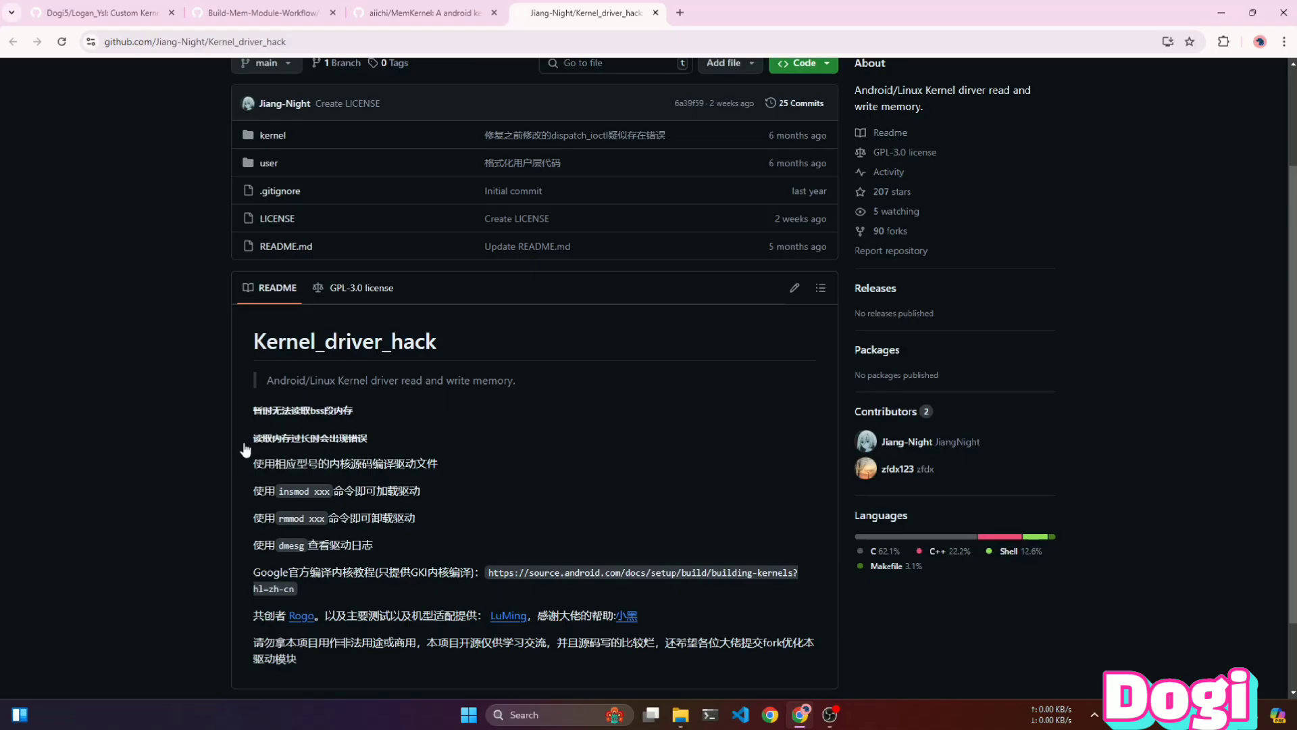
mouse_move(454, 488)
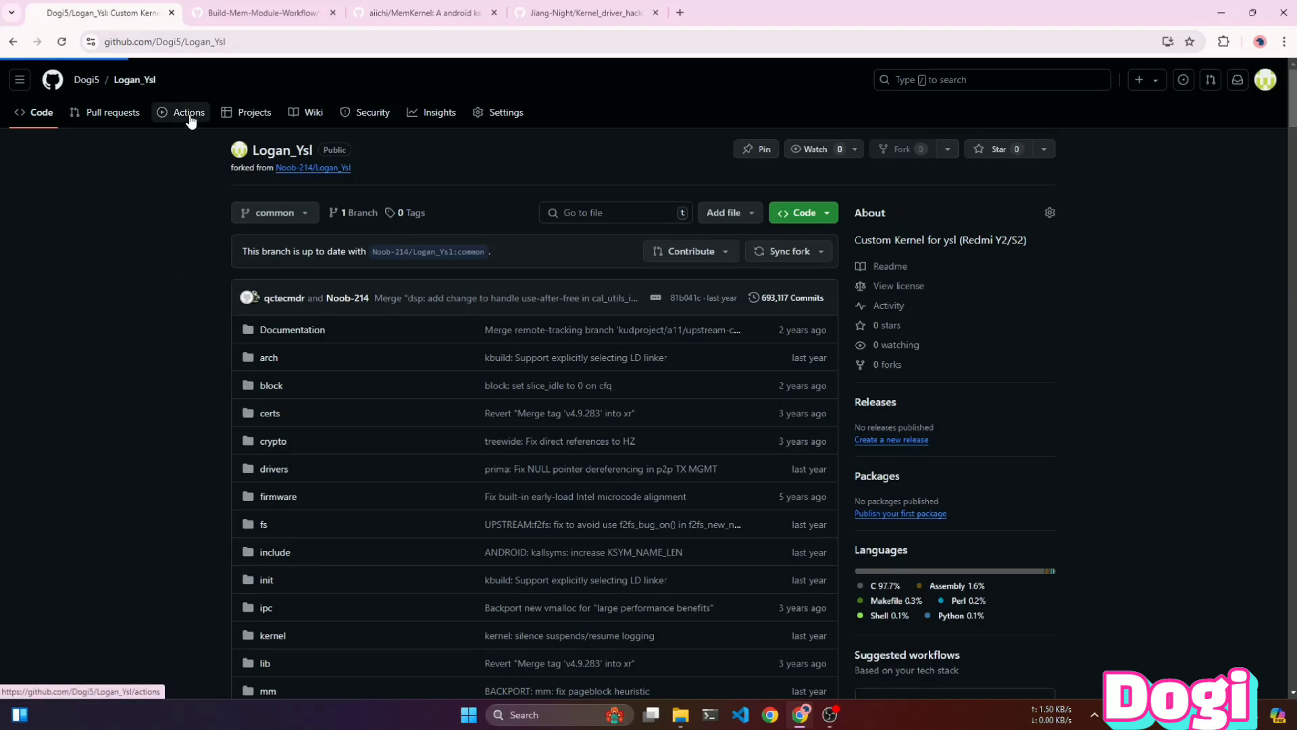
- From the fork's Actions page, start a blank custom main.yml workflow
left_click(188, 113)
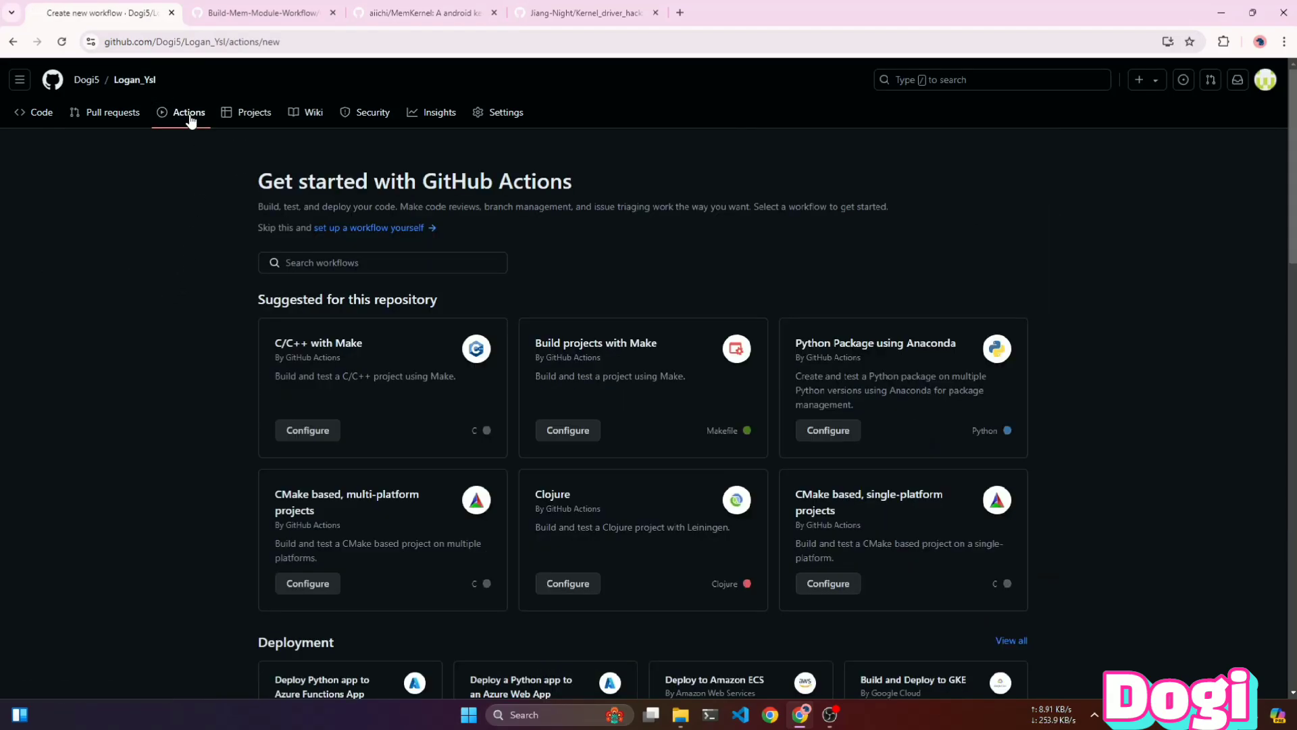
mouse_move(359, 231)
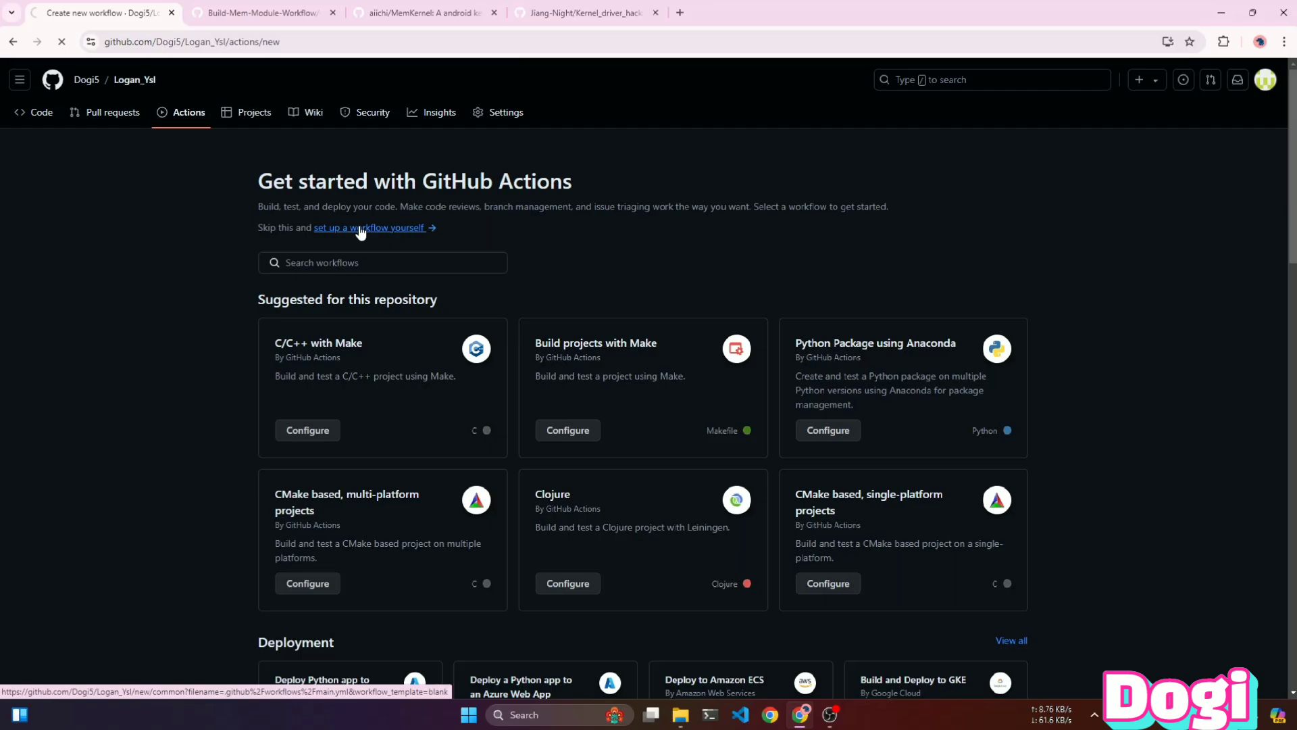
left_click(370, 227)
type("a")
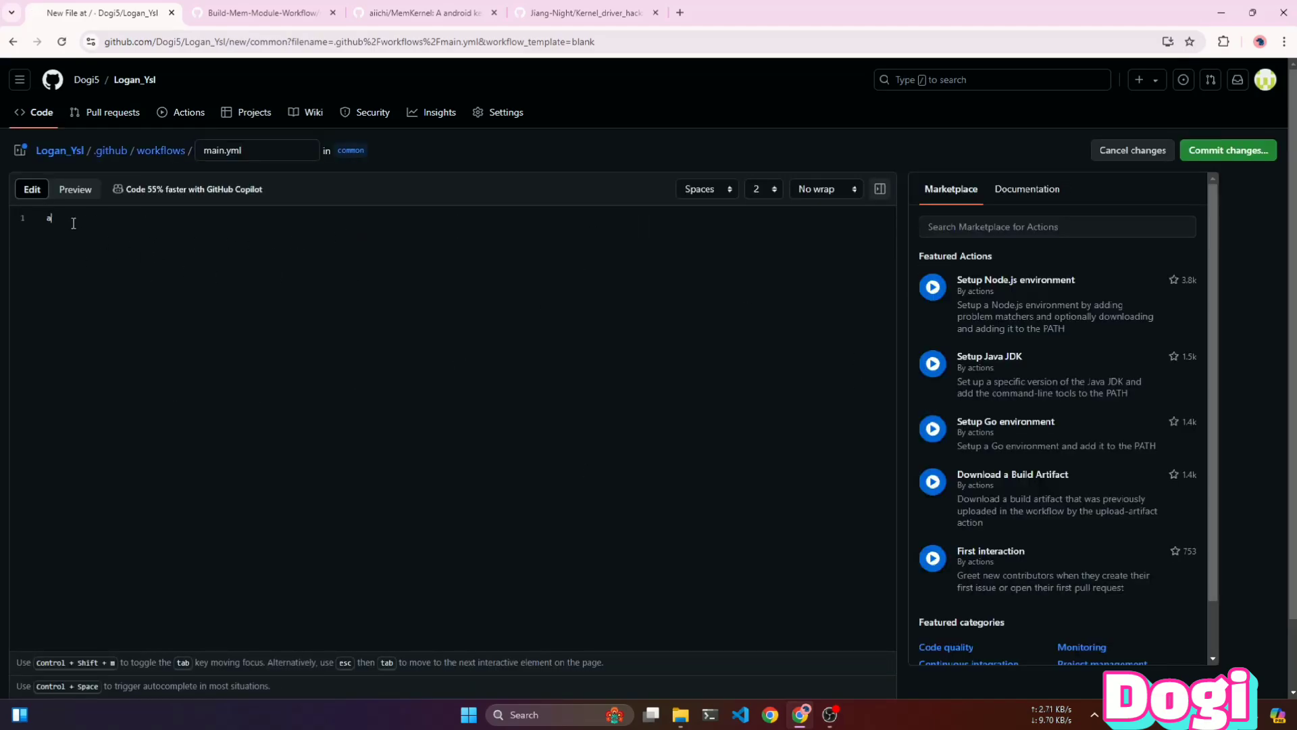
- Paste the Kernel Build workflow from Build-Mem-Module-Workflow's workflow.yml into main.yml
key("Backspace")
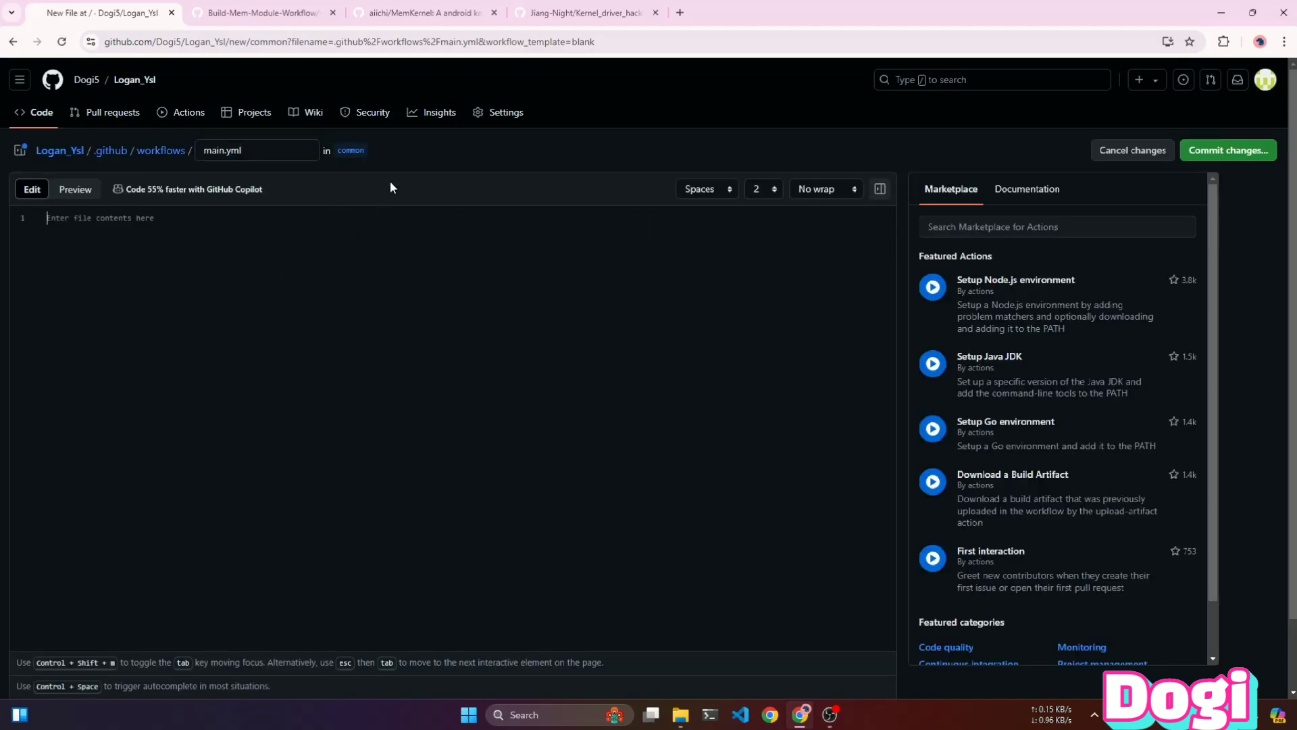
left_click(261, 13)
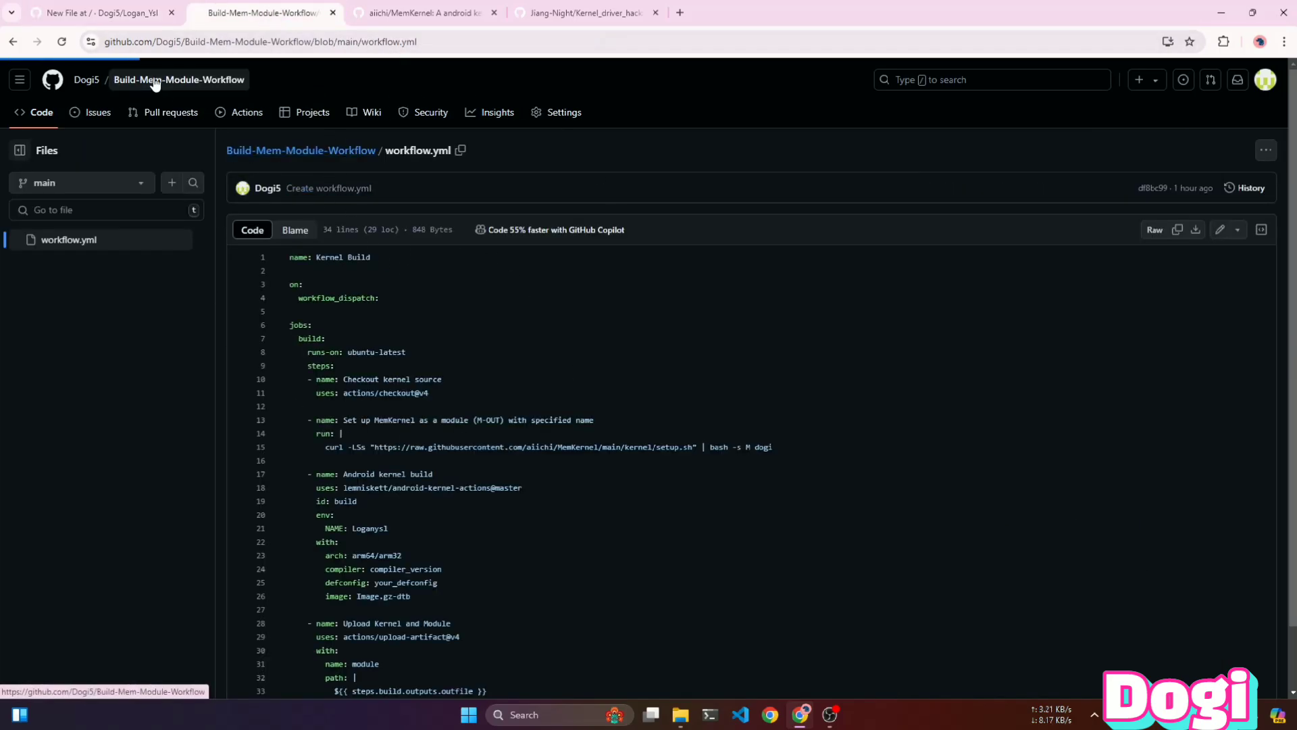
left_click(178, 79)
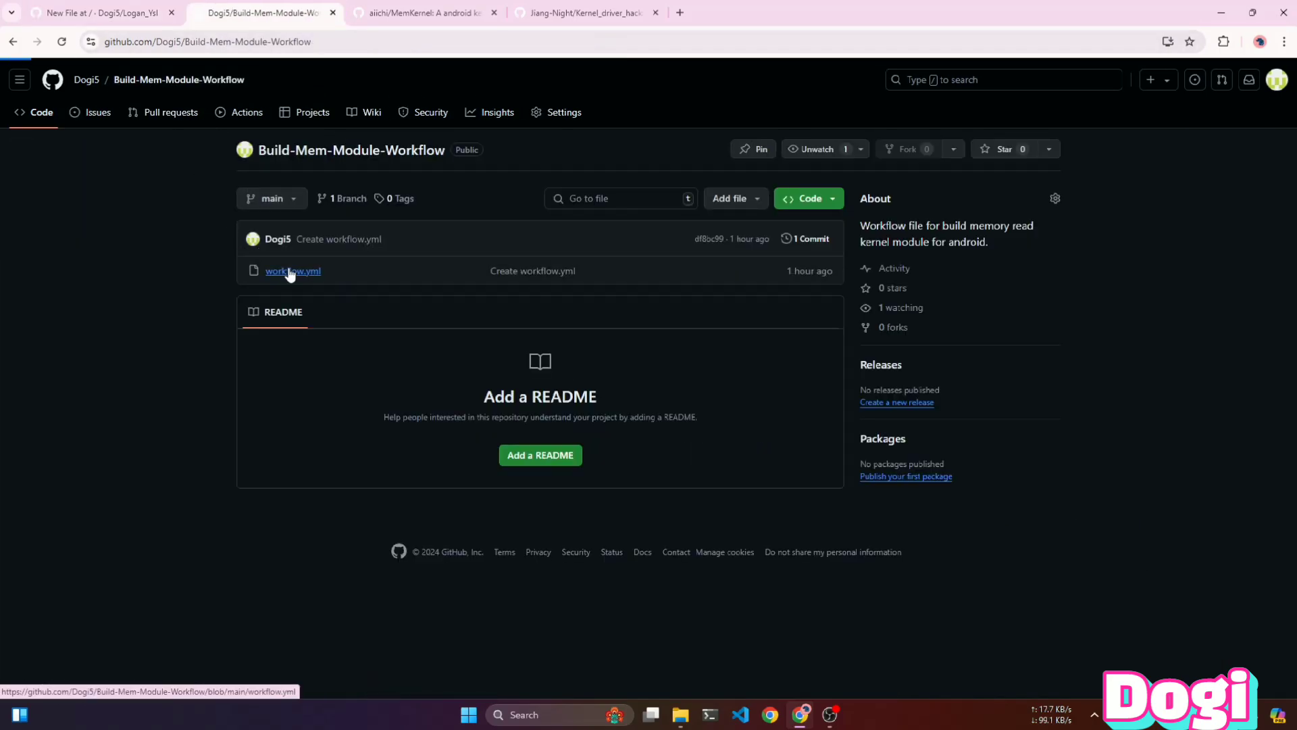
left_click(293, 270)
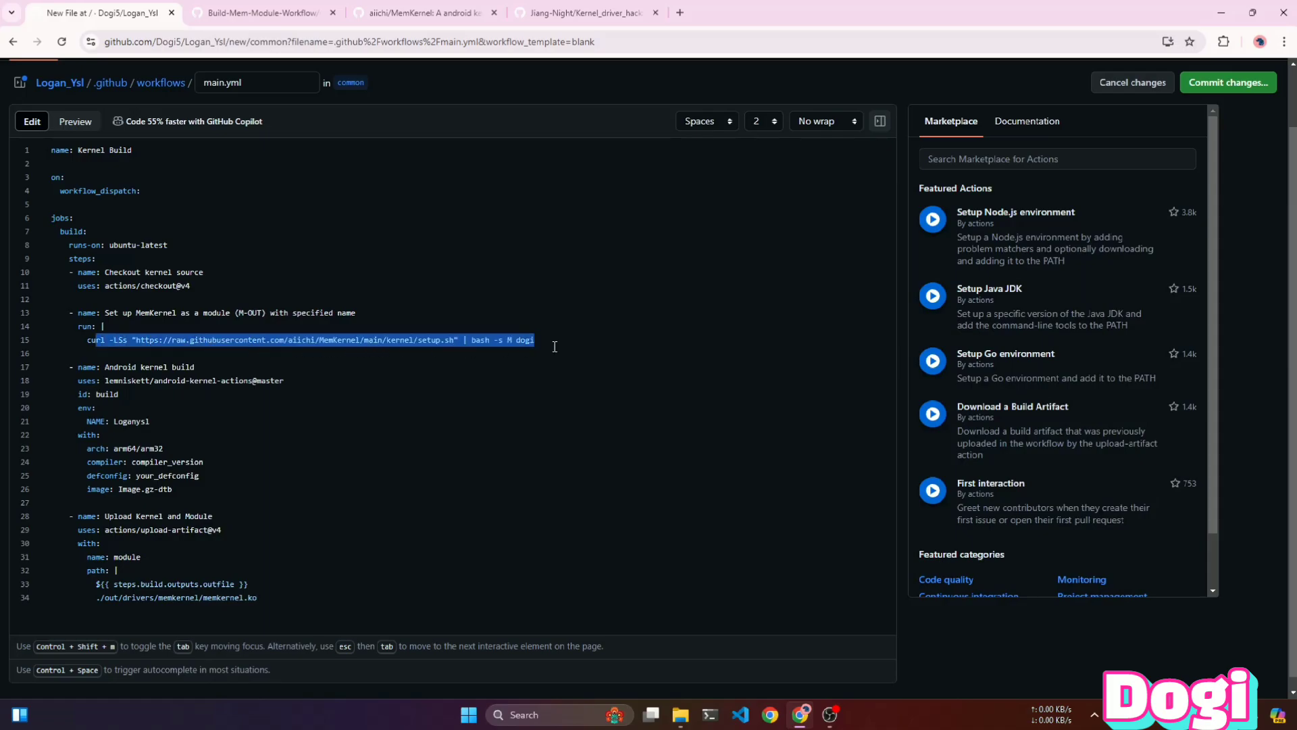
left_click(416, 13)
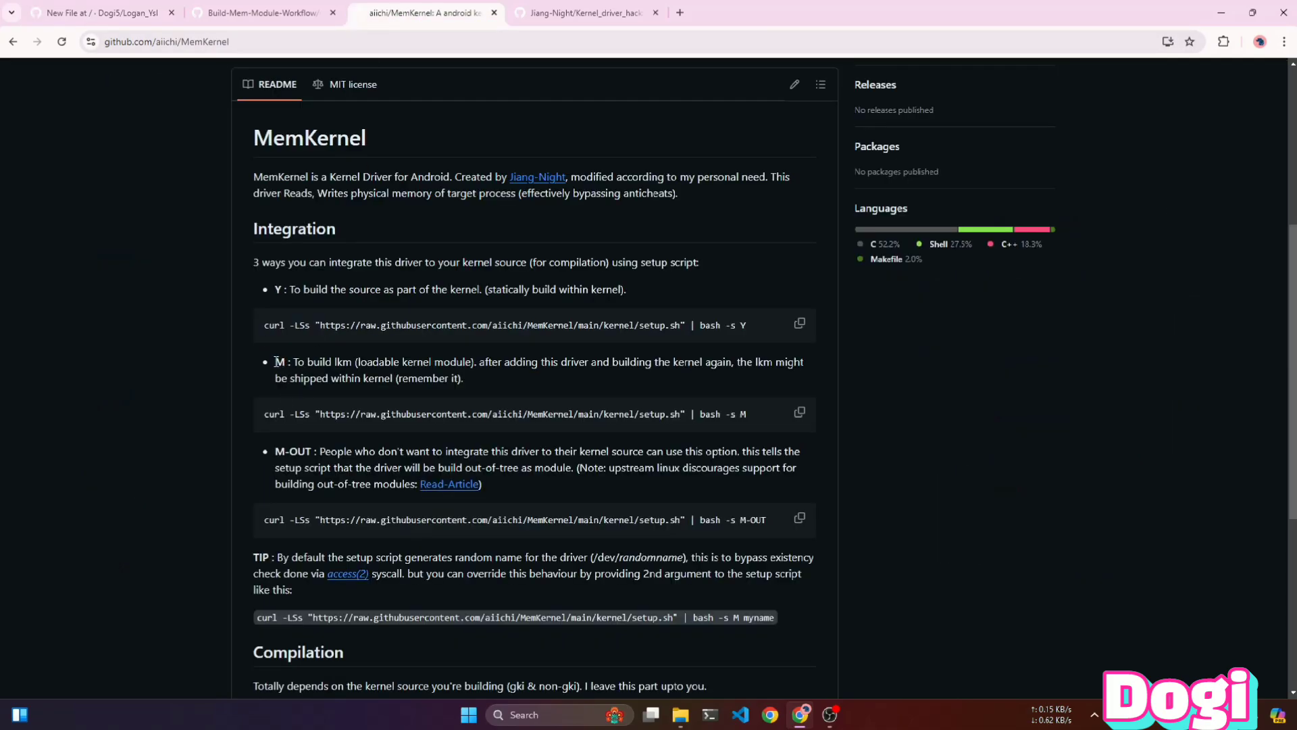
left_click_drag(321, 362, 473, 362)
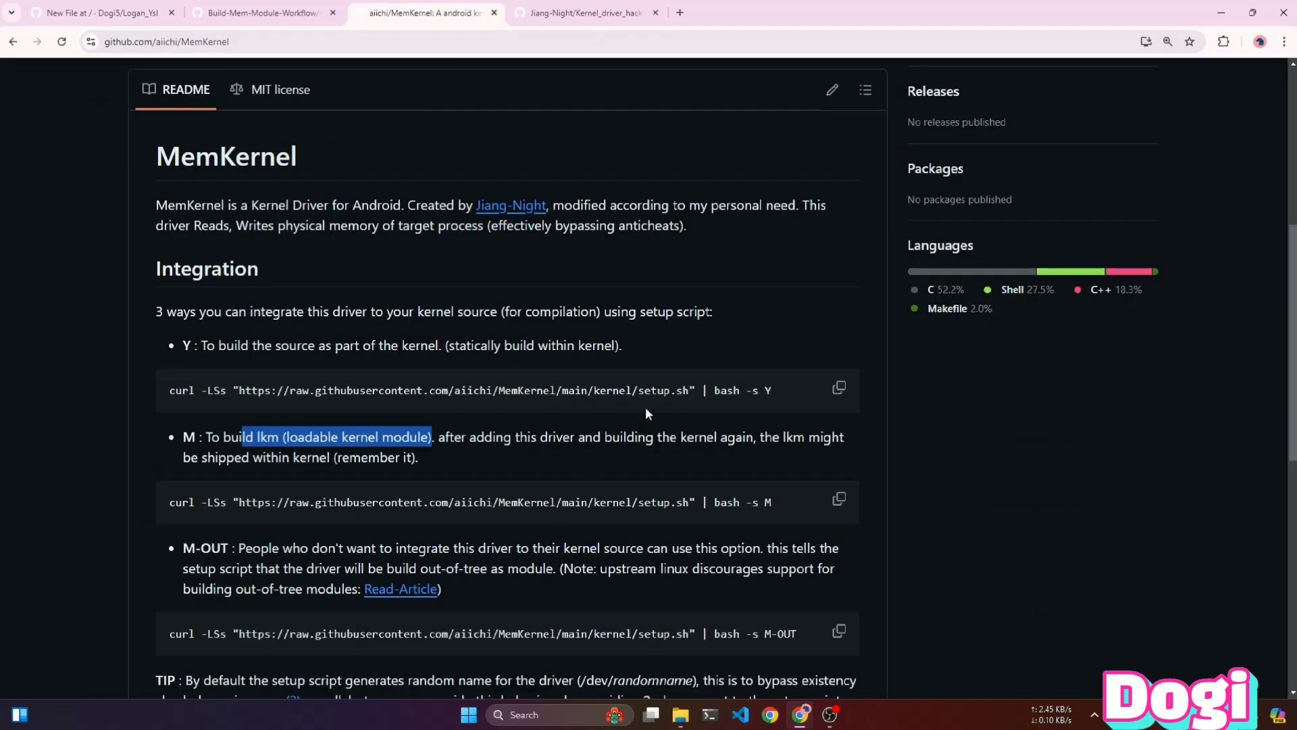
mouse_move(184, 349)
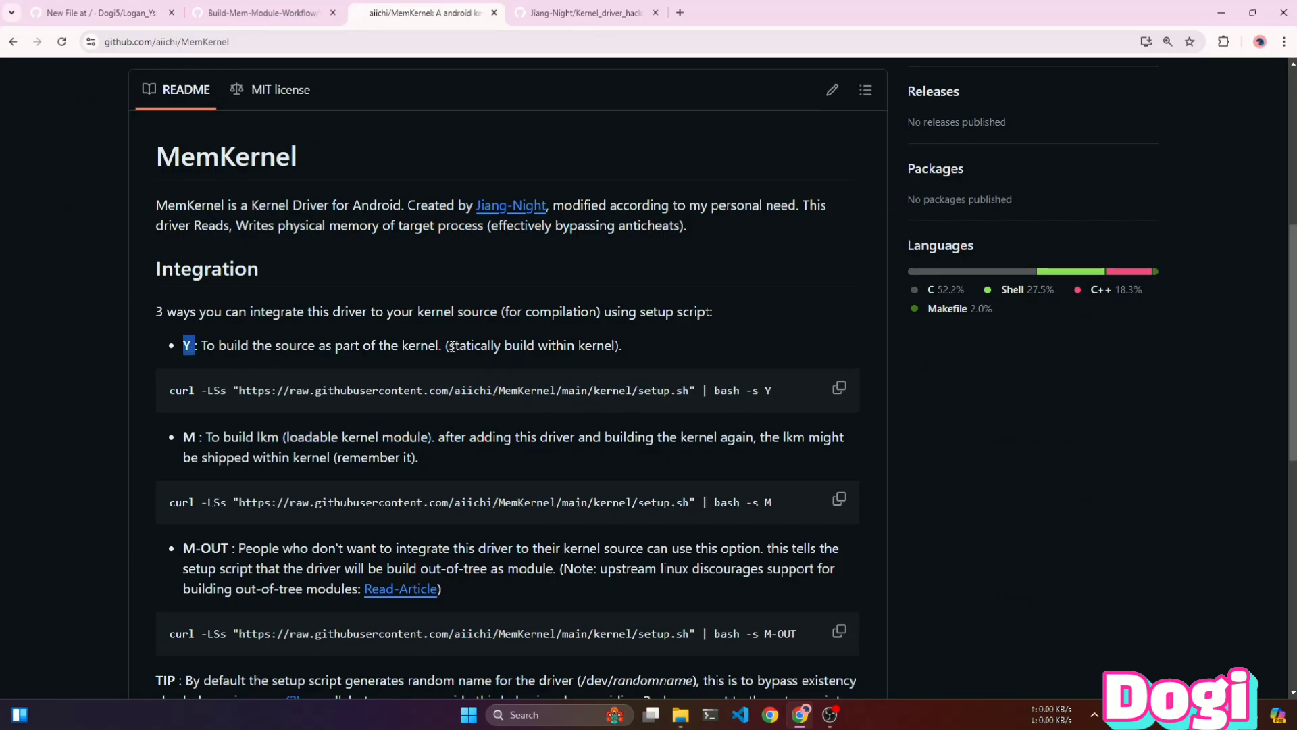
left_click_drag(447, 345, 622, 345)
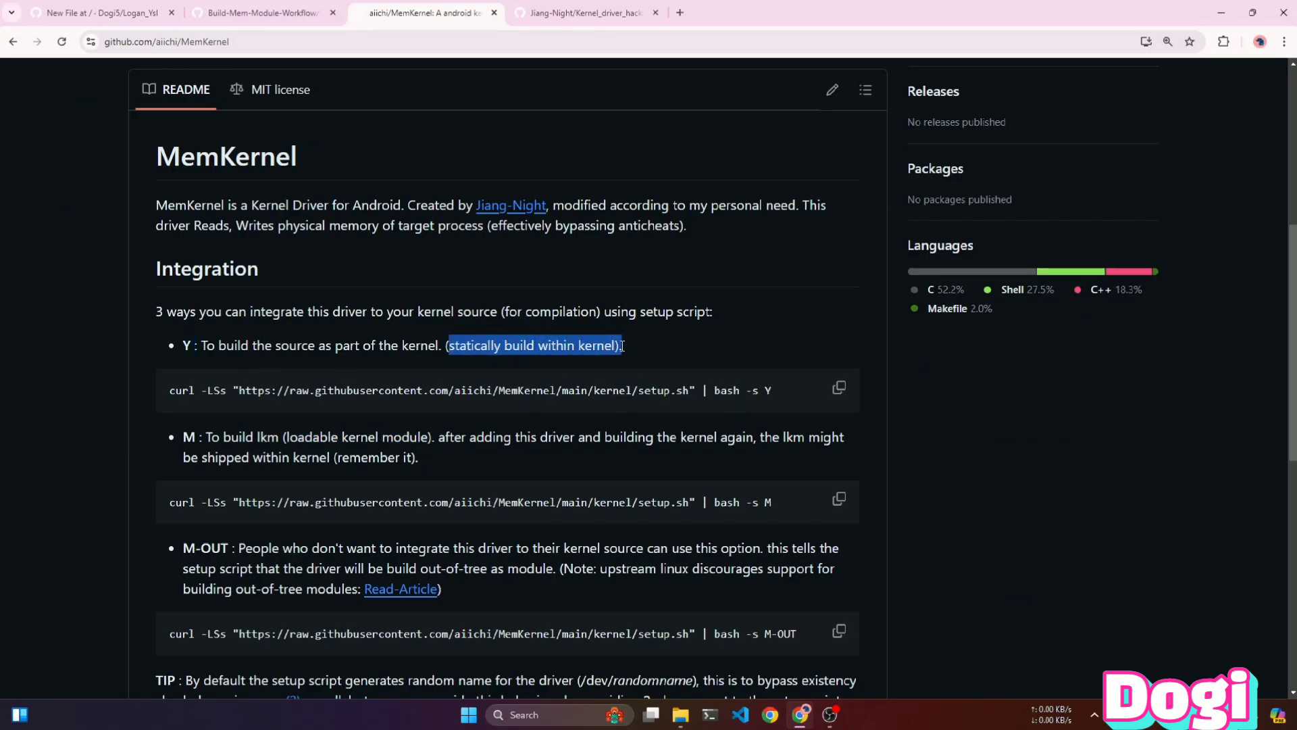
left_click(724, 502)
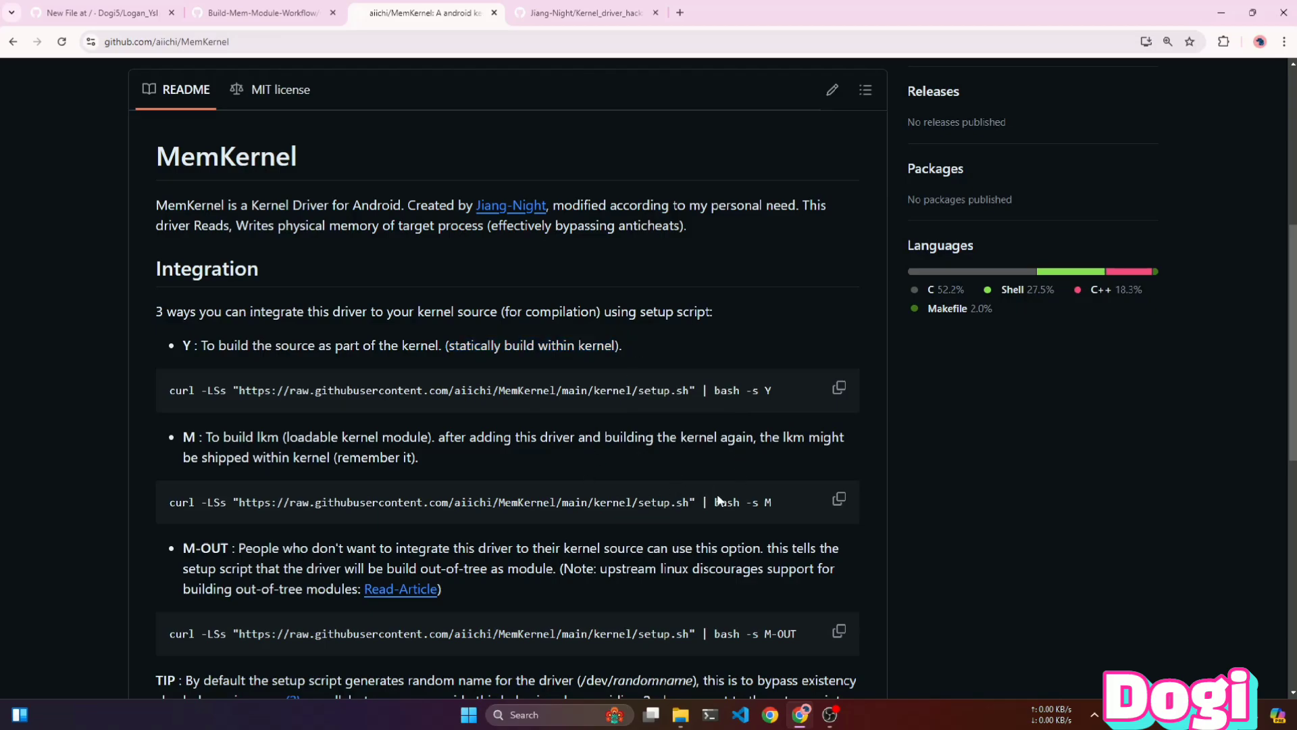
double_click(403, 437)
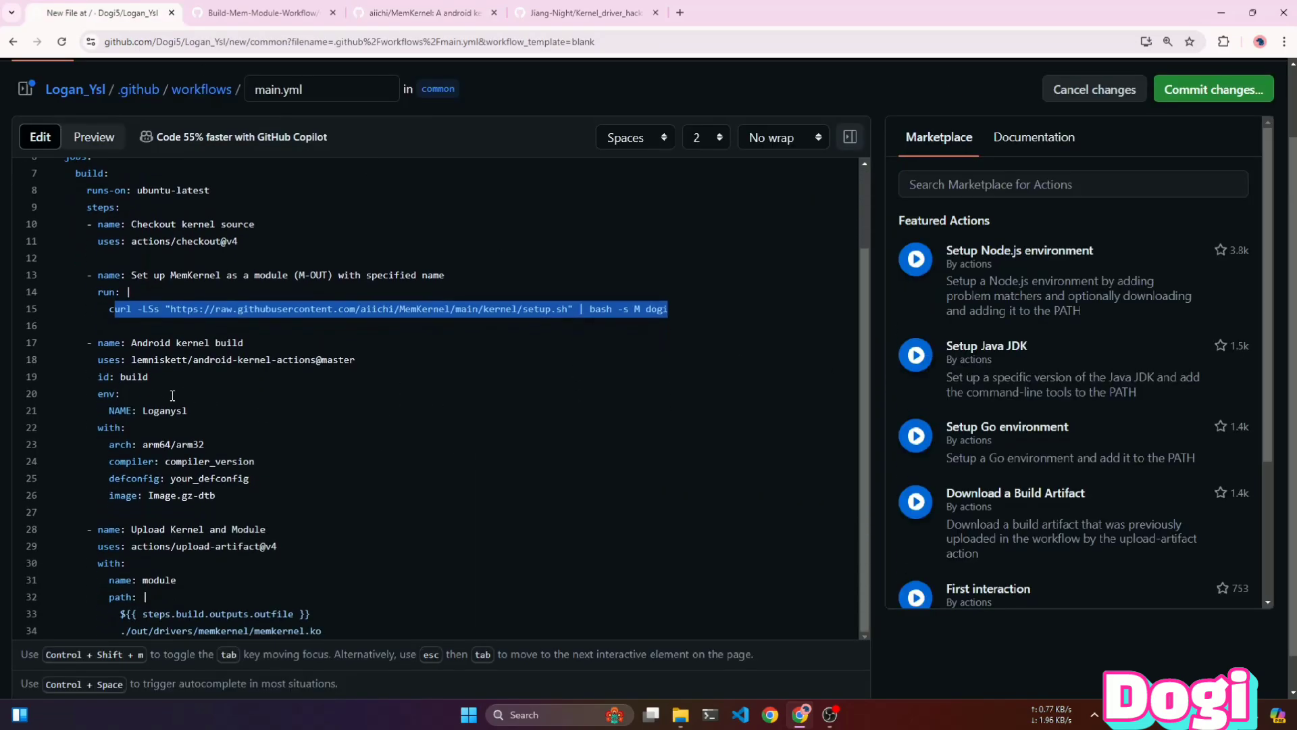
mouse_move(167, 410)
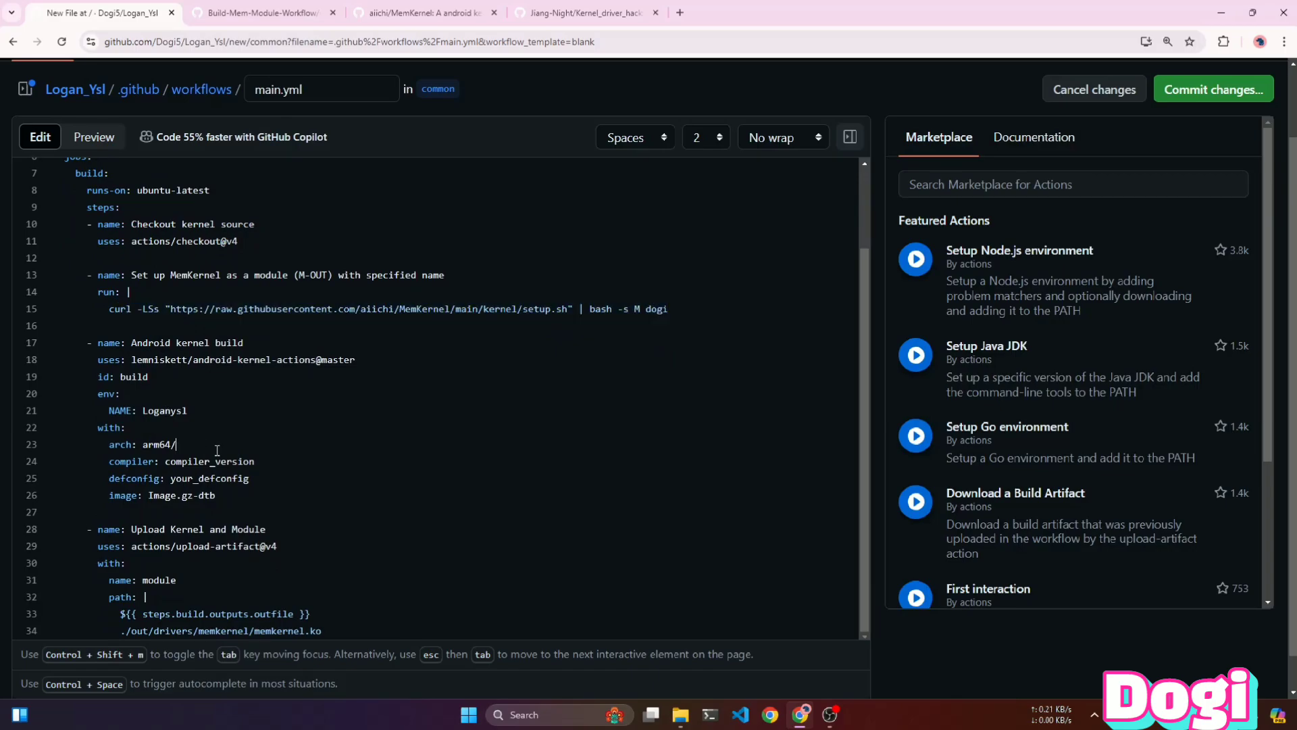
- Set arch to arm64 and the compiler to gcc/12, then select the your_defconfig placeholder
key("Backspace")
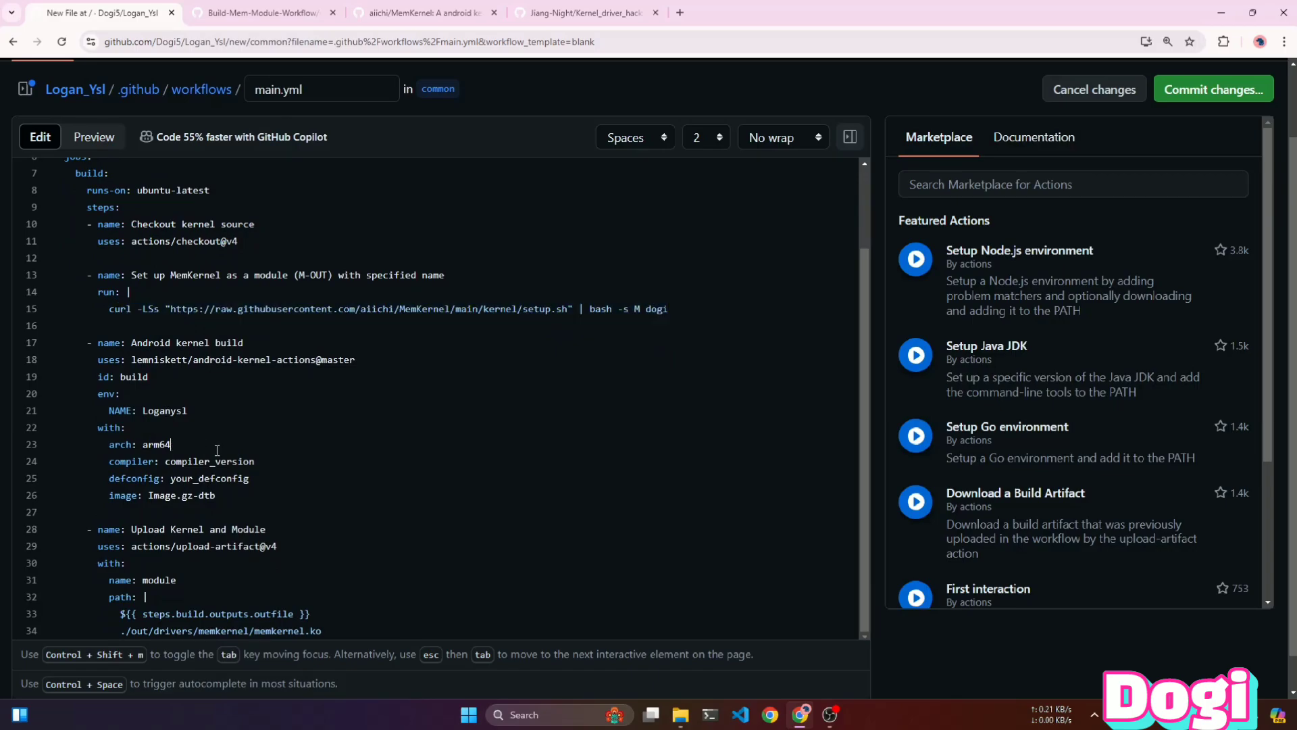
double_click(210, 462)
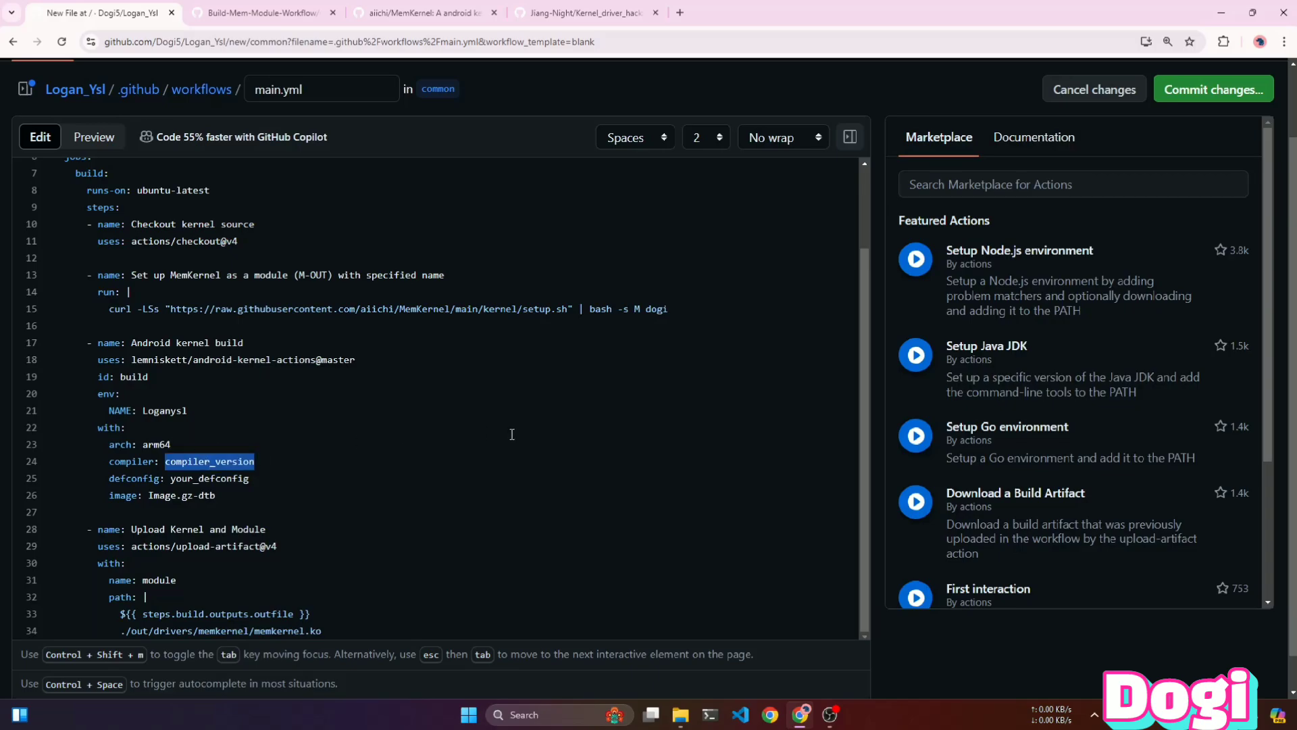
type("gcc/")
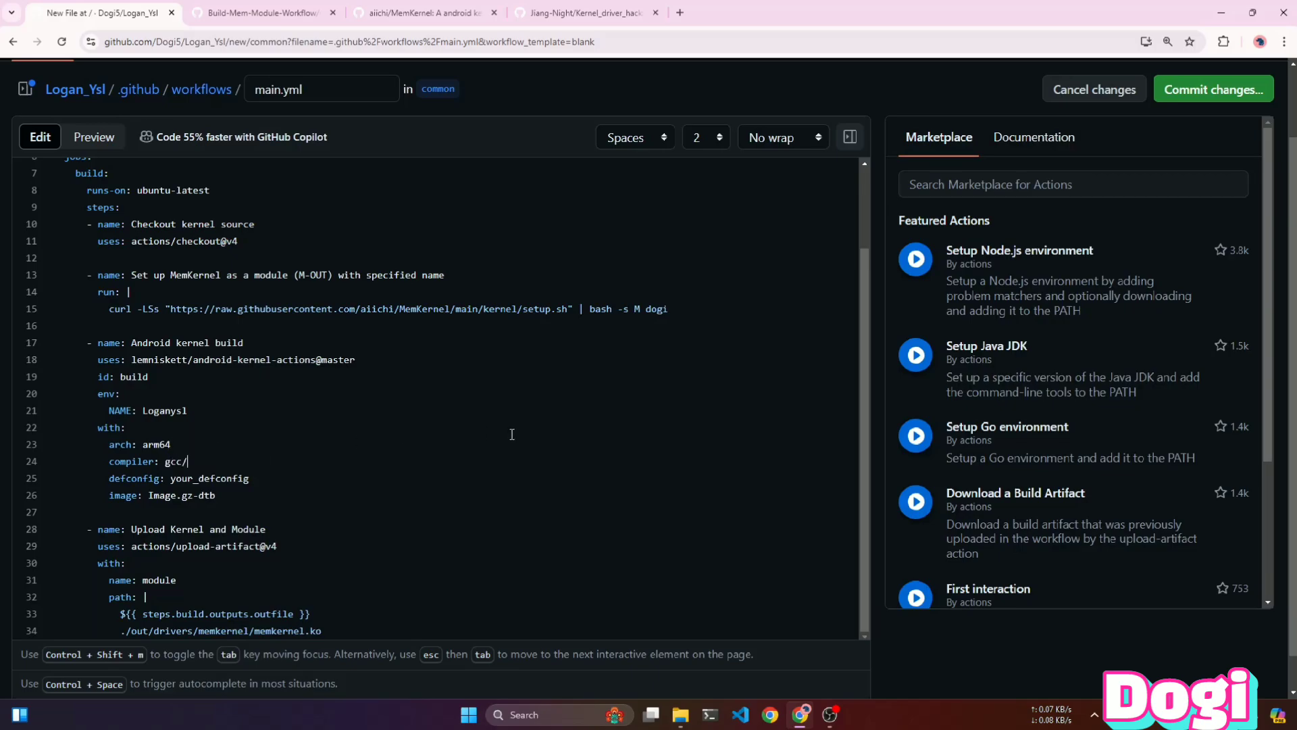
type("12")
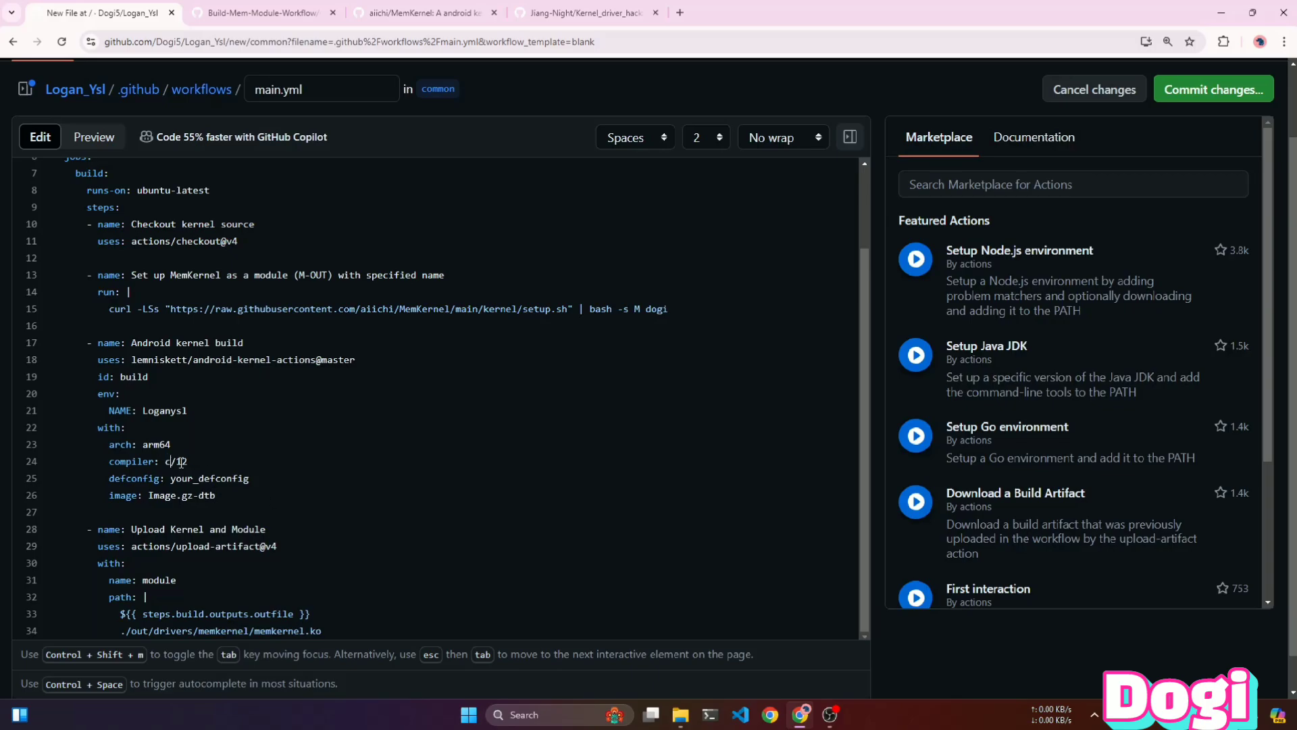
type("lang/14")
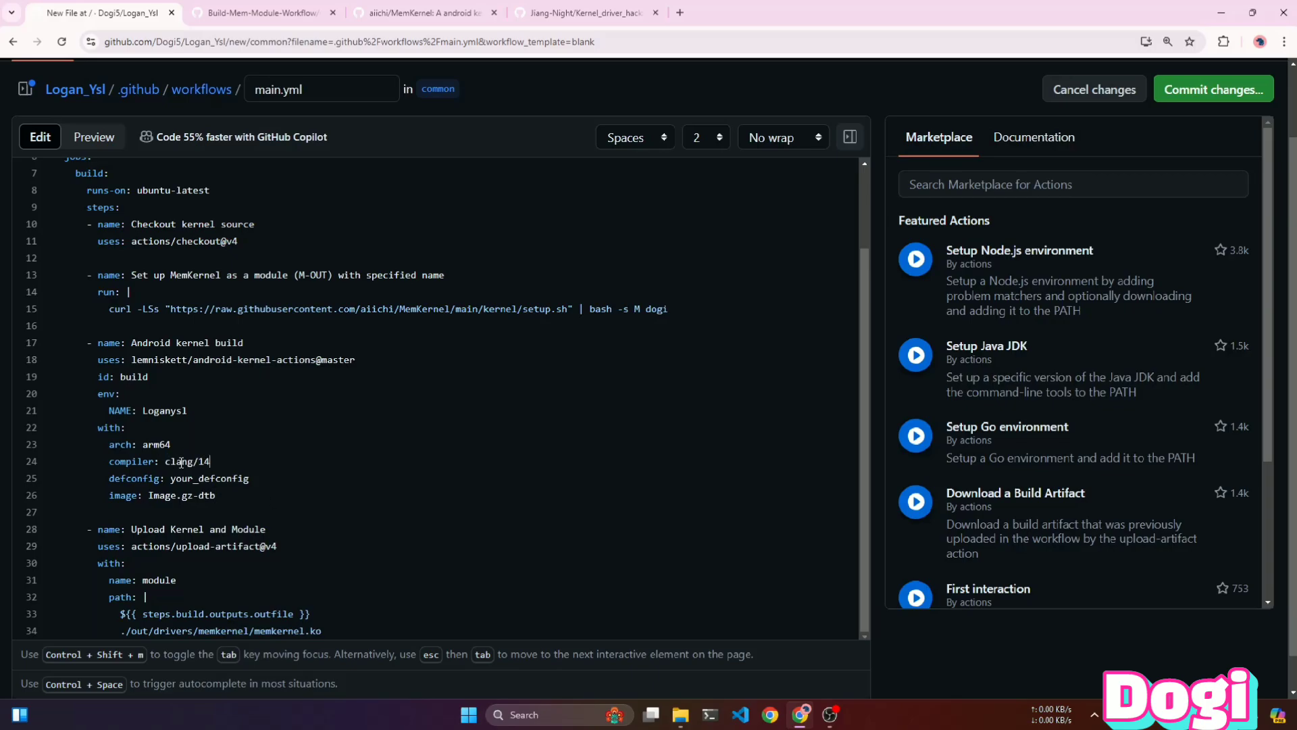
key("Backspace")
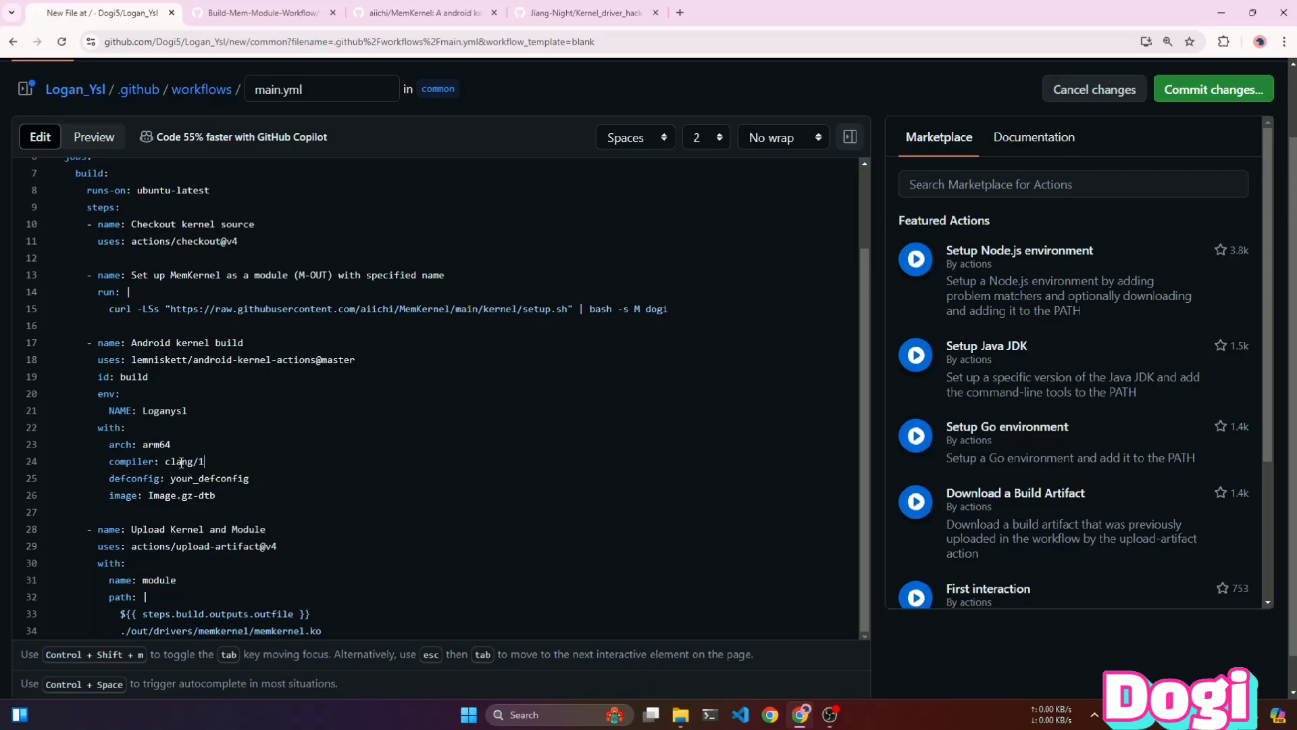
type("2")
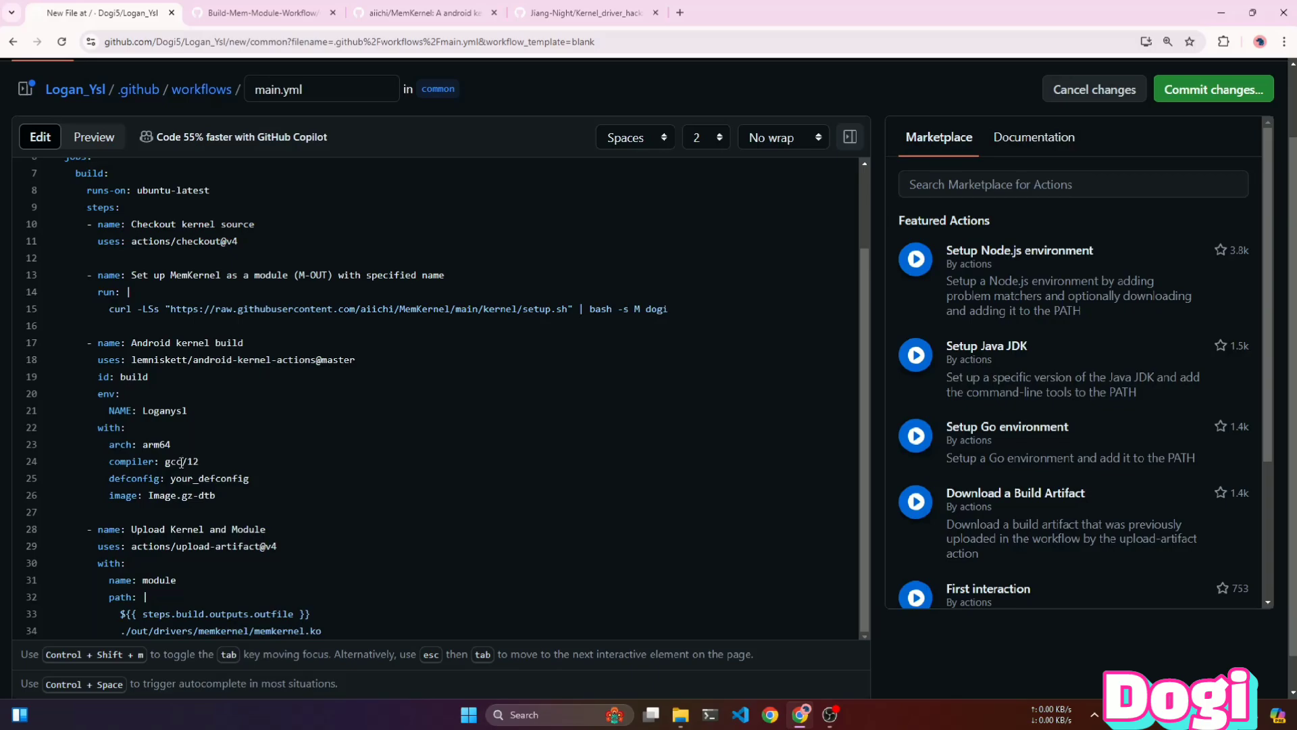
double_click(209, 479)
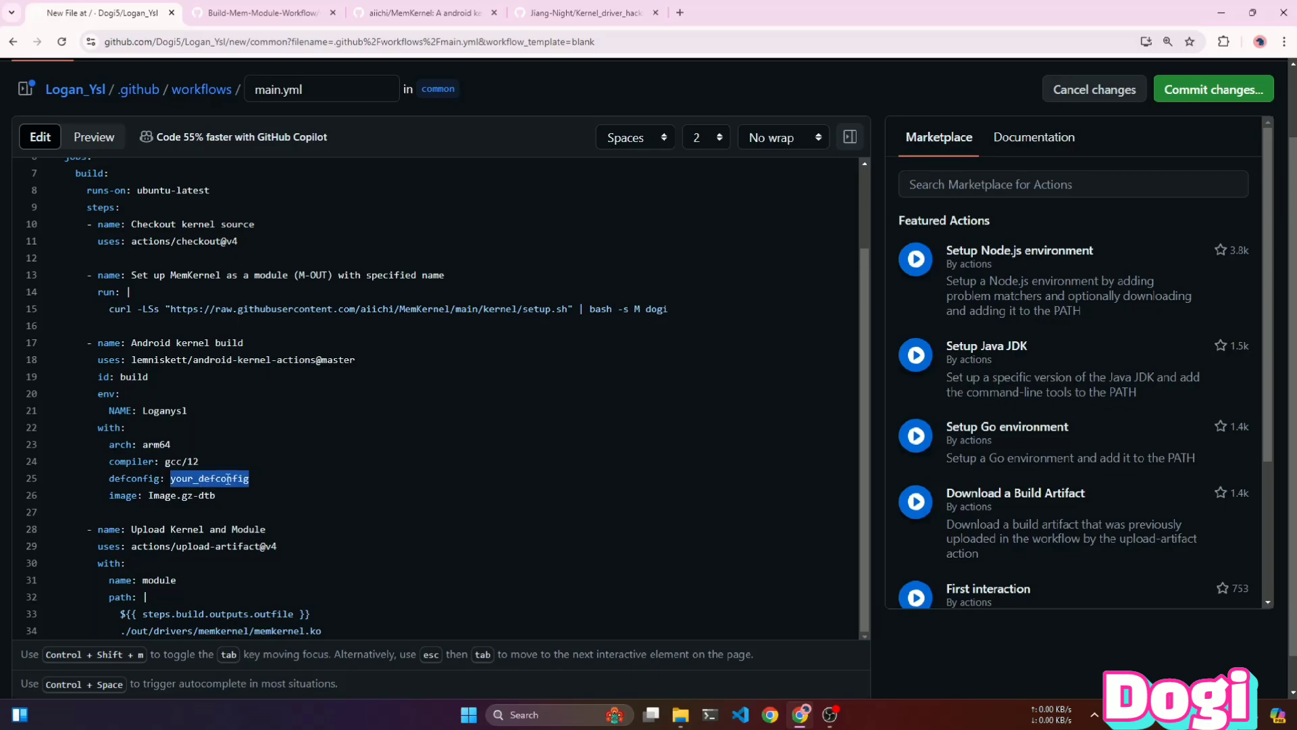
- Browse the Logan_Ysl fork in a new tab to arch/arm64/configs and locate ysl-perf_defconfig
left_click(318, 473)
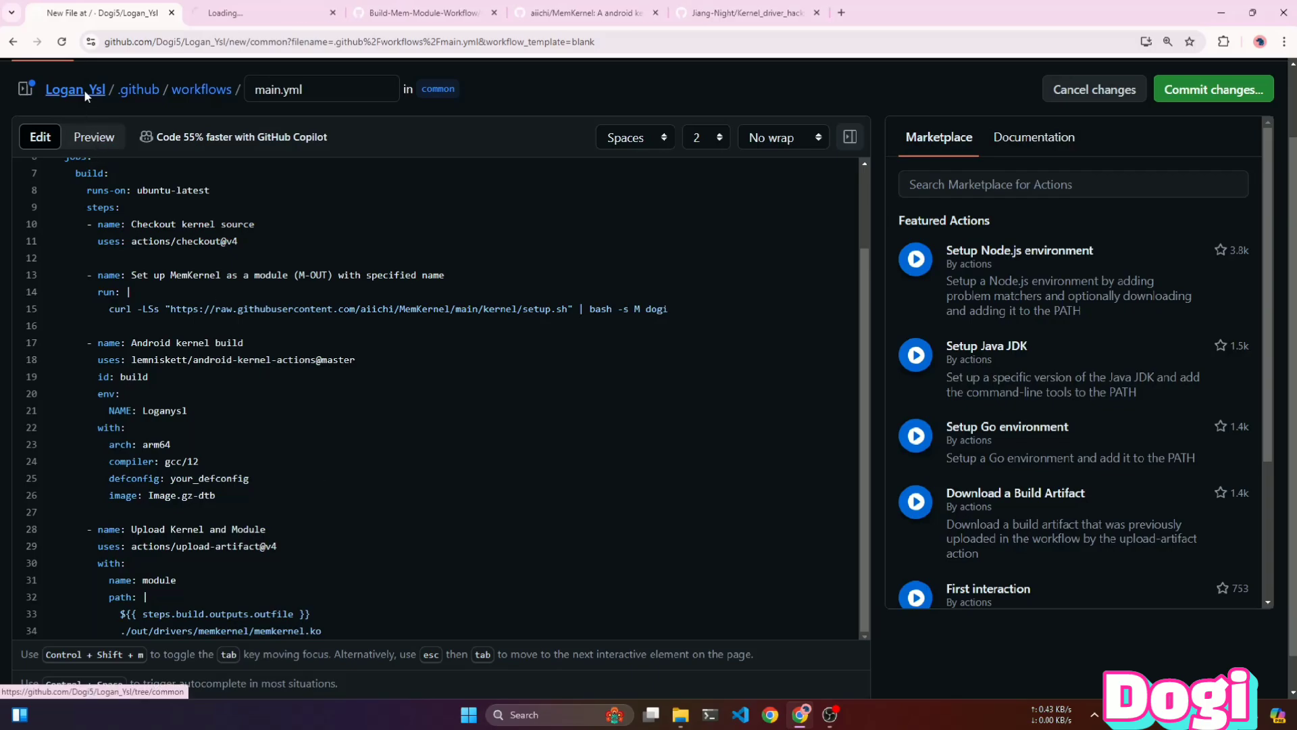
left_click(75, 89)
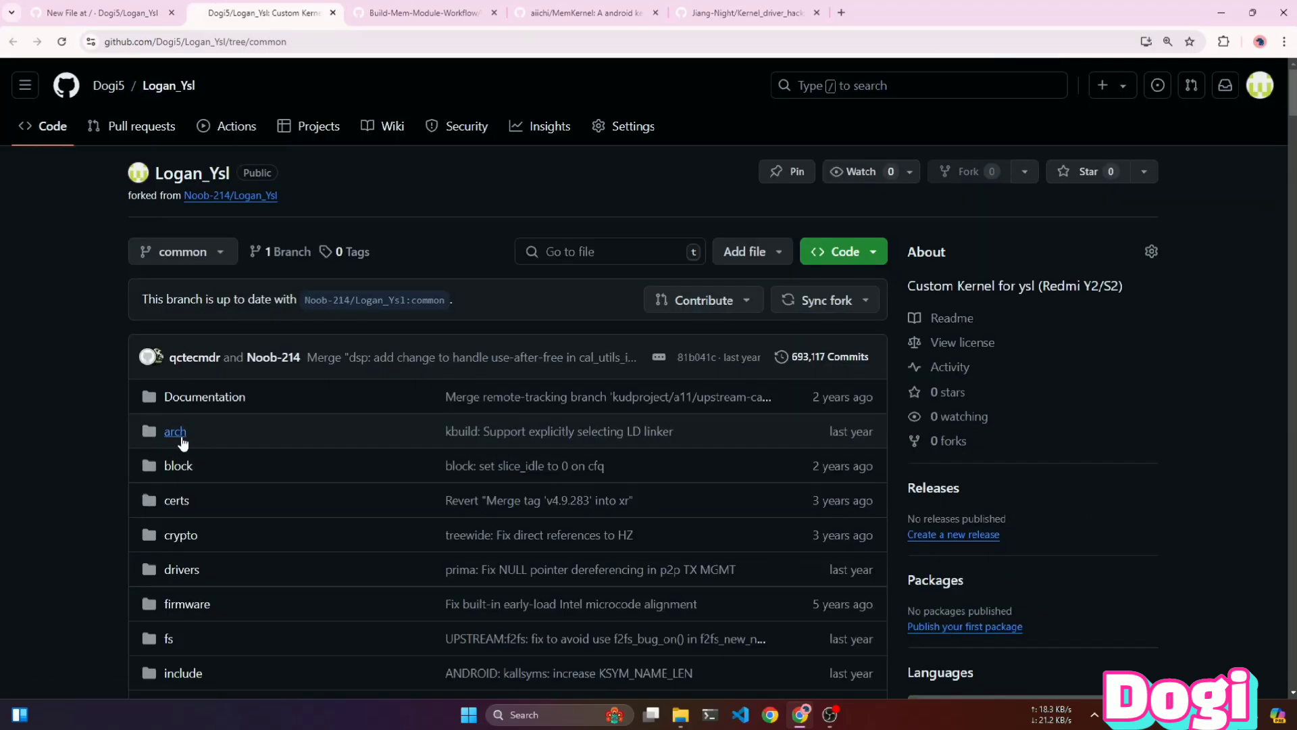
left_click(175, 431)
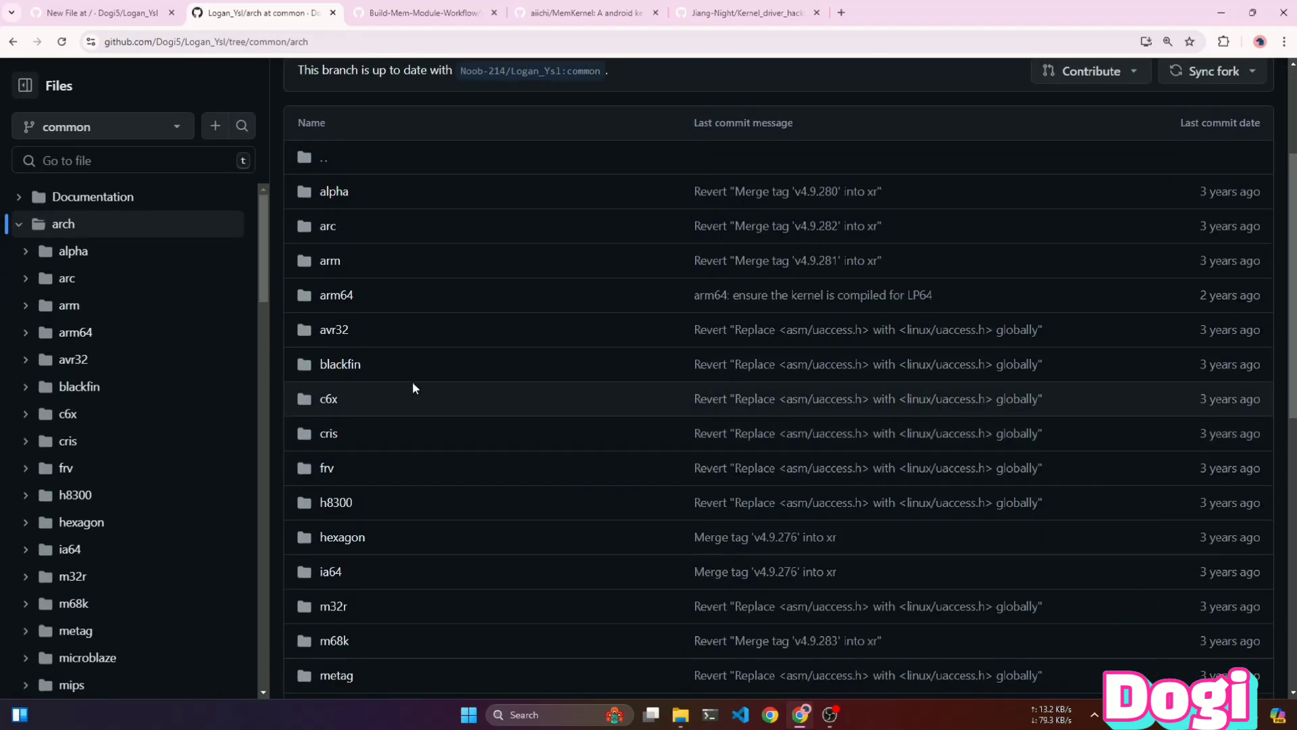
mouse_move(345, 302)
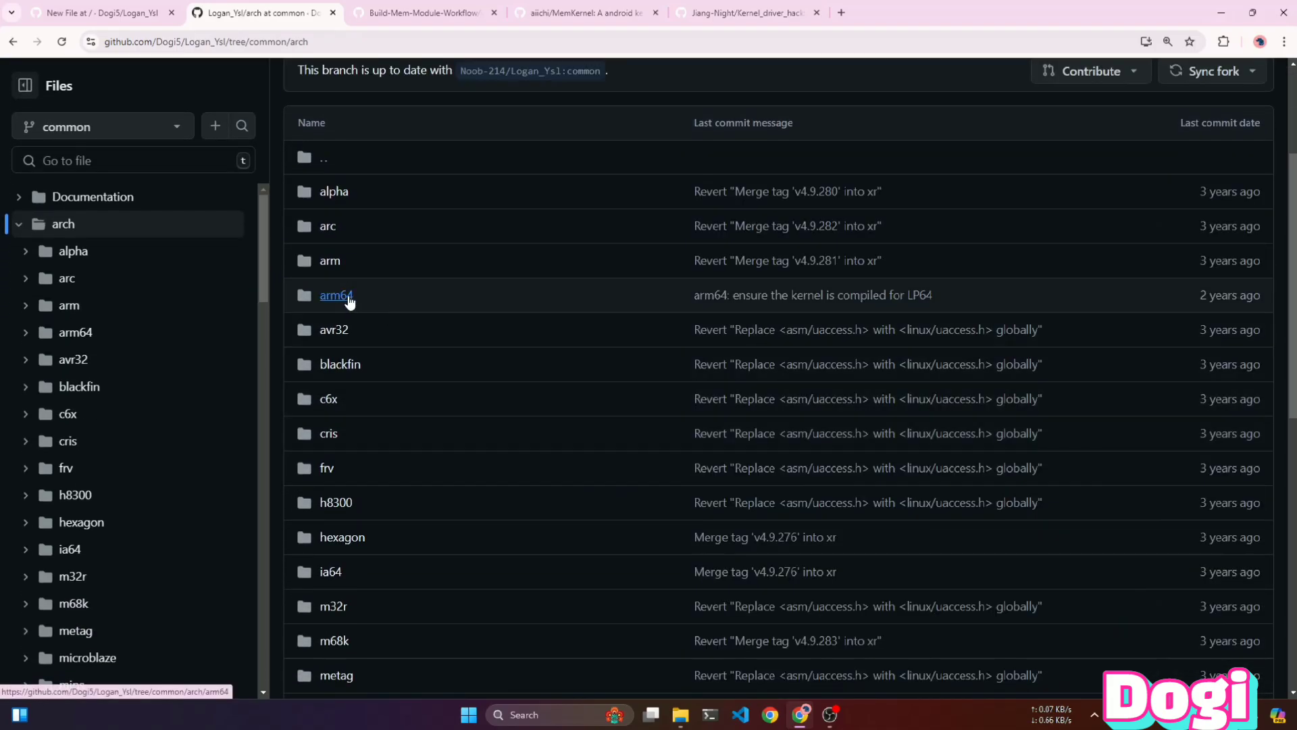
left_click(336, 296)
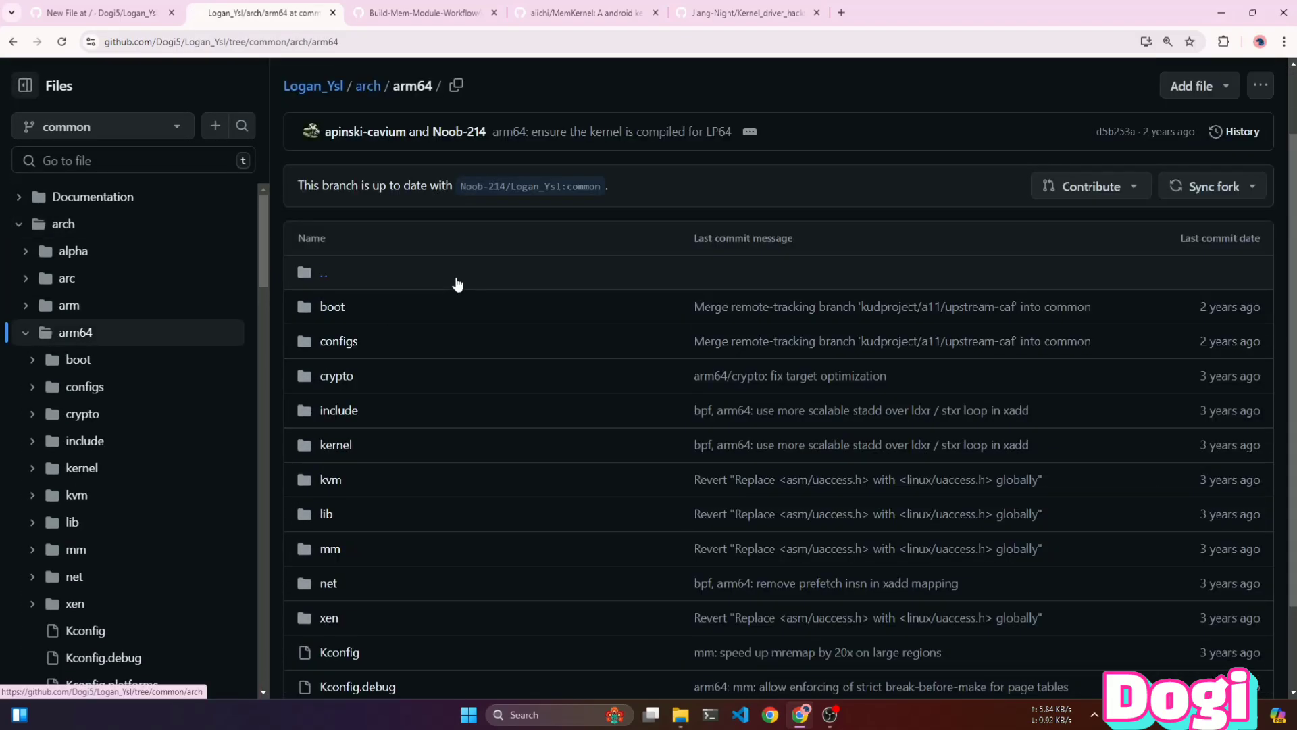
left_click(338, 341)
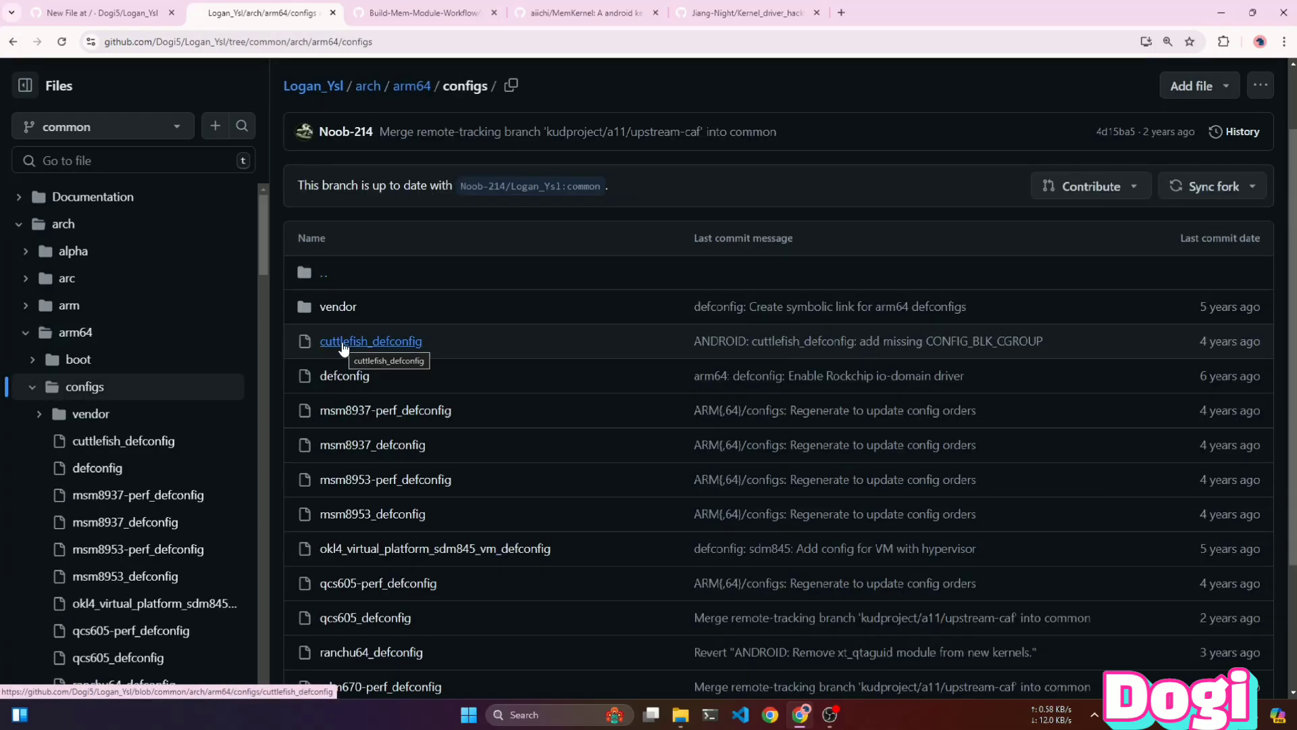
mouse_move(570, 509)
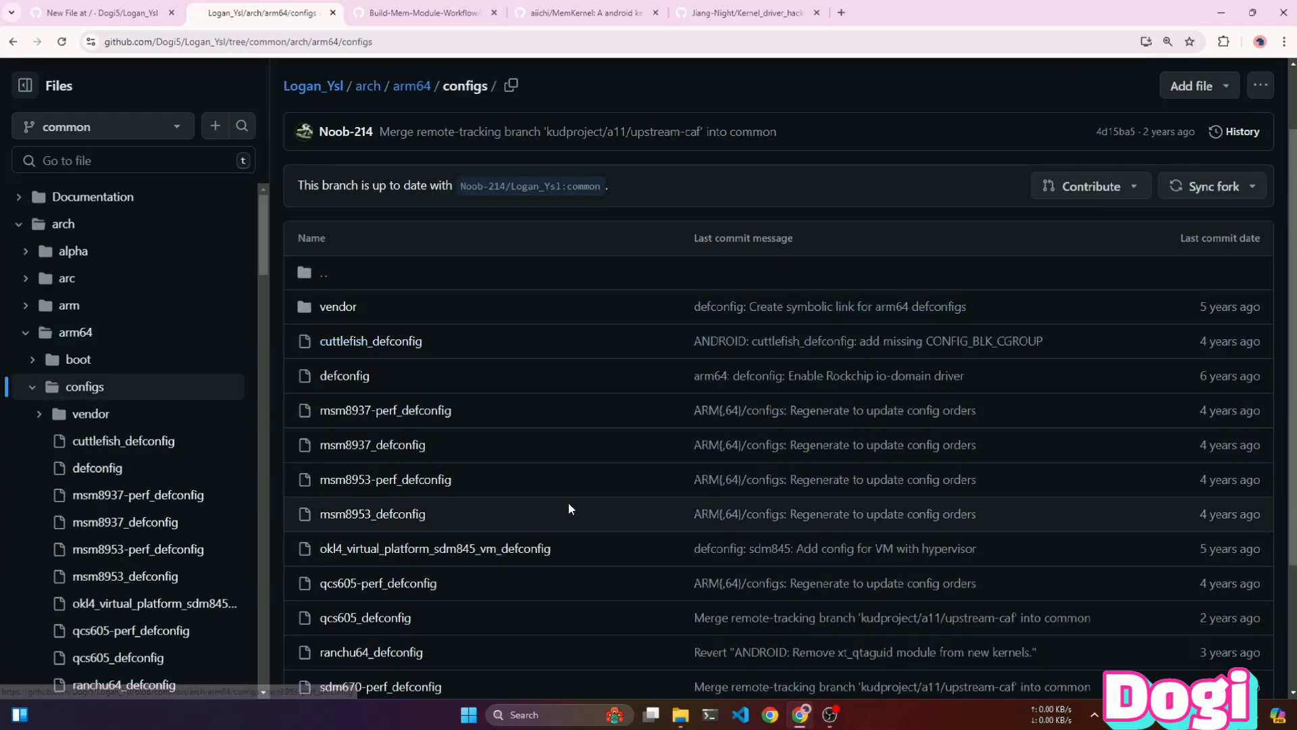
scroll("down", 3)
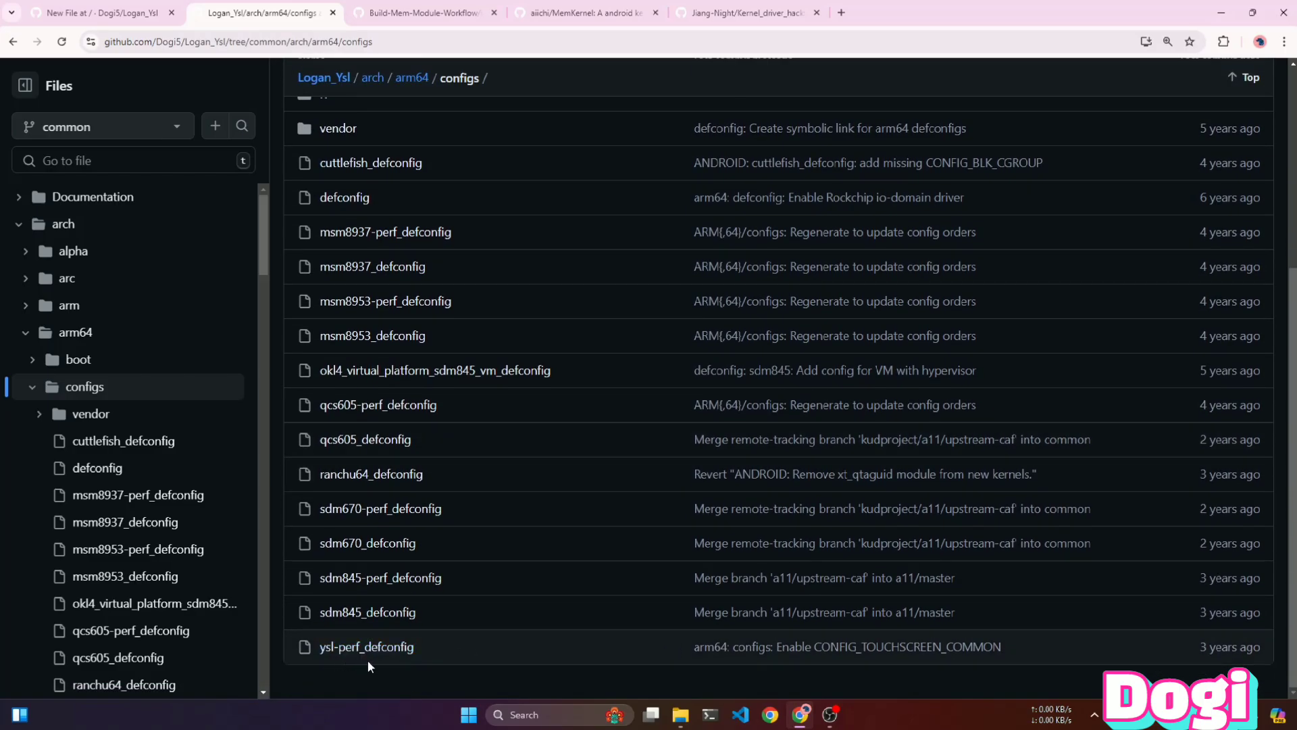
mouse_move(420, 664)
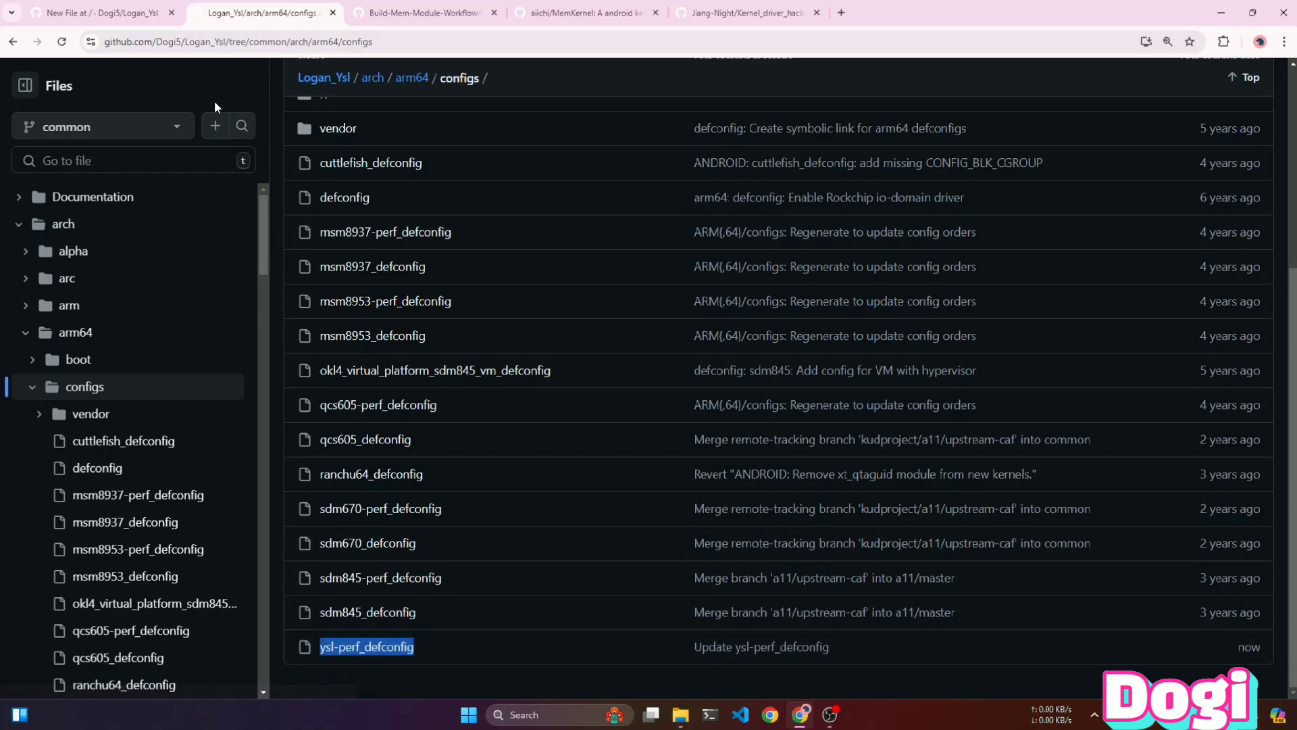
- Set defconfig to ysl-perf_defconfig and artifact name to moduleandkernel, then commit main.yml
left_click(102, 12)
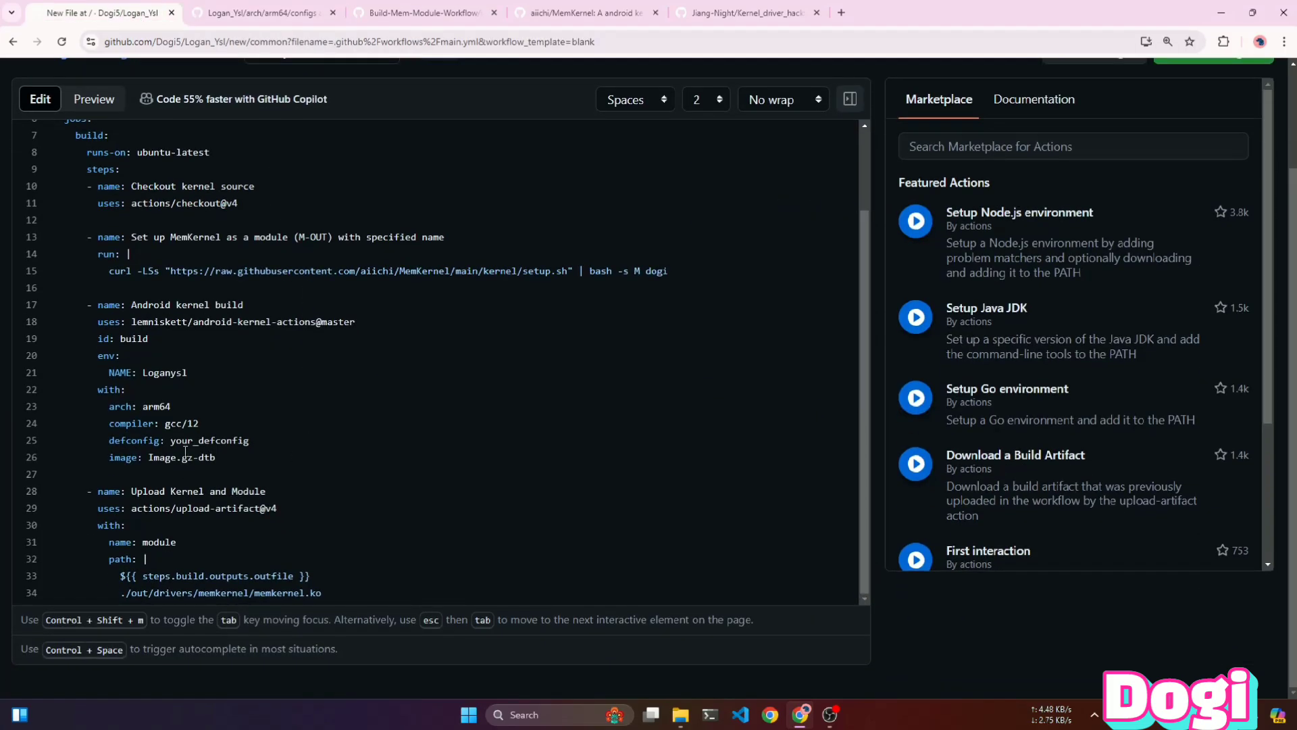
double_click(210, 439)
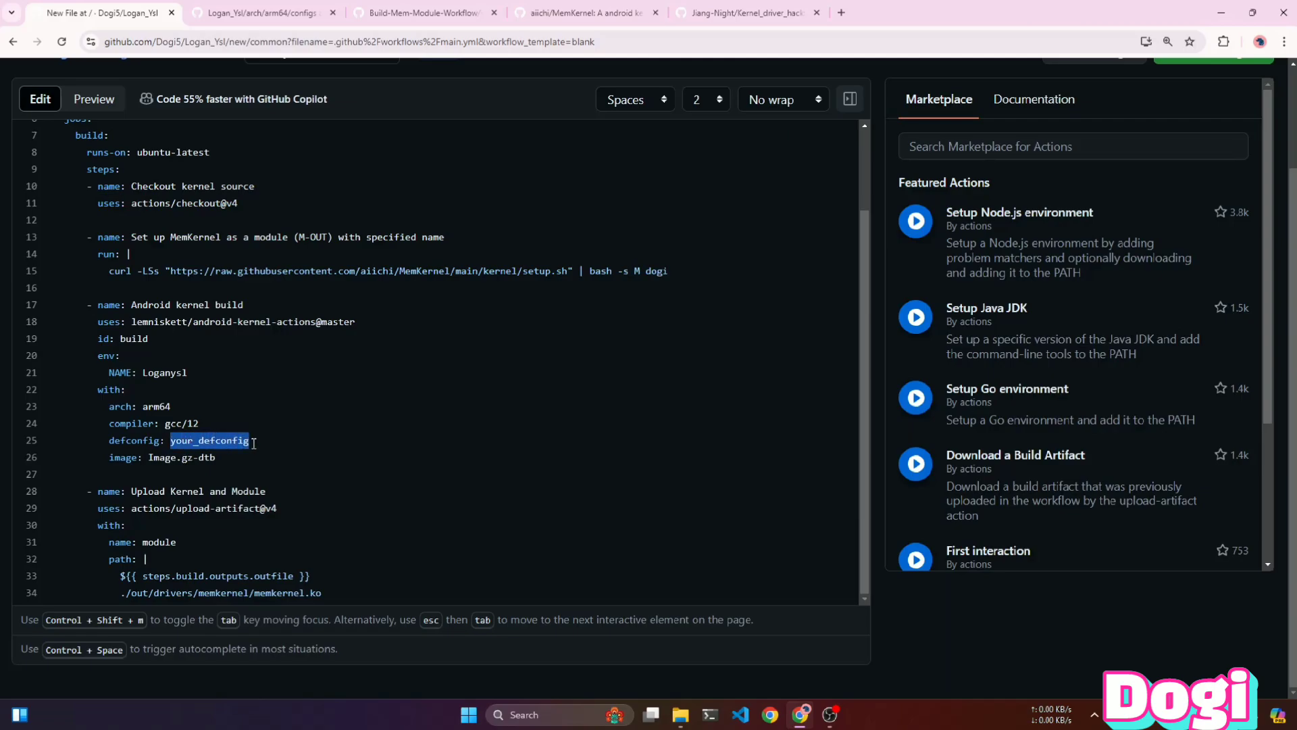
type("ysl-perf_defconfig")
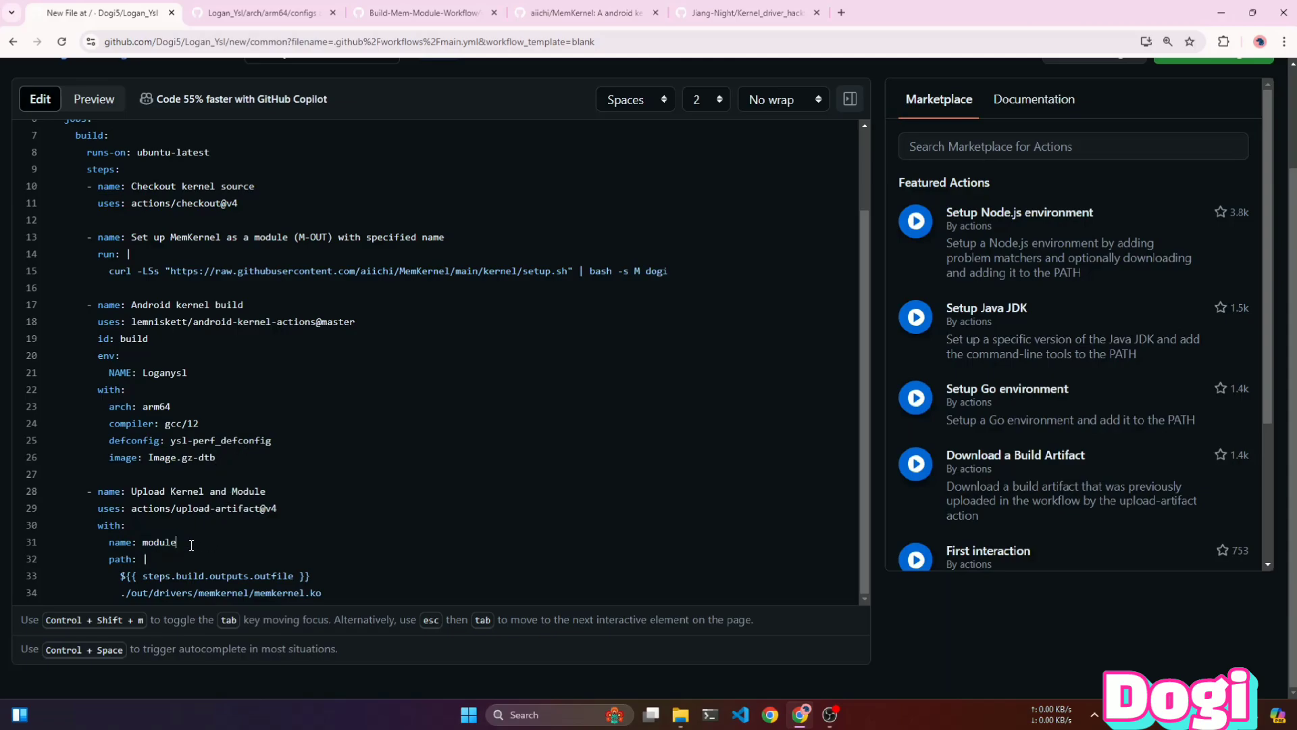
type("andkenrl")
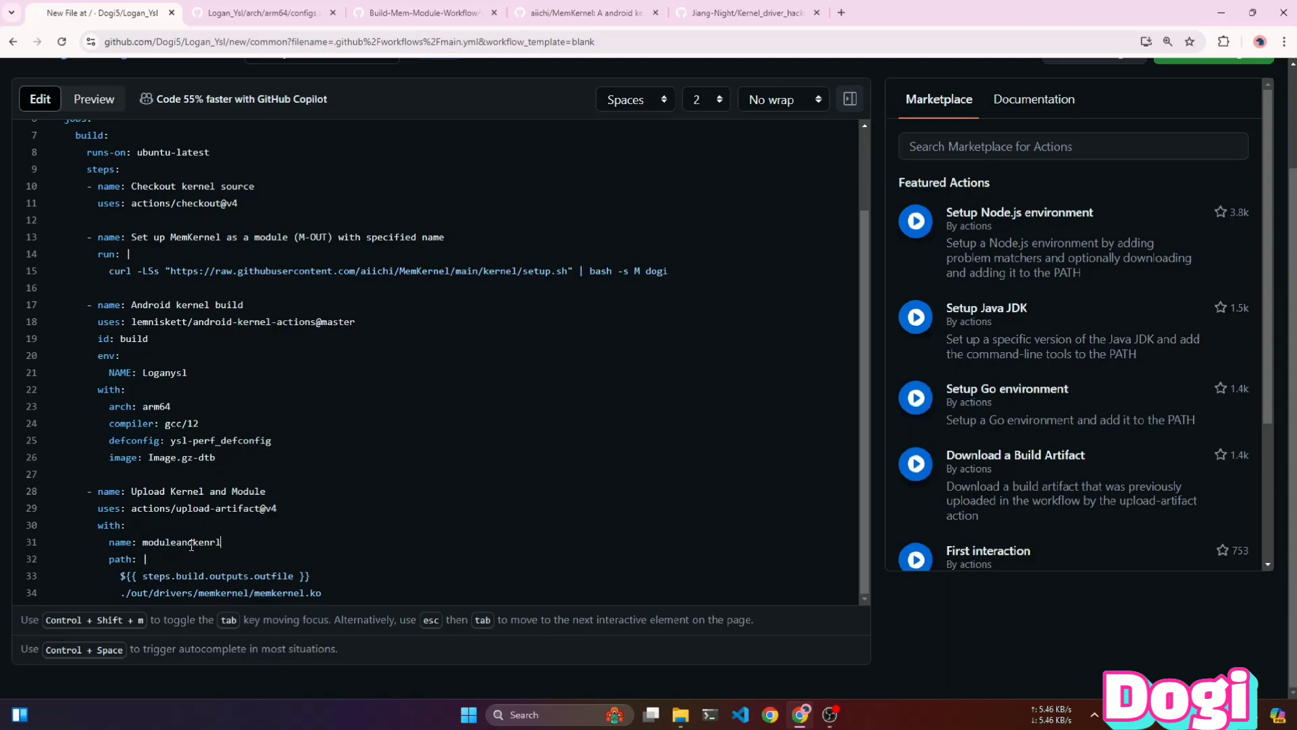
type("e")
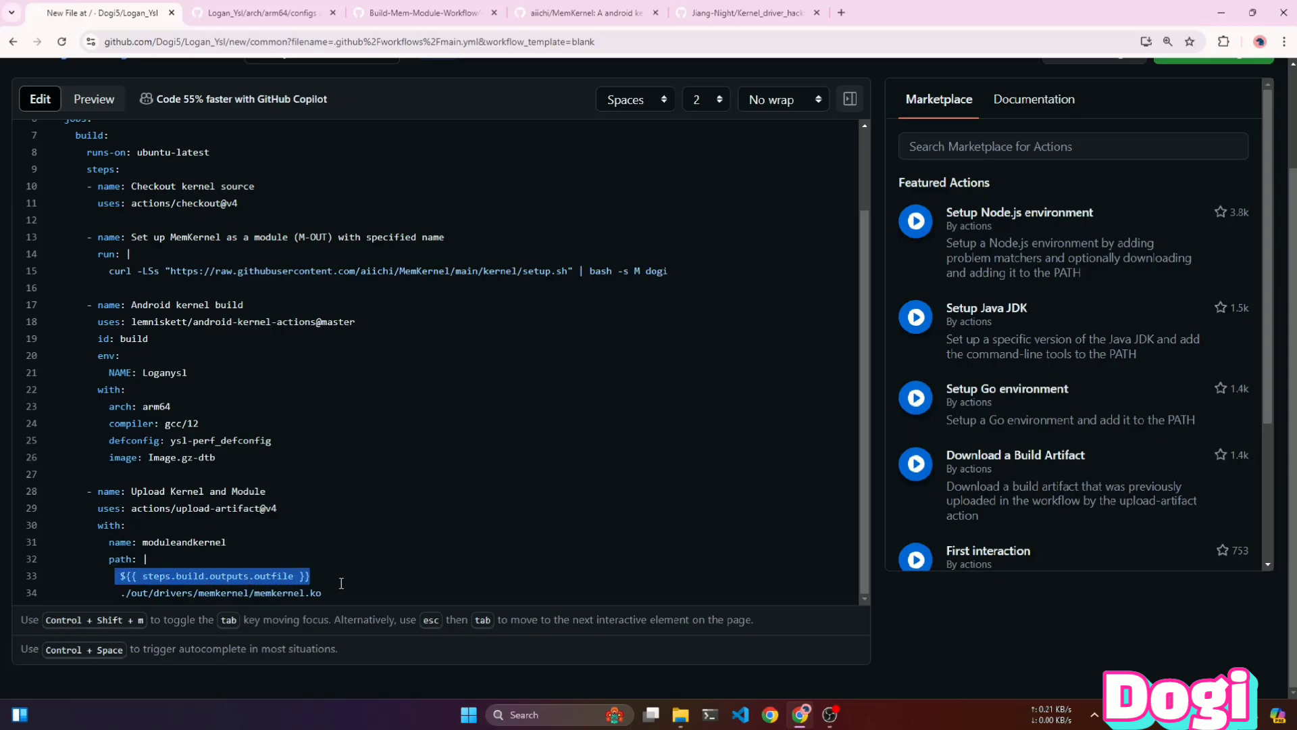
double_click(280, 592)
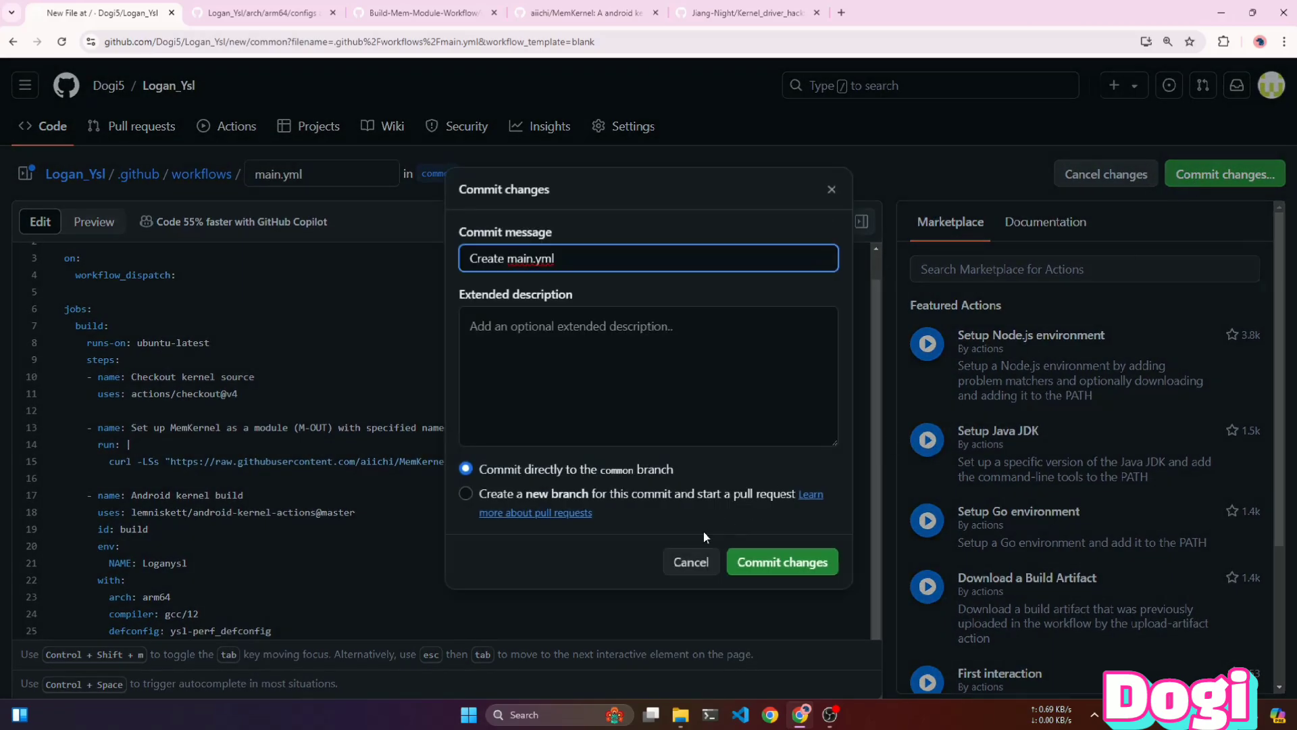
left_click(782, 561)
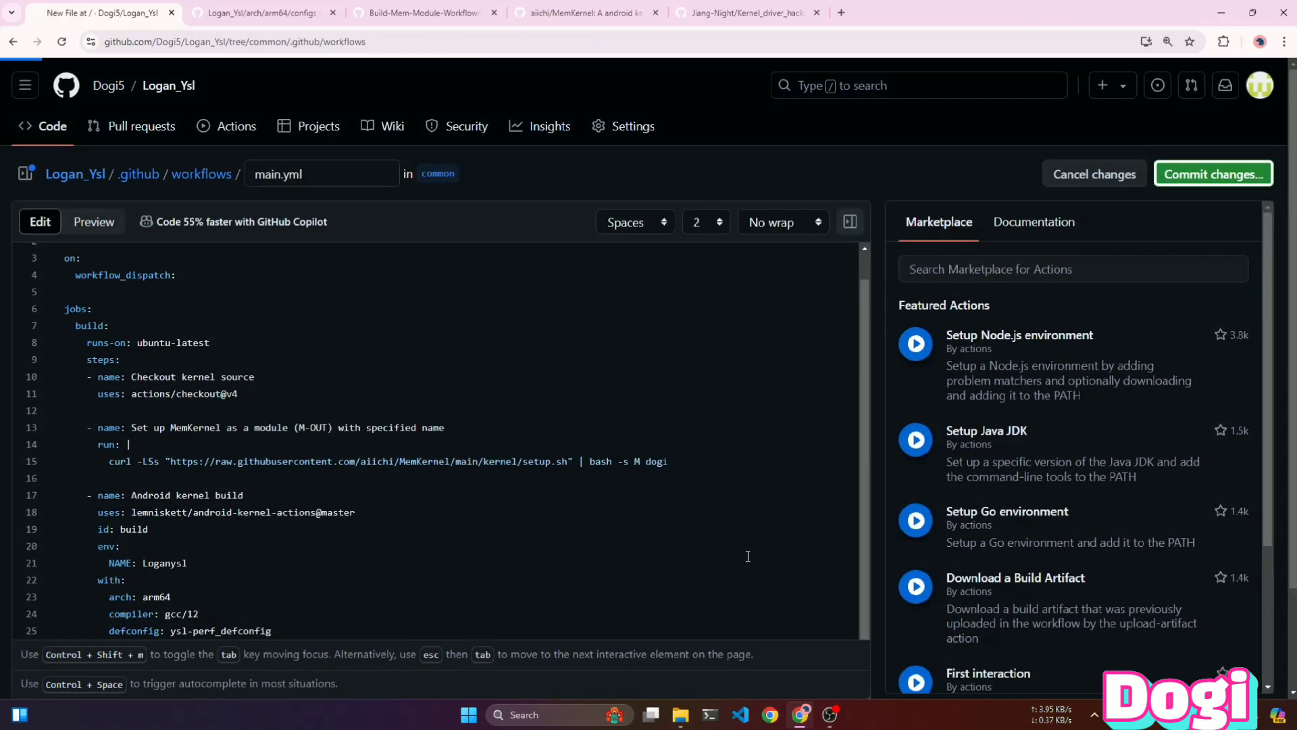
left_click(1213, 174)
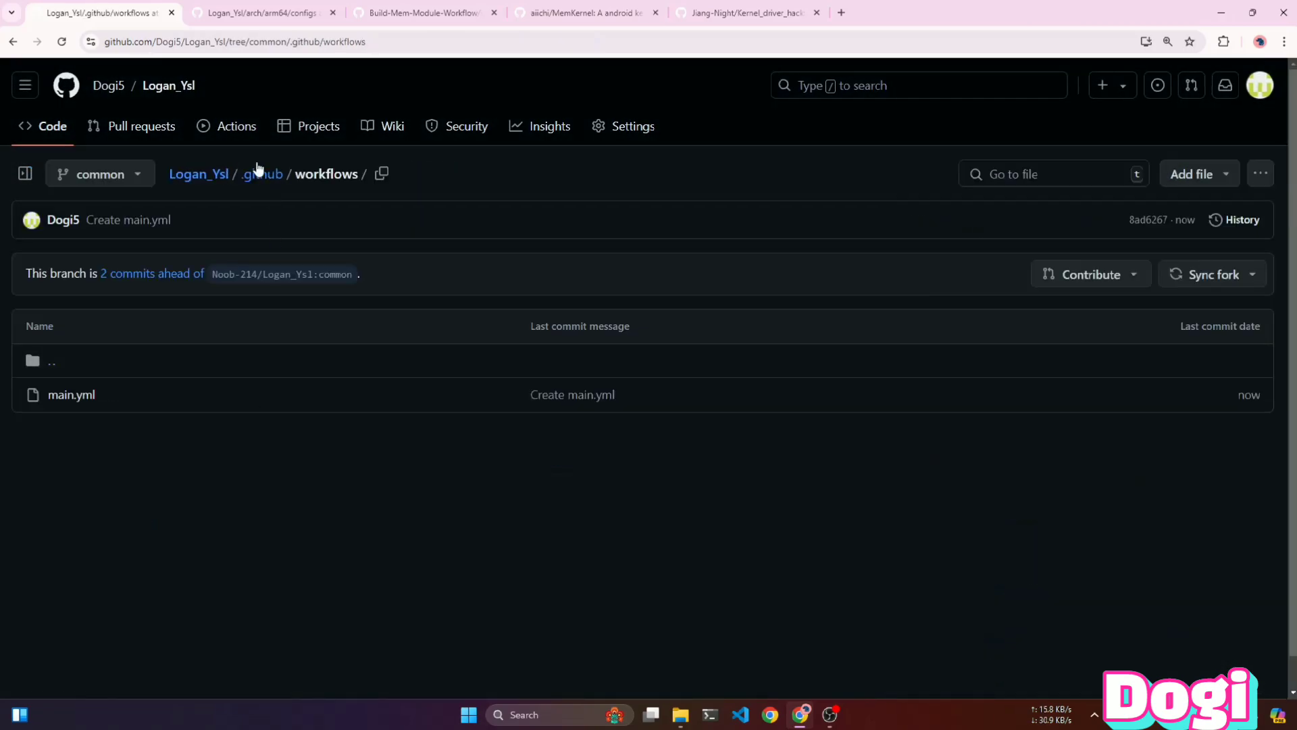
- Manually trigger a Kernel Build workflow run on the common branch
left_click(236, 126)
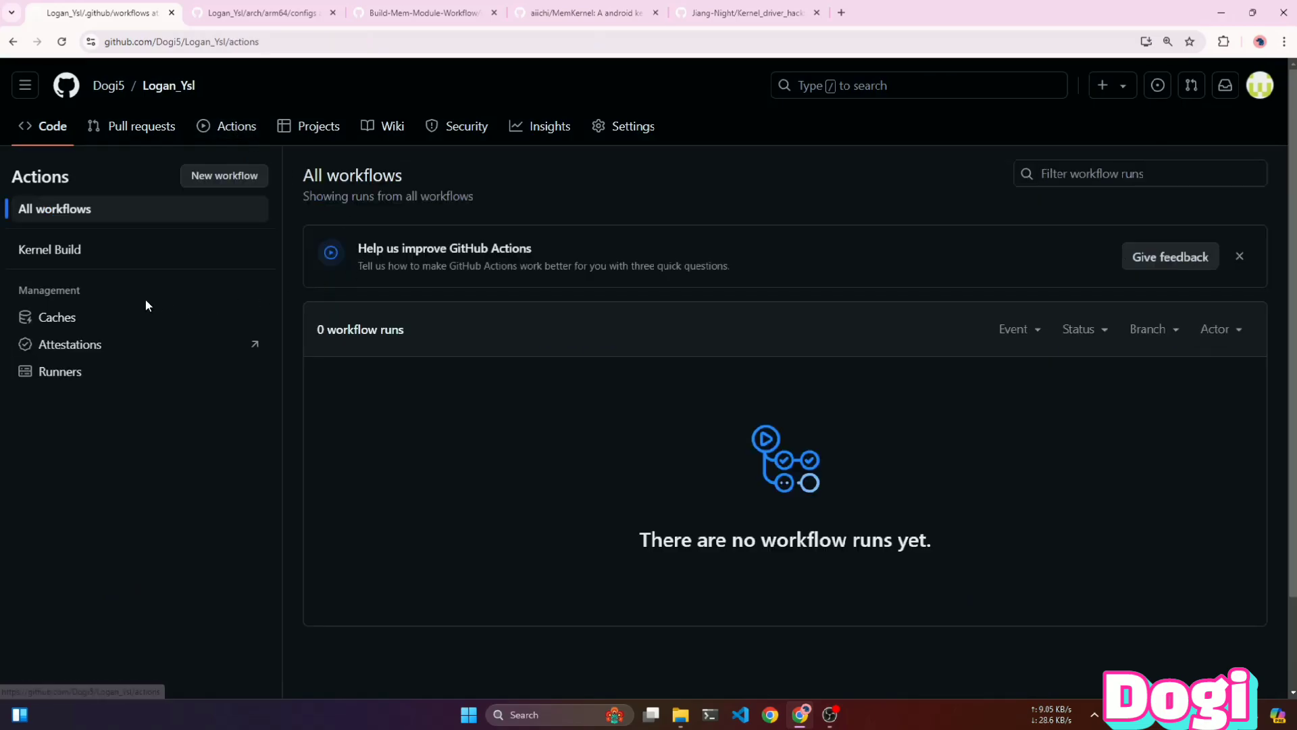
left_click(49, 249)
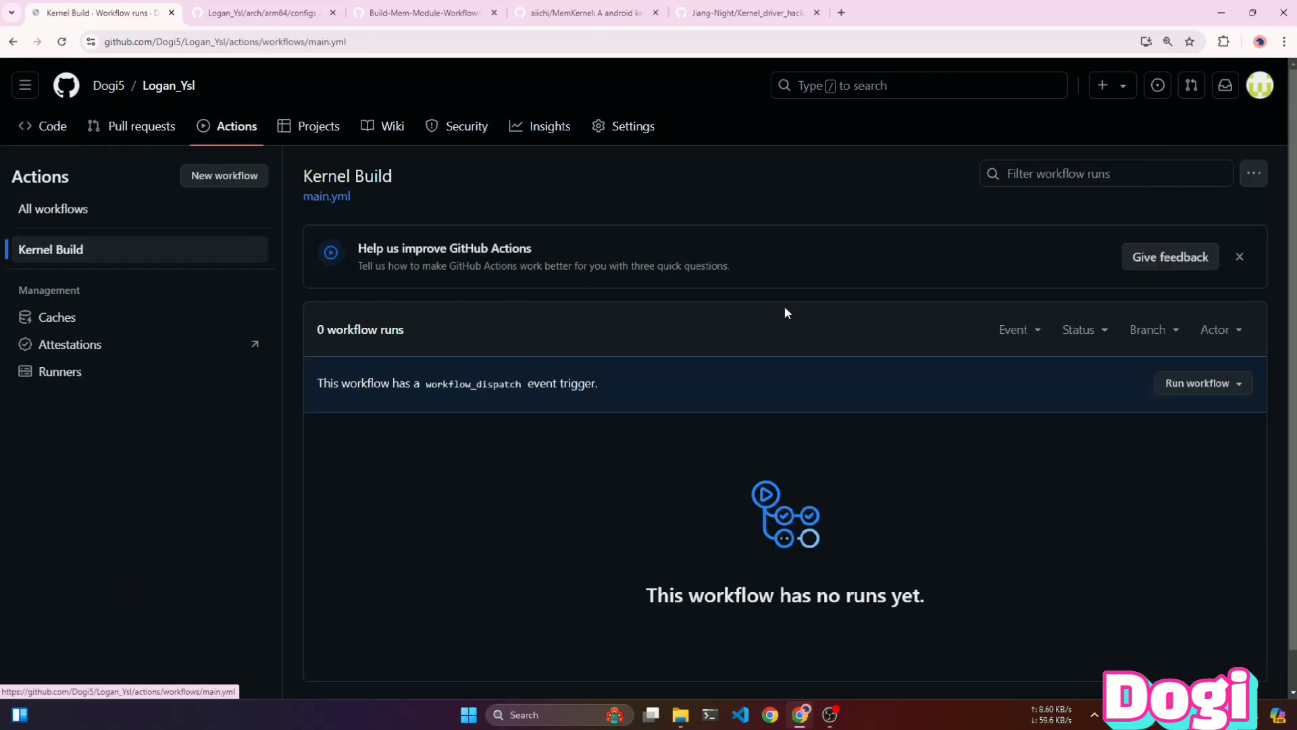
left_click(1202, 383)
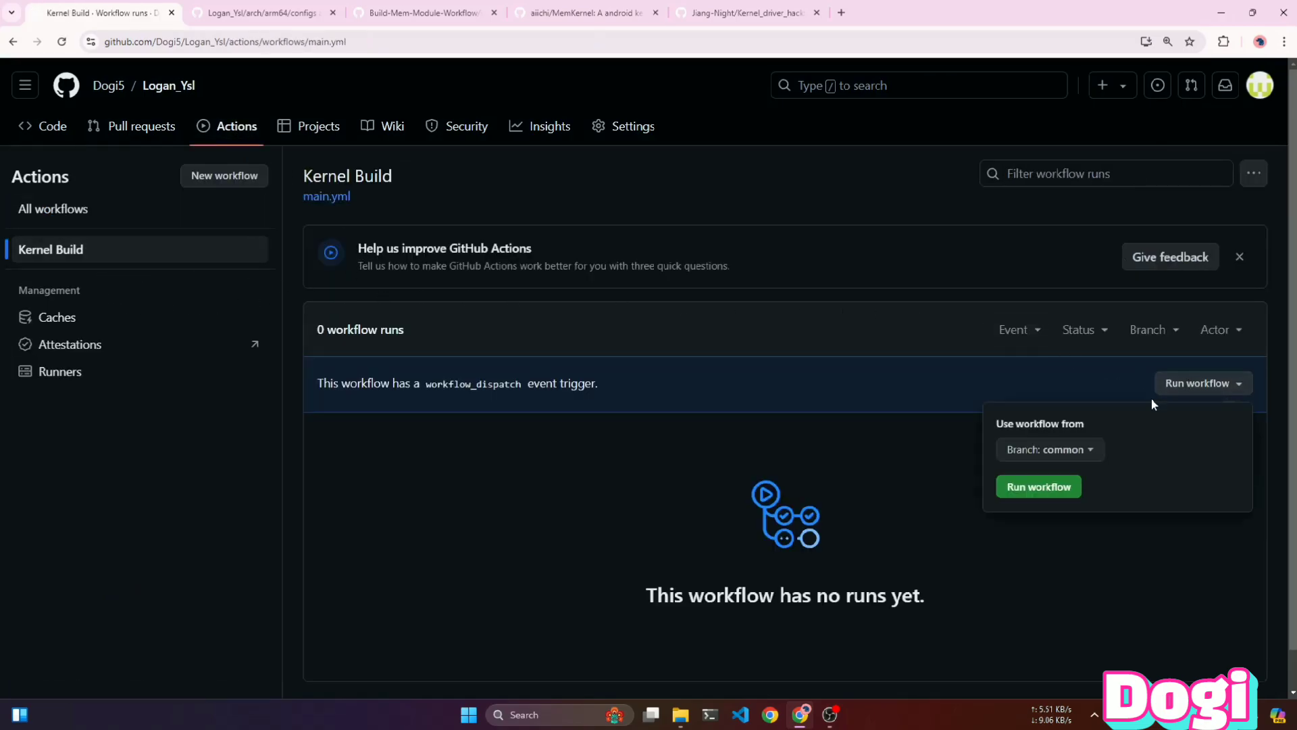
left_click(1038, 487)
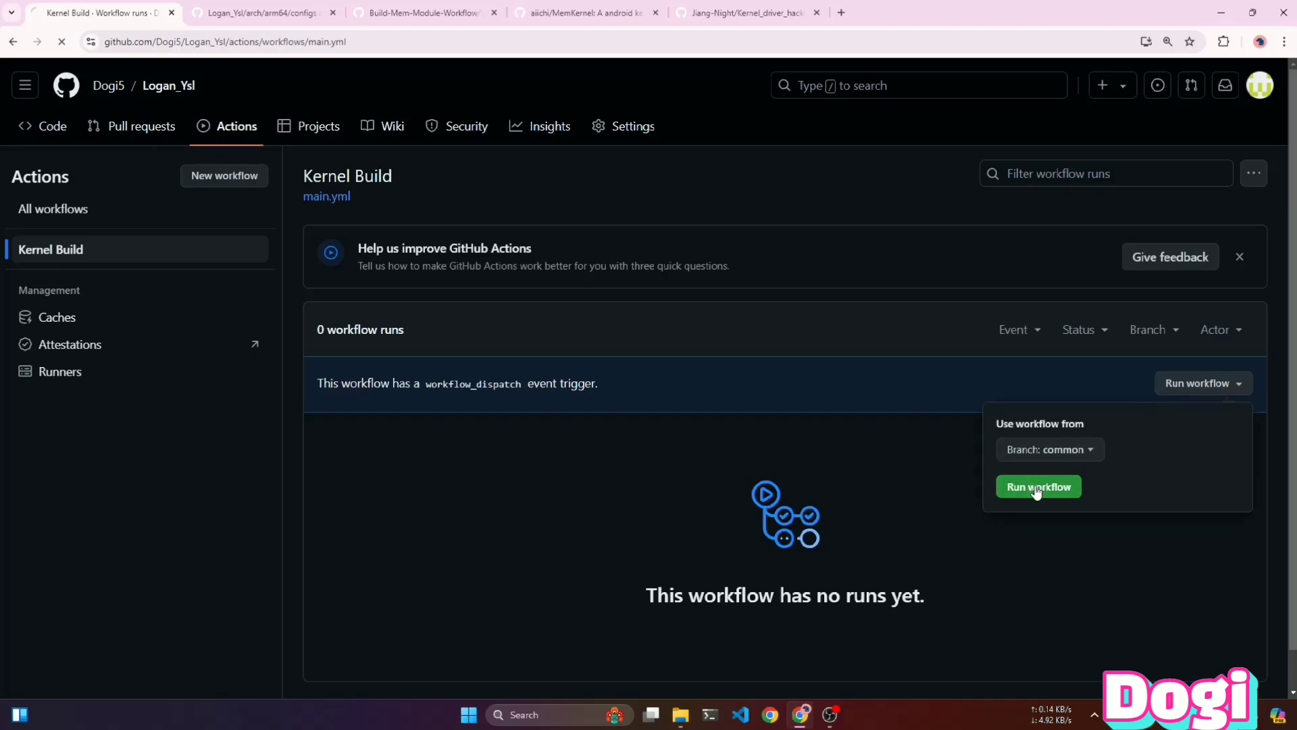
left_click(1038, 486)
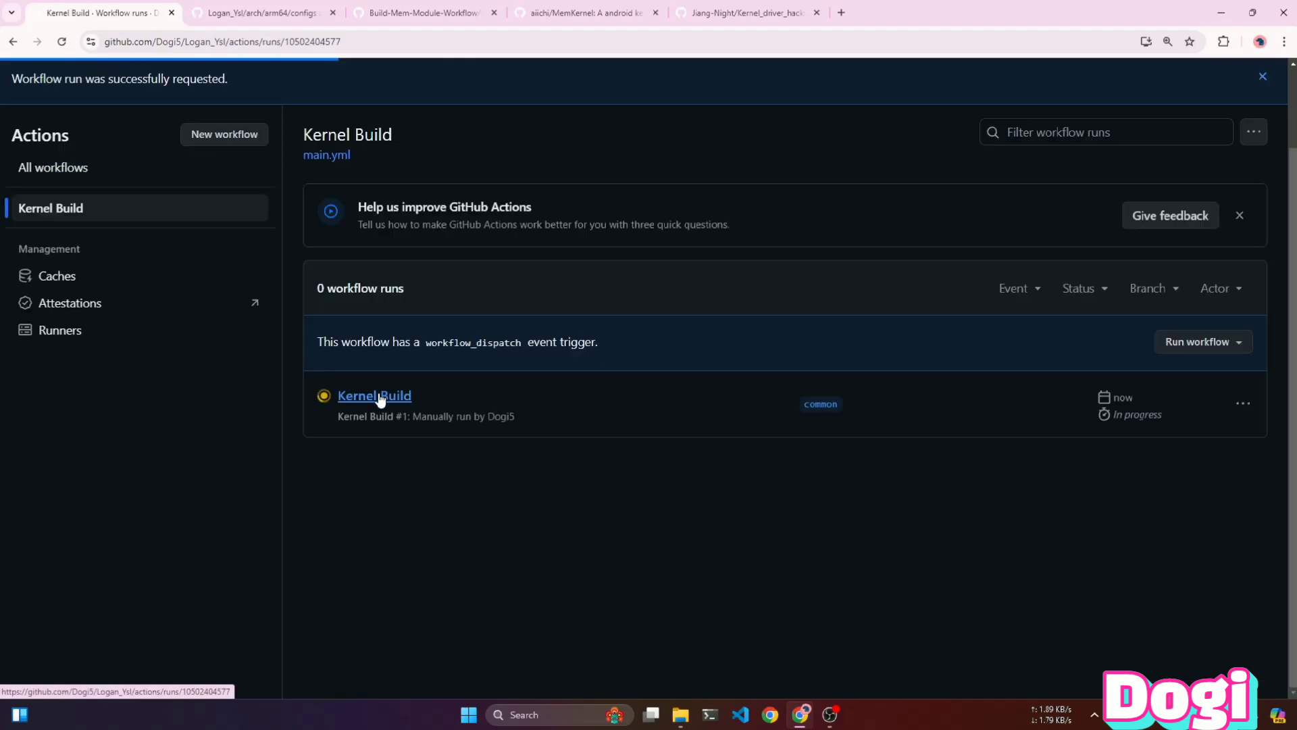
- Follow Kernel Build run #1 until it fails after 1m 27s
left_click(375, 395)
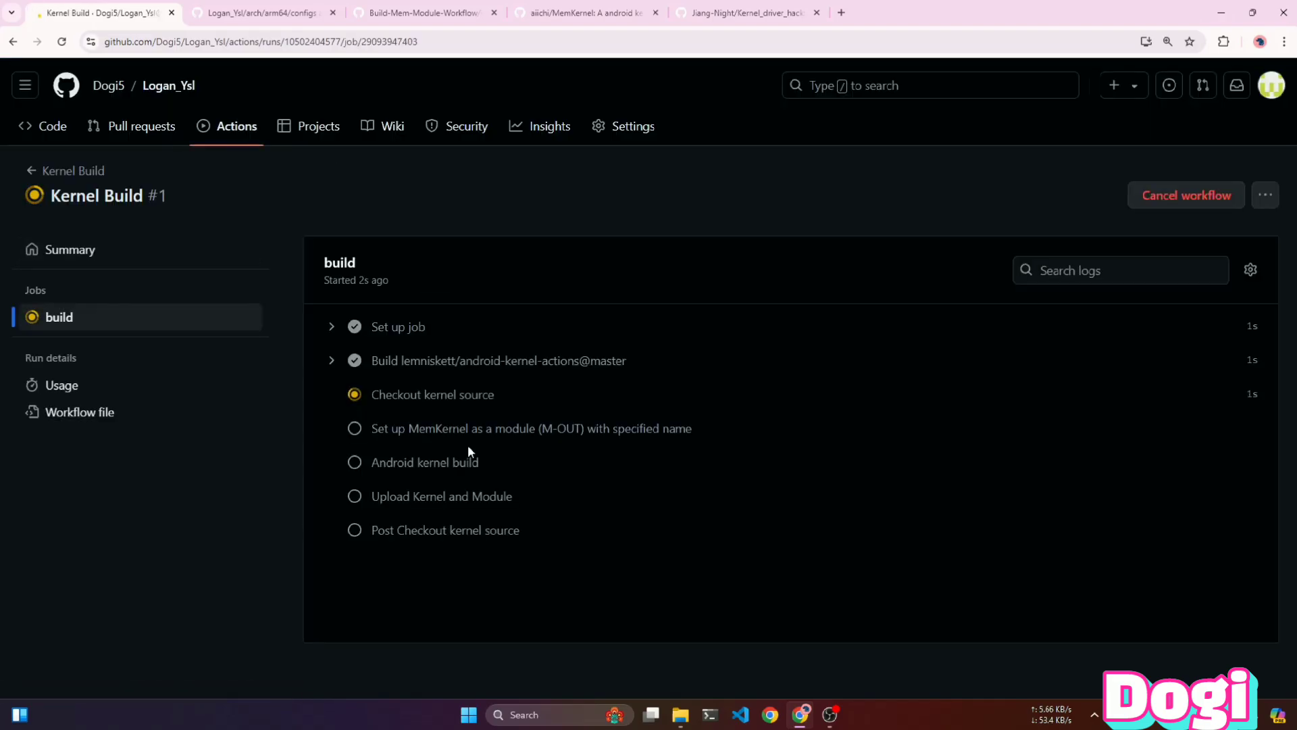
left_click(433, 394)
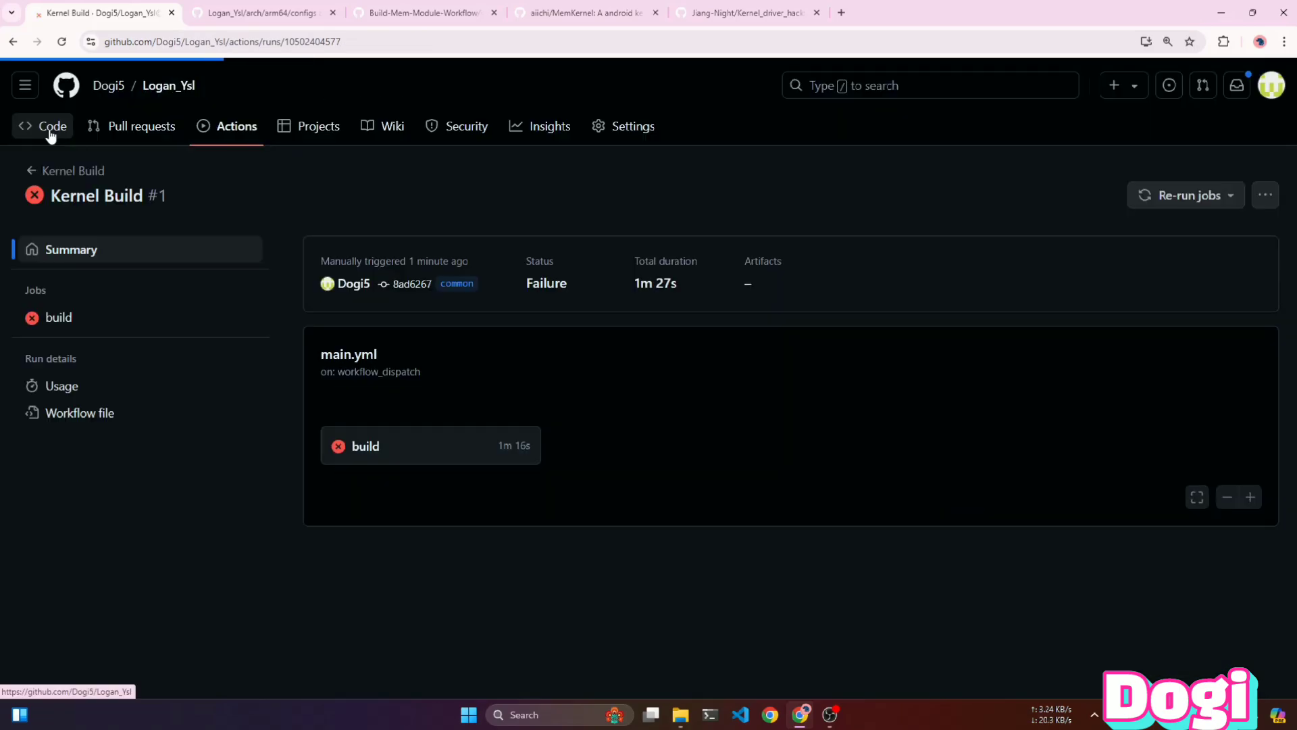
- View main.yml in the redducc fork, then follow its link to upstream Noob-214/Logan_Ysl
left_click(42, 127)
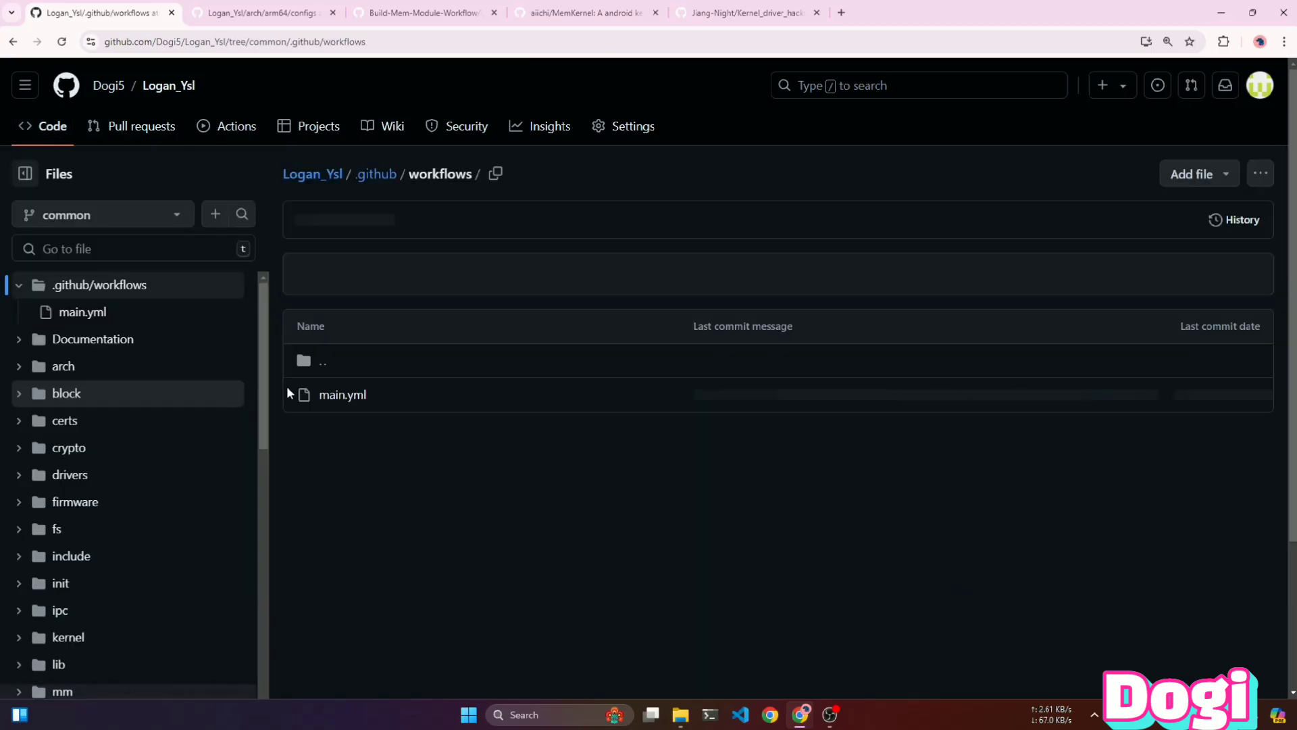
left_click(342, 395)
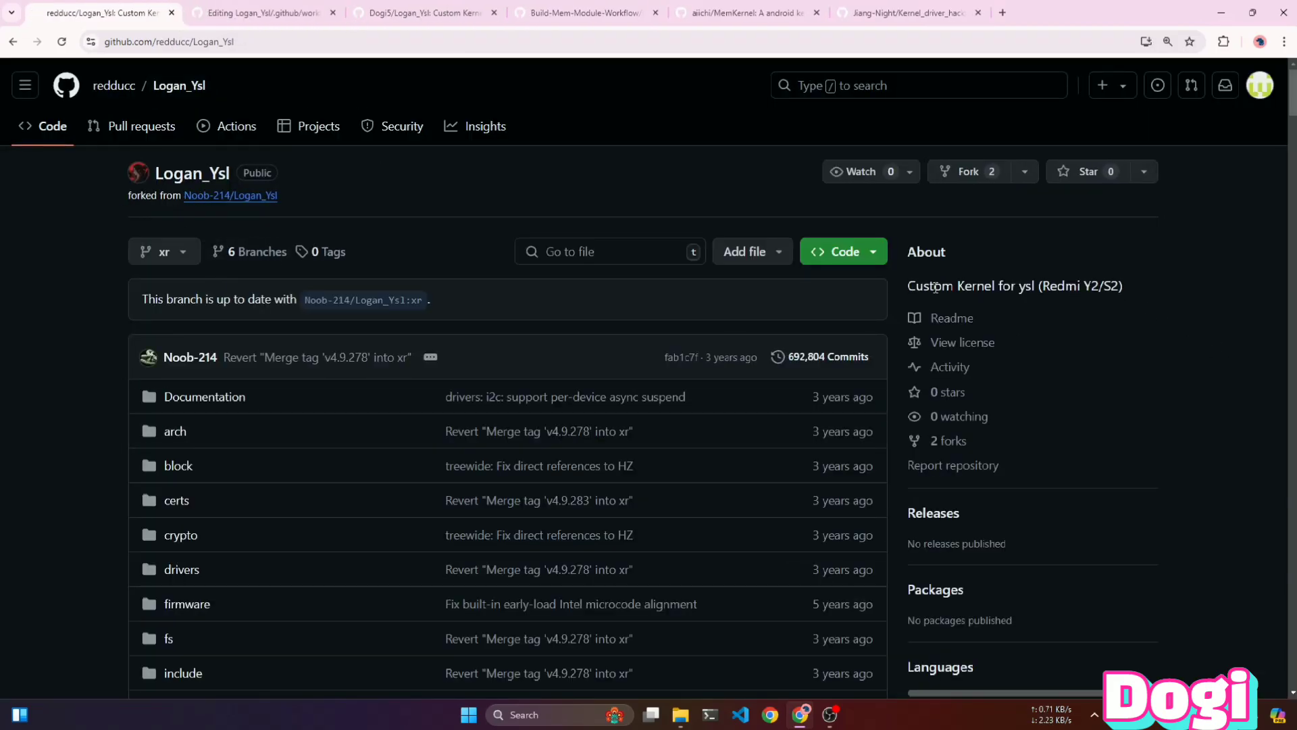
mouse_move(135, 387)
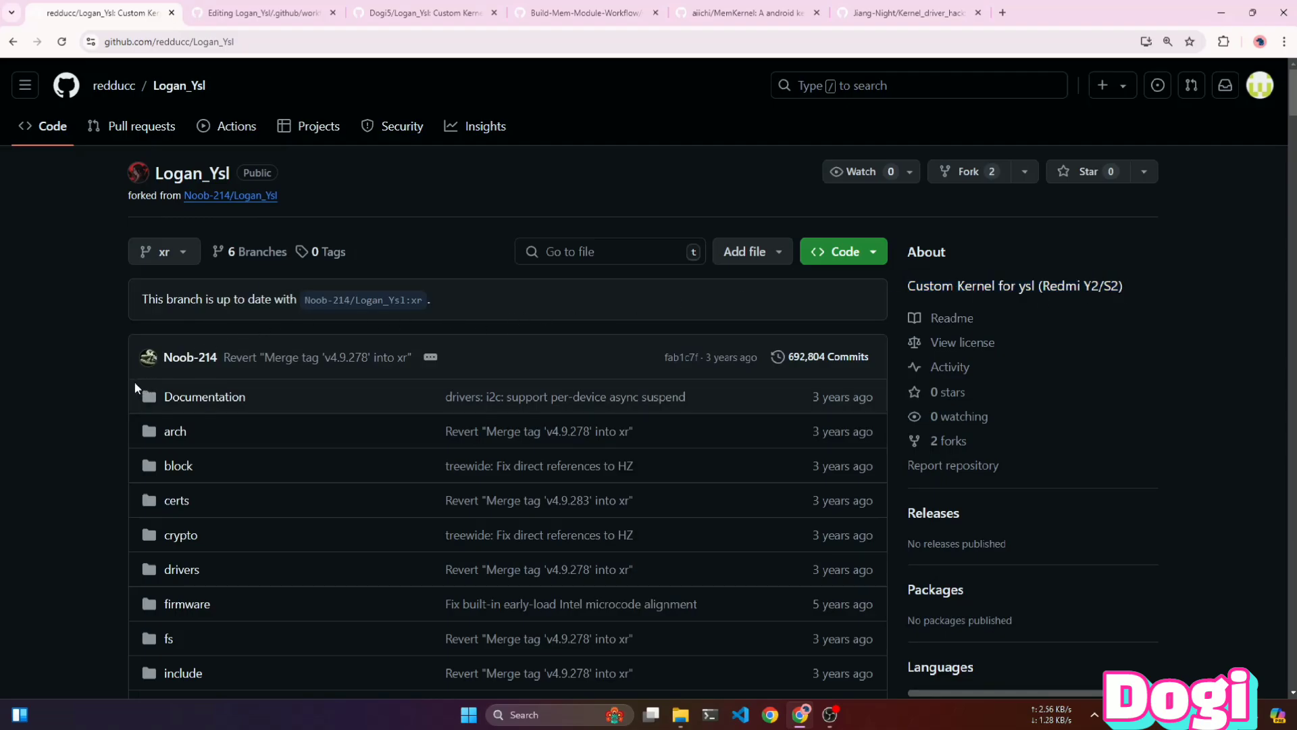
mouse_move(243, 200)
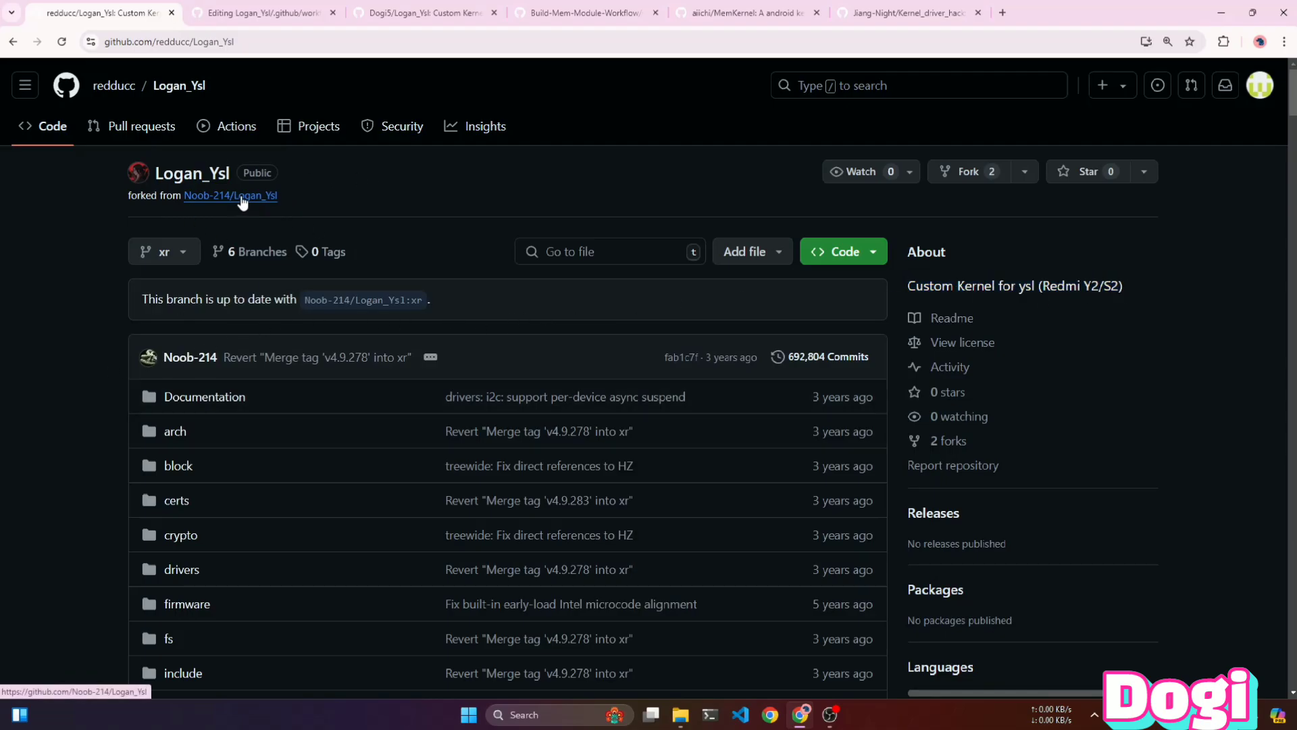
mouse_move(244, 199)
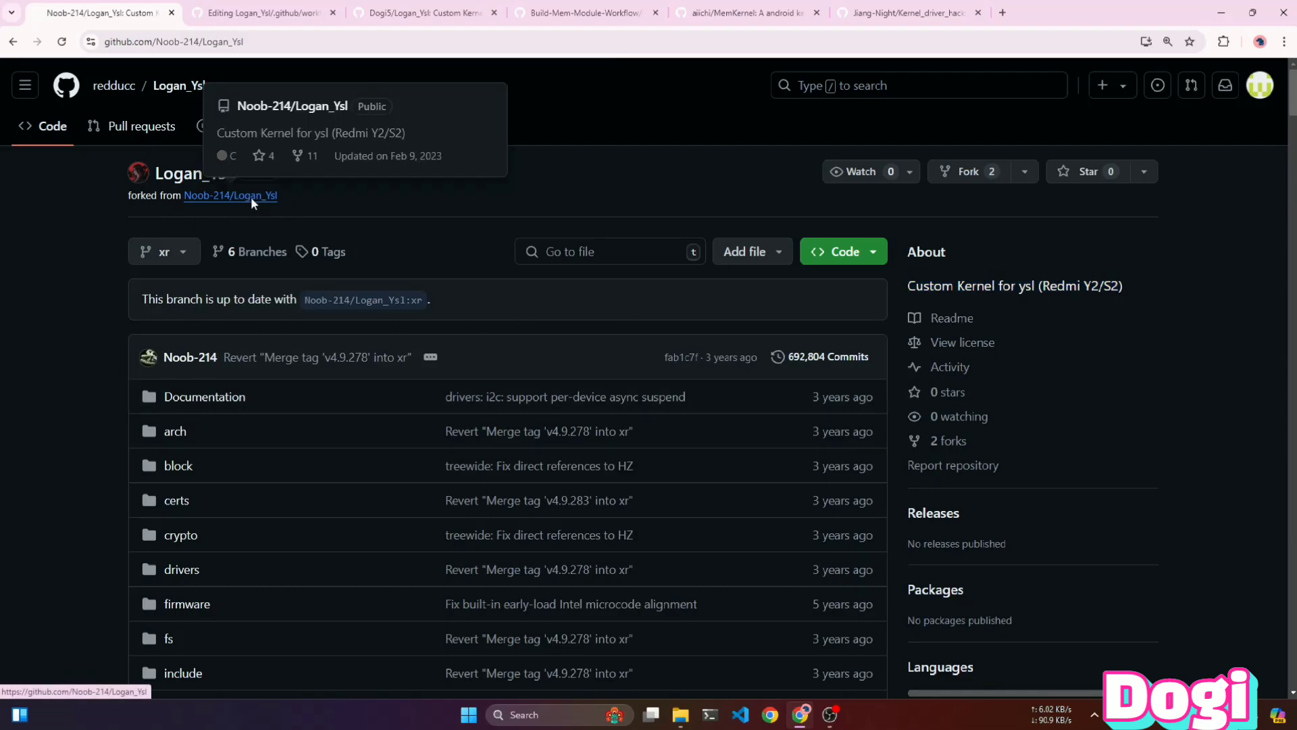
left_click(230, 195)
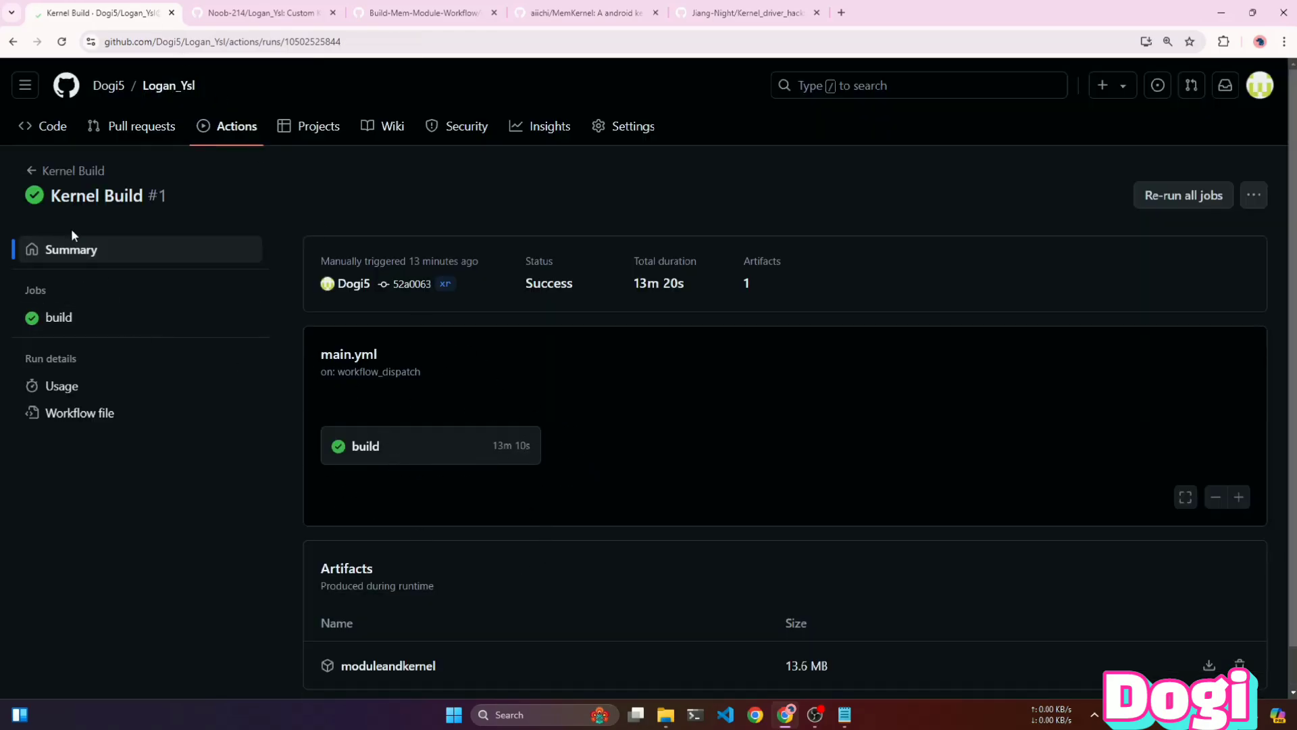
mouse_move(343, 673)
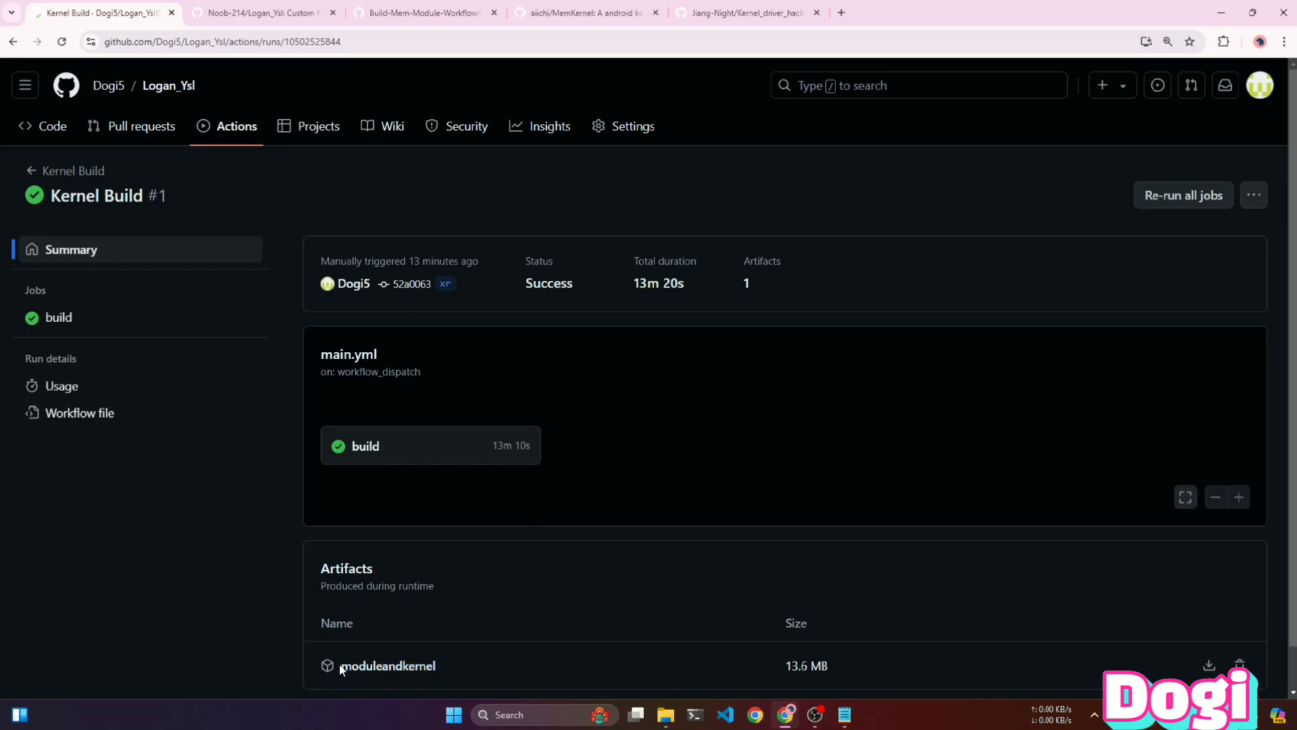
- Download the 13.6 MB moduleandkernel artifact from the successful Kernel Build run
double_click(820, 665)
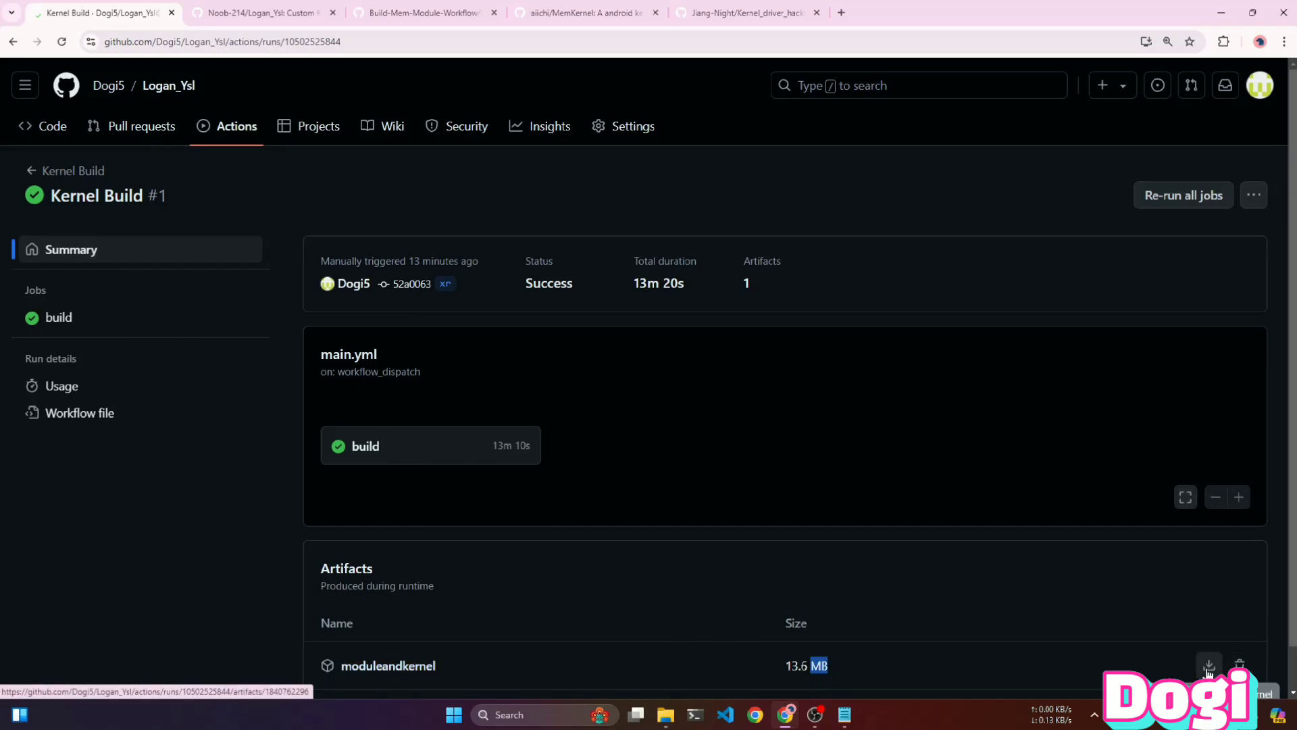
mouse_move(1201, 668)
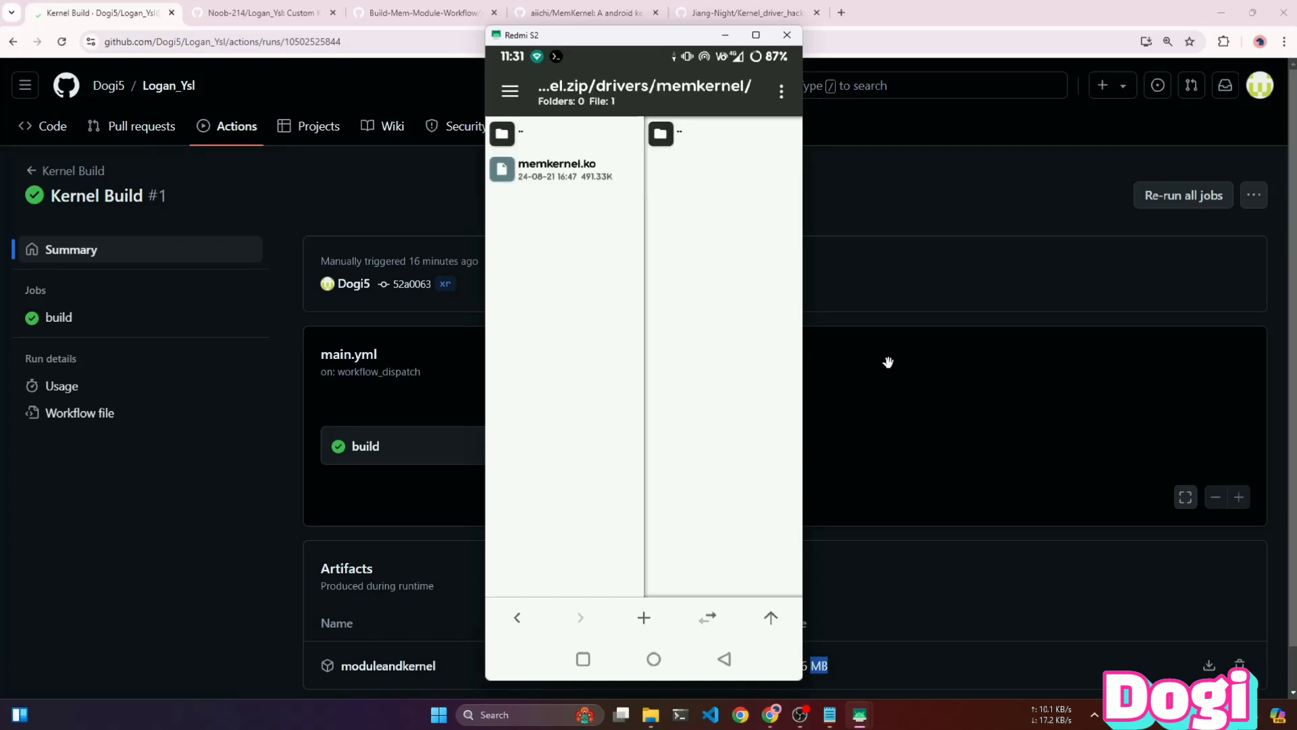
- Browse to /data/local/module to show memkernel.ko beside Loganysl4.9.277.zip and its backup
right_click(556, 169)
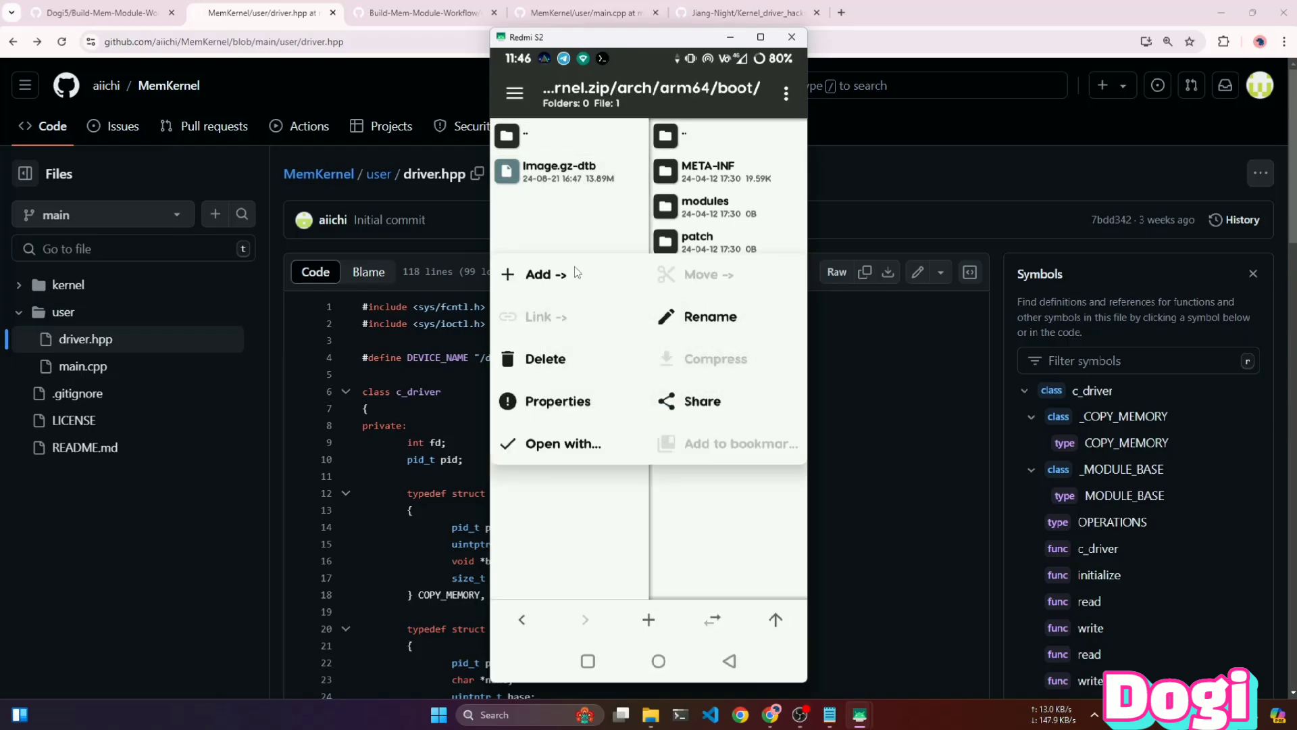
left_click(537, 275)
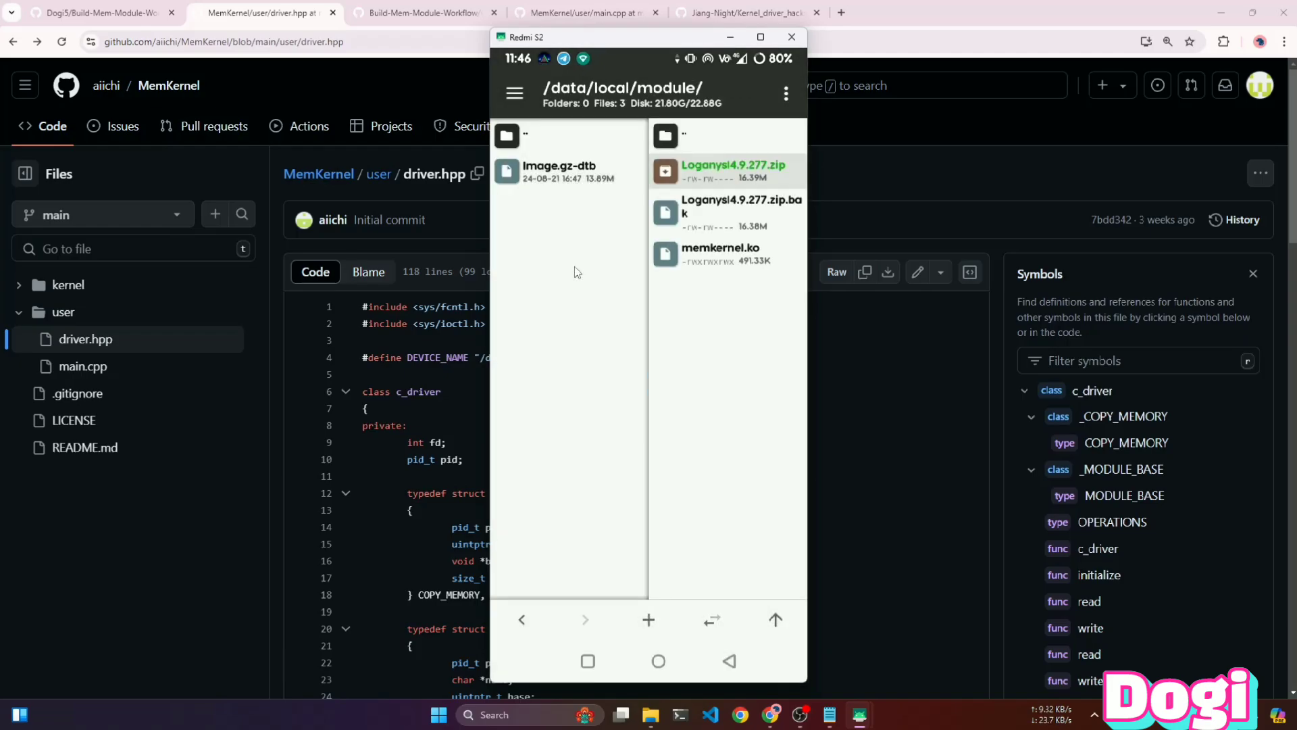
mouse_move(27, 216)
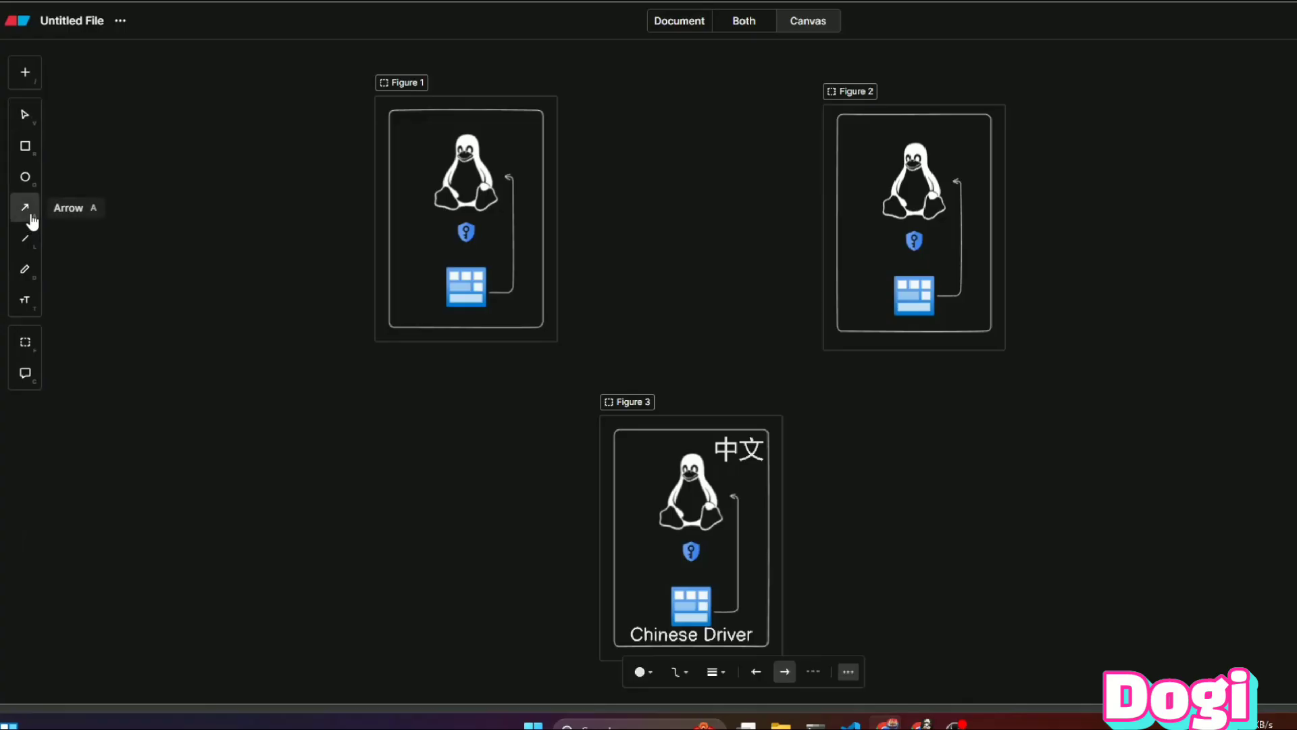
- Draw an arrow from Figure 1's driver icon to Figure 2, labelled 'Not work because of signal'
left_click_drag(488, 295, 707, 297)
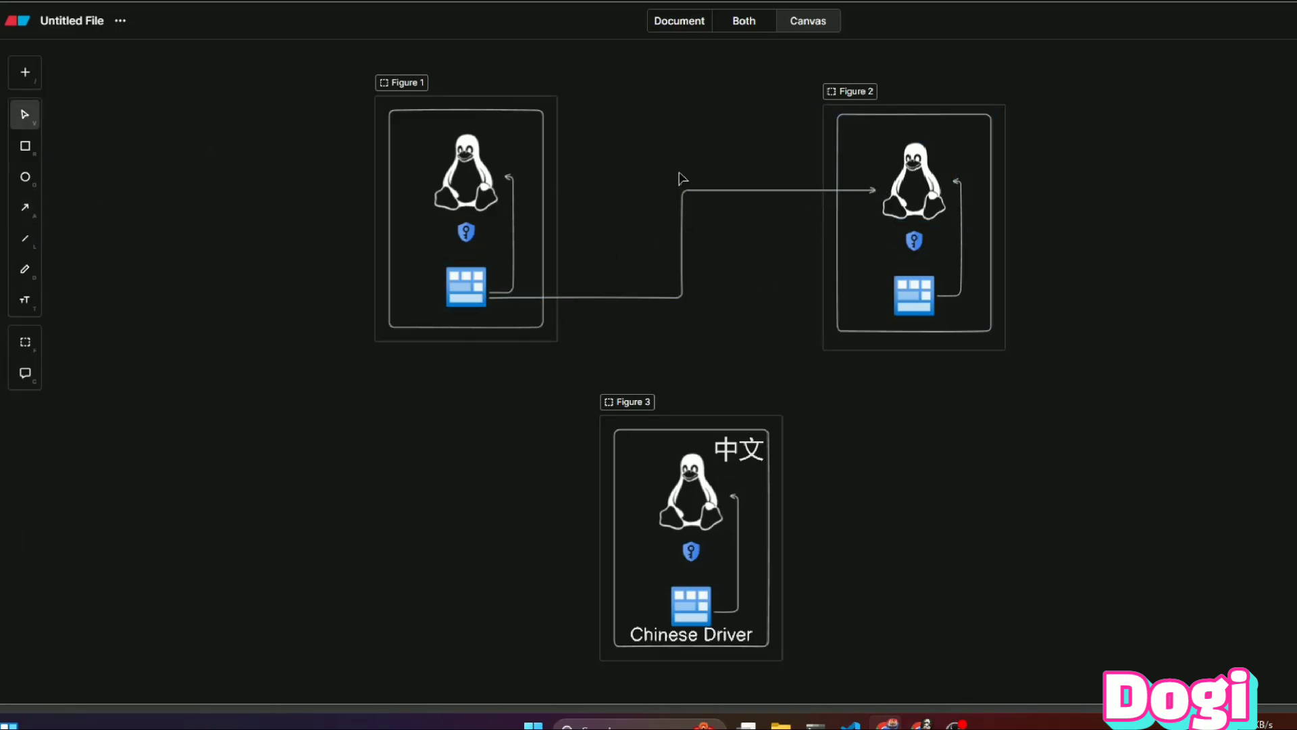
type("Not w")
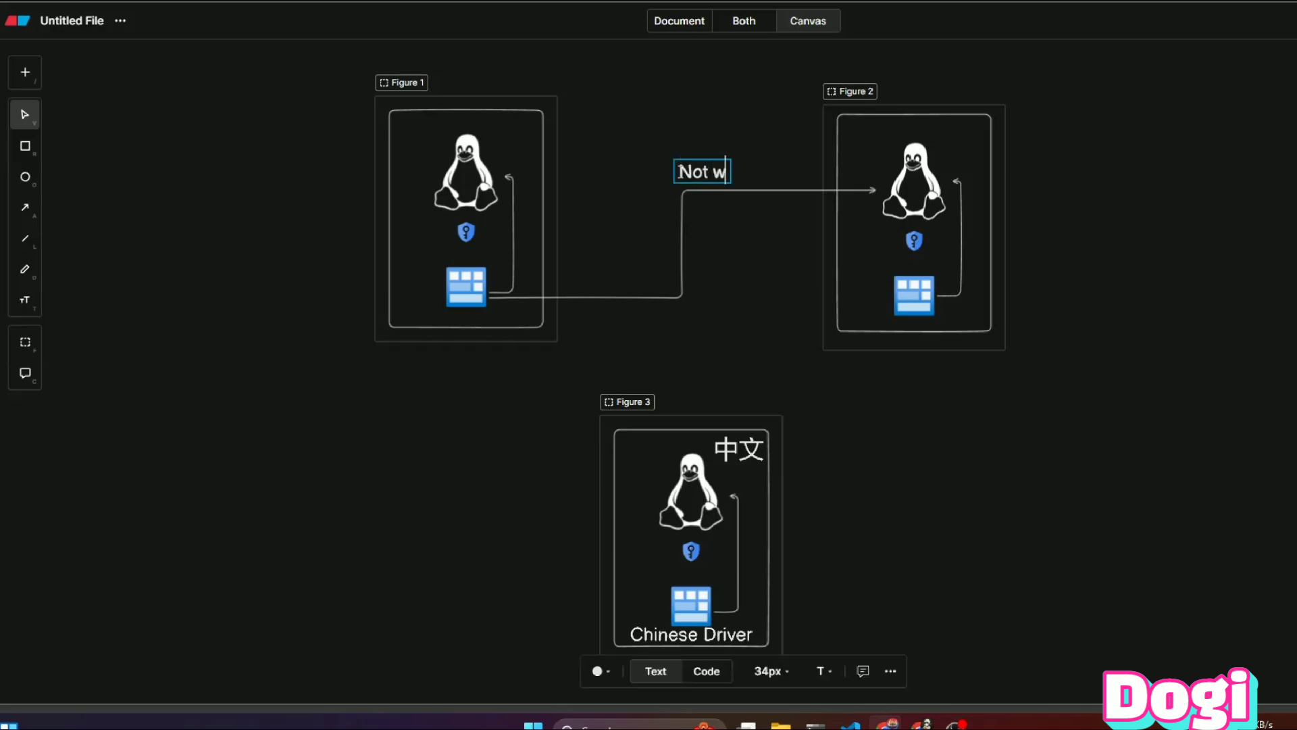
type("ork becau")
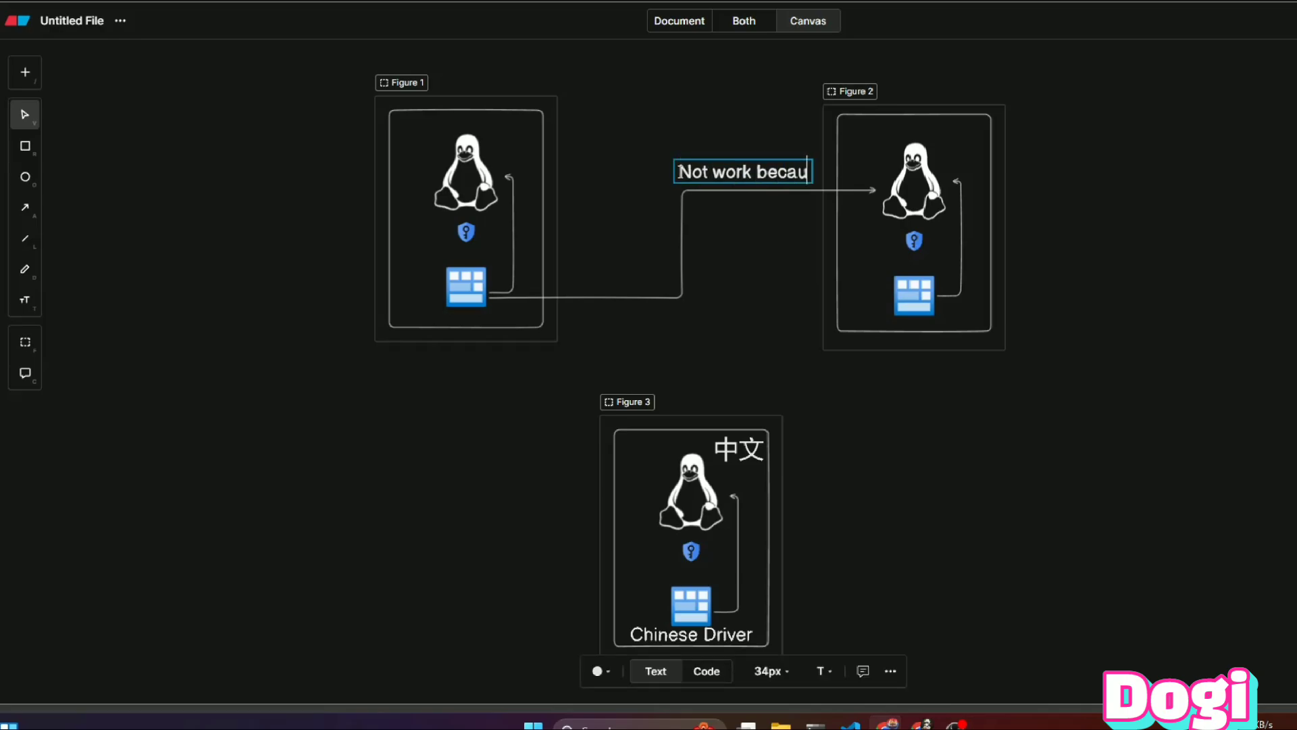
type("se of s")
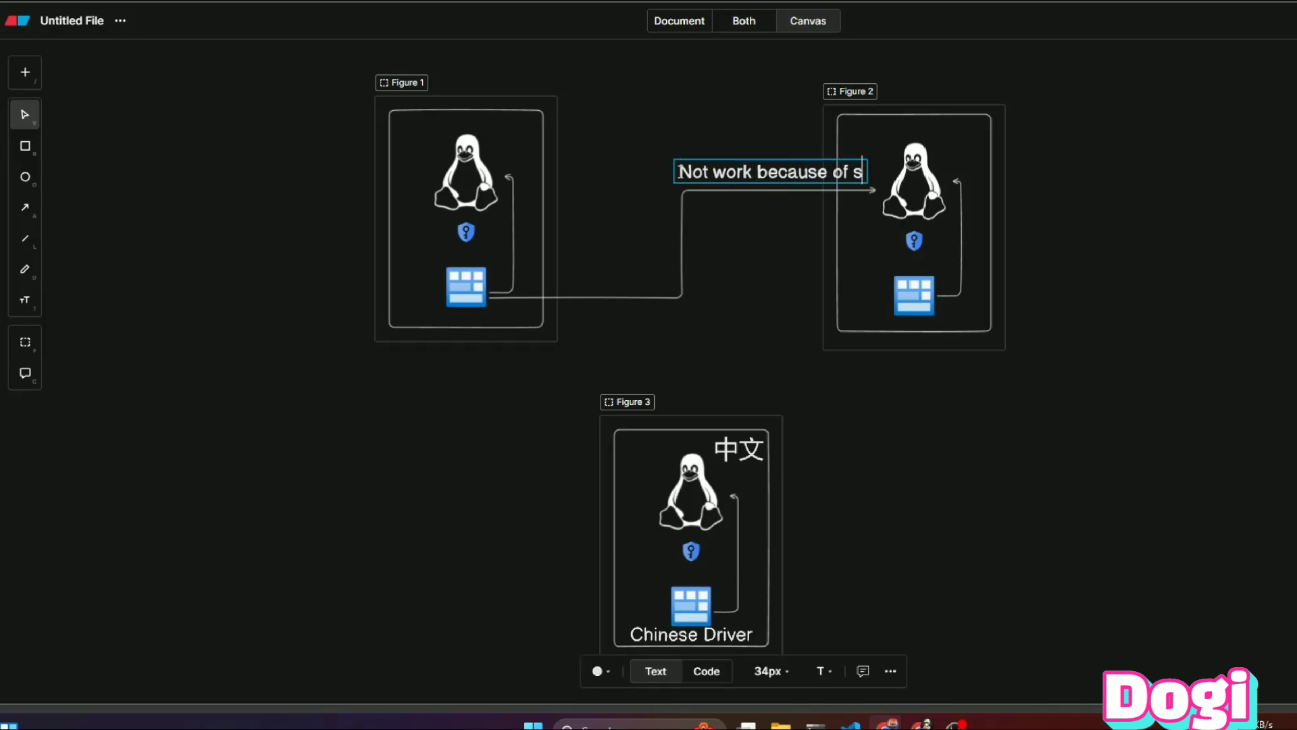
type("ignal")
type("4")
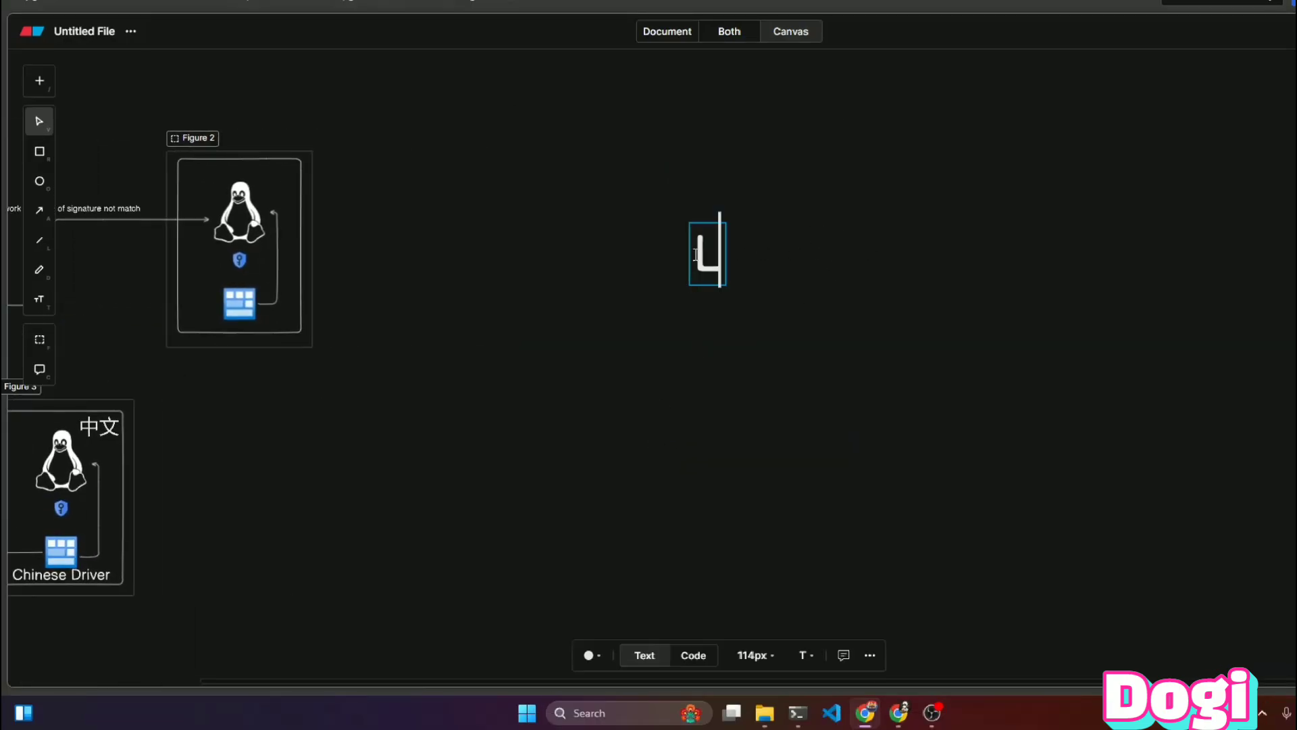
- Add the note 'Lets see how to make it cro…' and defconfig settings disabling module signing
type("Lets see how to m")
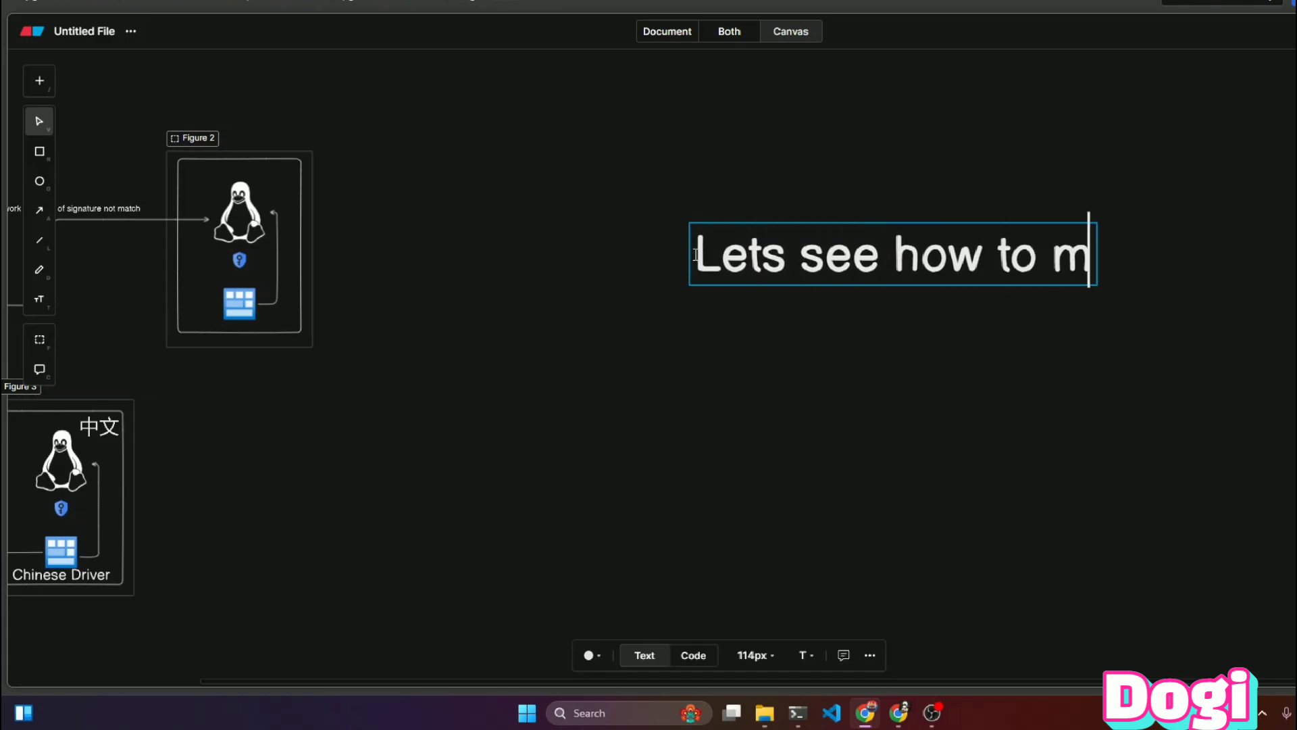
type("ake it cro")
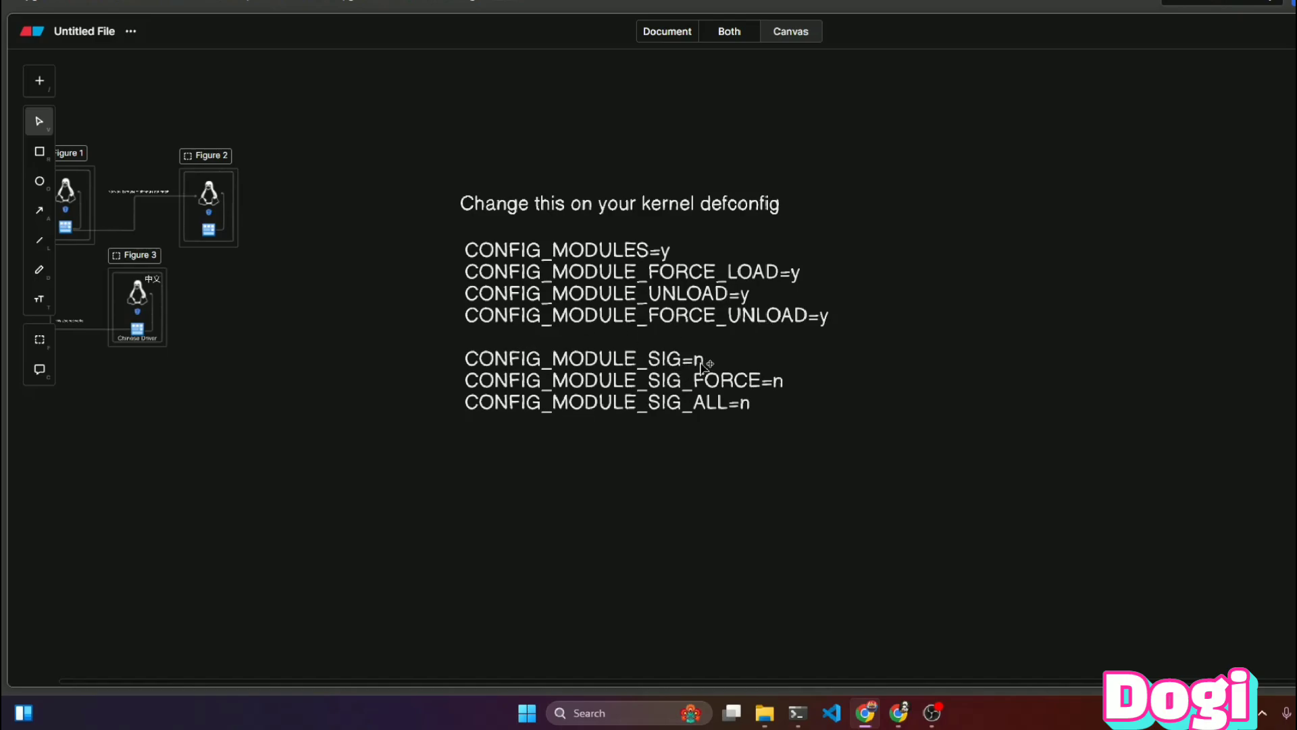
mouse_move(608, 383)
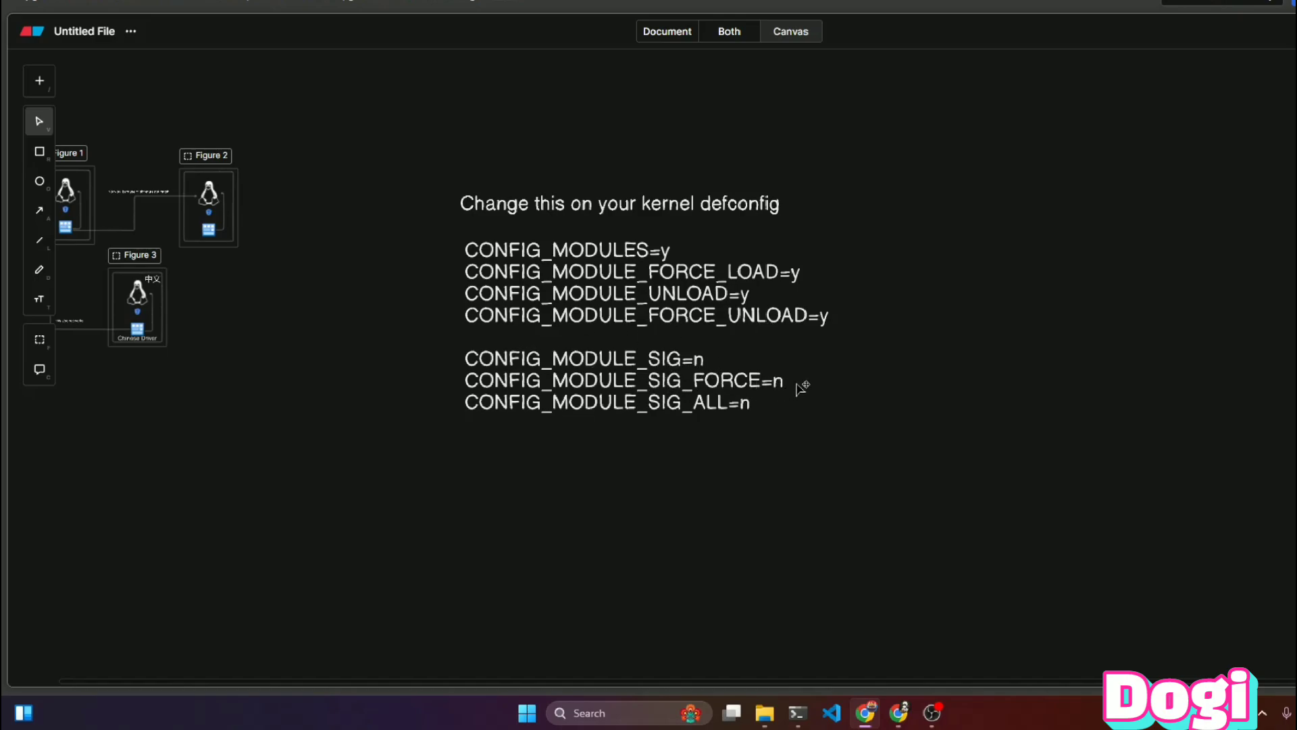
mouse_move(763, 415)
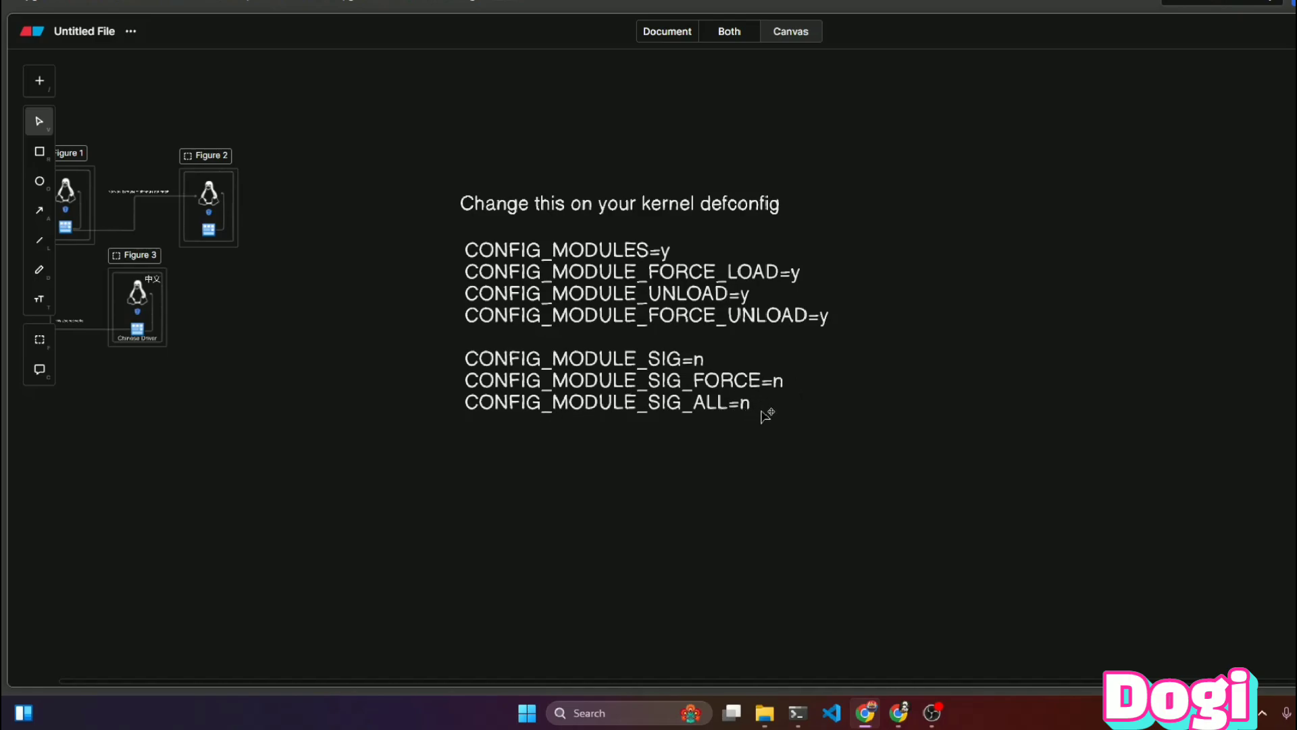
mouse_move(775, 470)
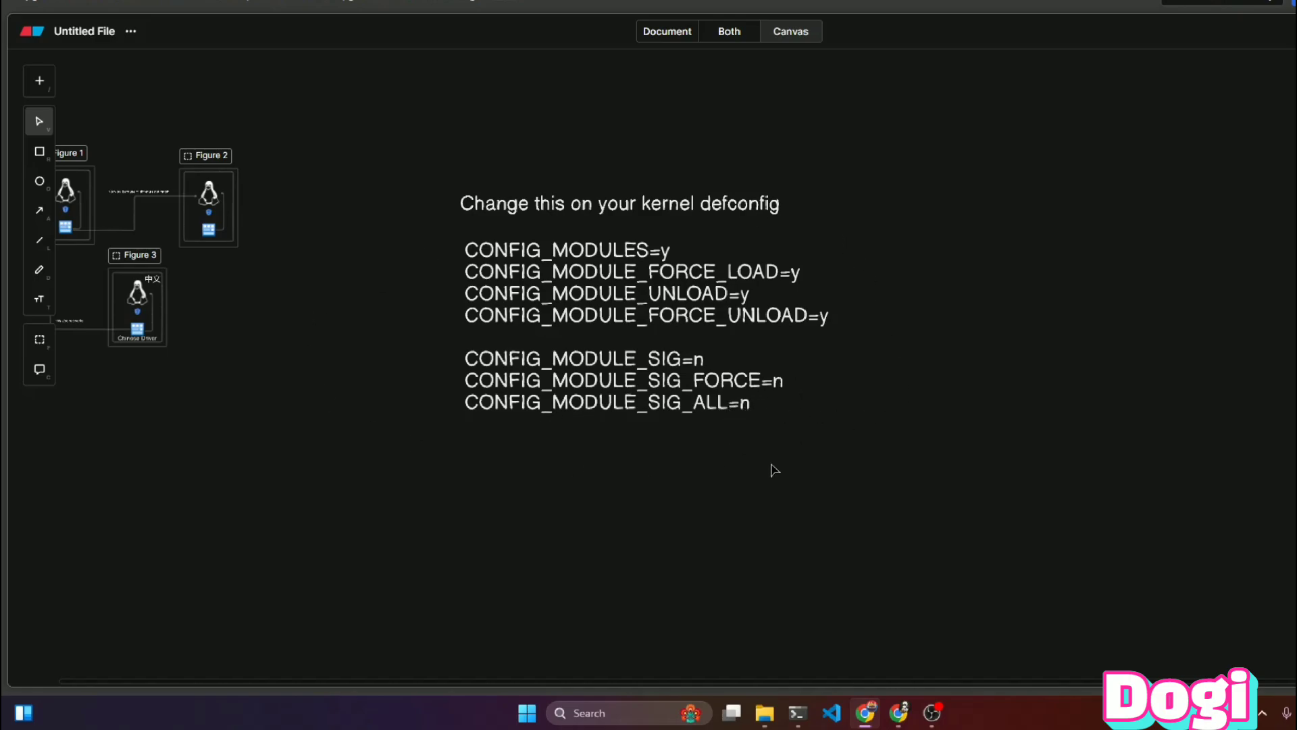
mouse_move(857, 550)
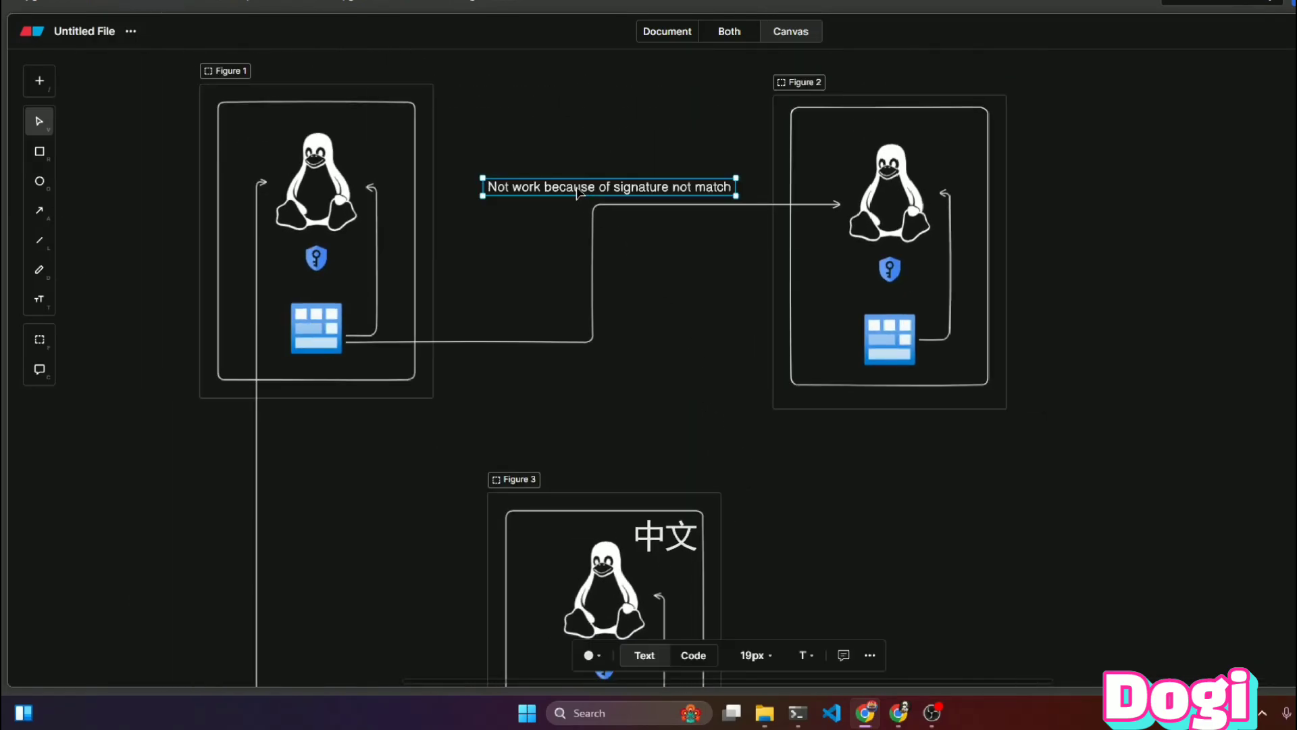
scroll("down", 3)
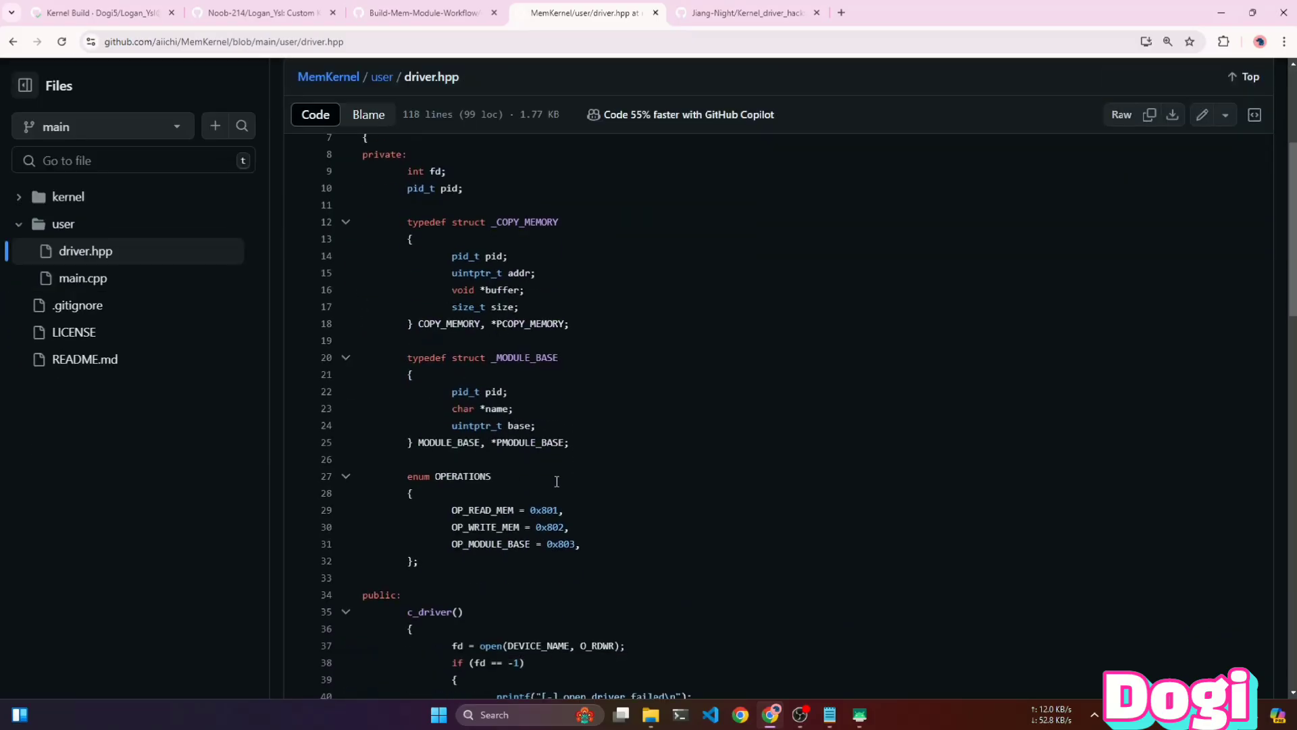
- Scroll through MemKernel's driver.hpp, then move to user/main.cpp via the user folder
scroll("down", 3)
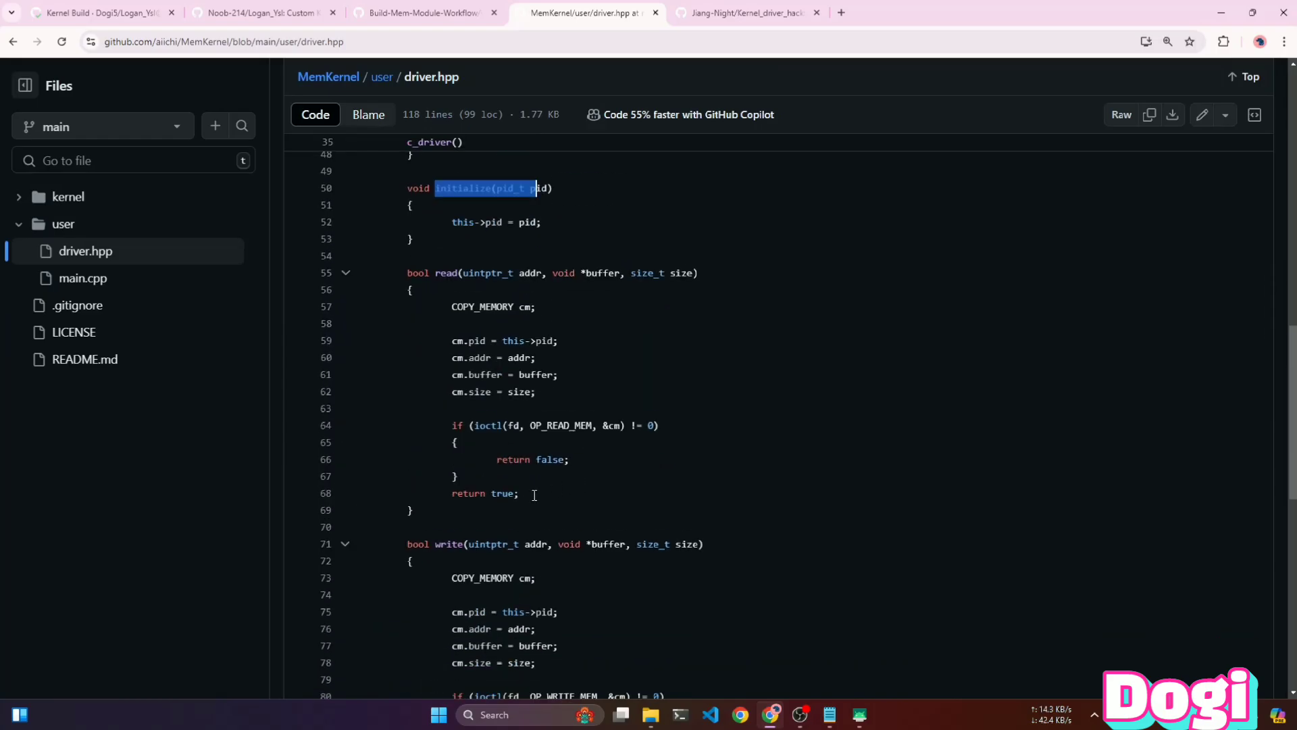
scroll("down", 3)
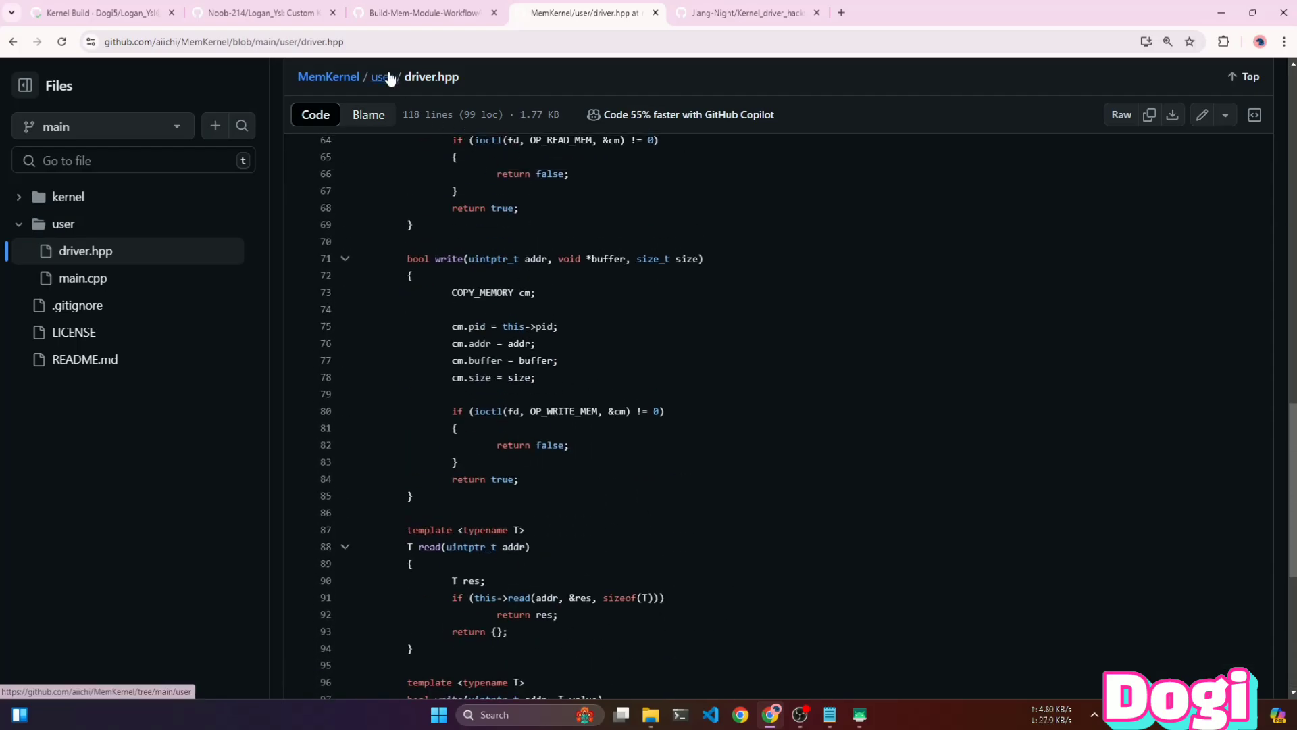
left_click(380, 77)
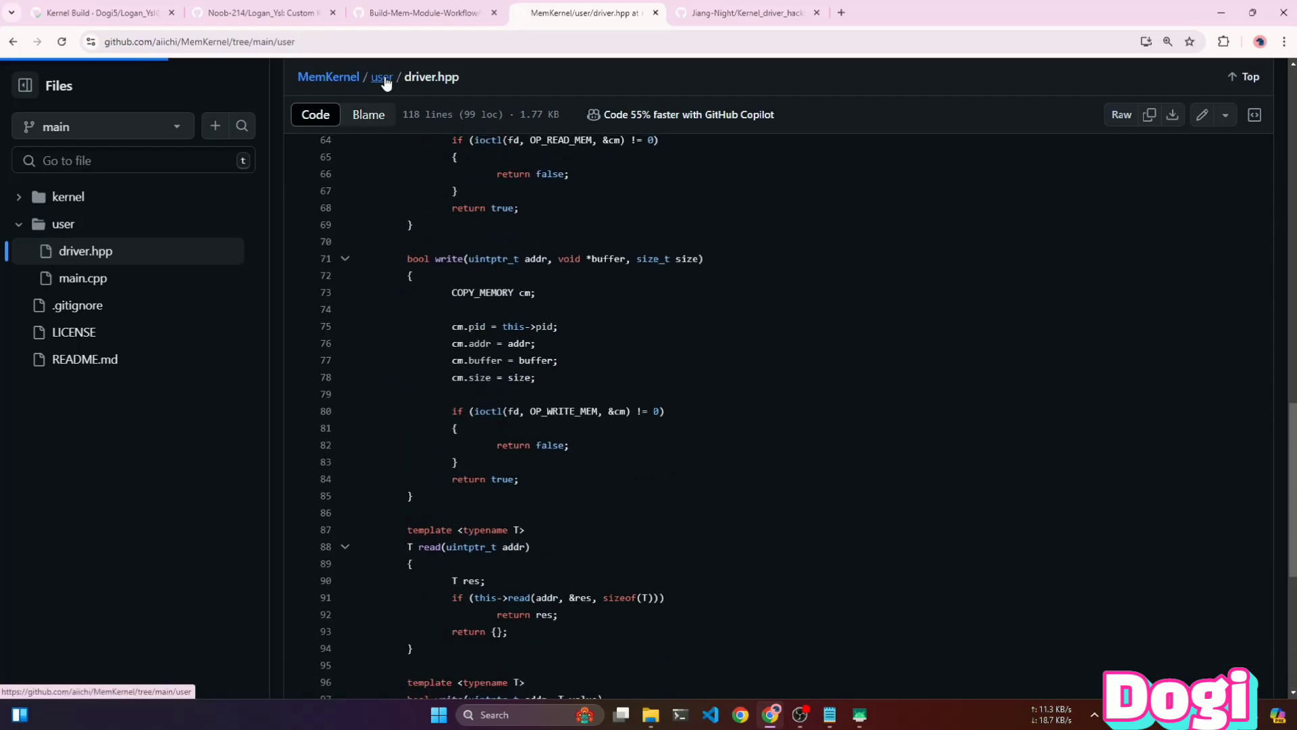
left_click(382, 76)
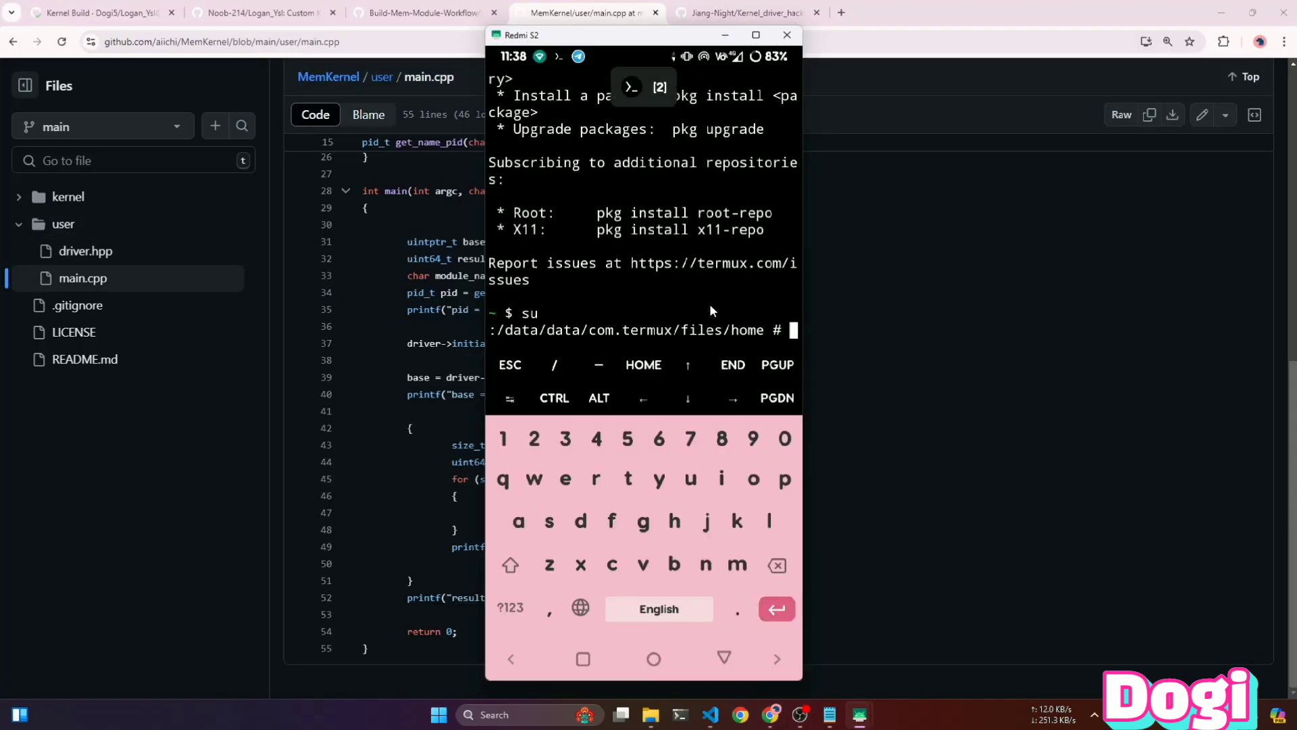
- As root, chmod 777 and run DogsCheat in /data/local/tmp, then reload memkernel.ko
key("Return")
type("cd data")
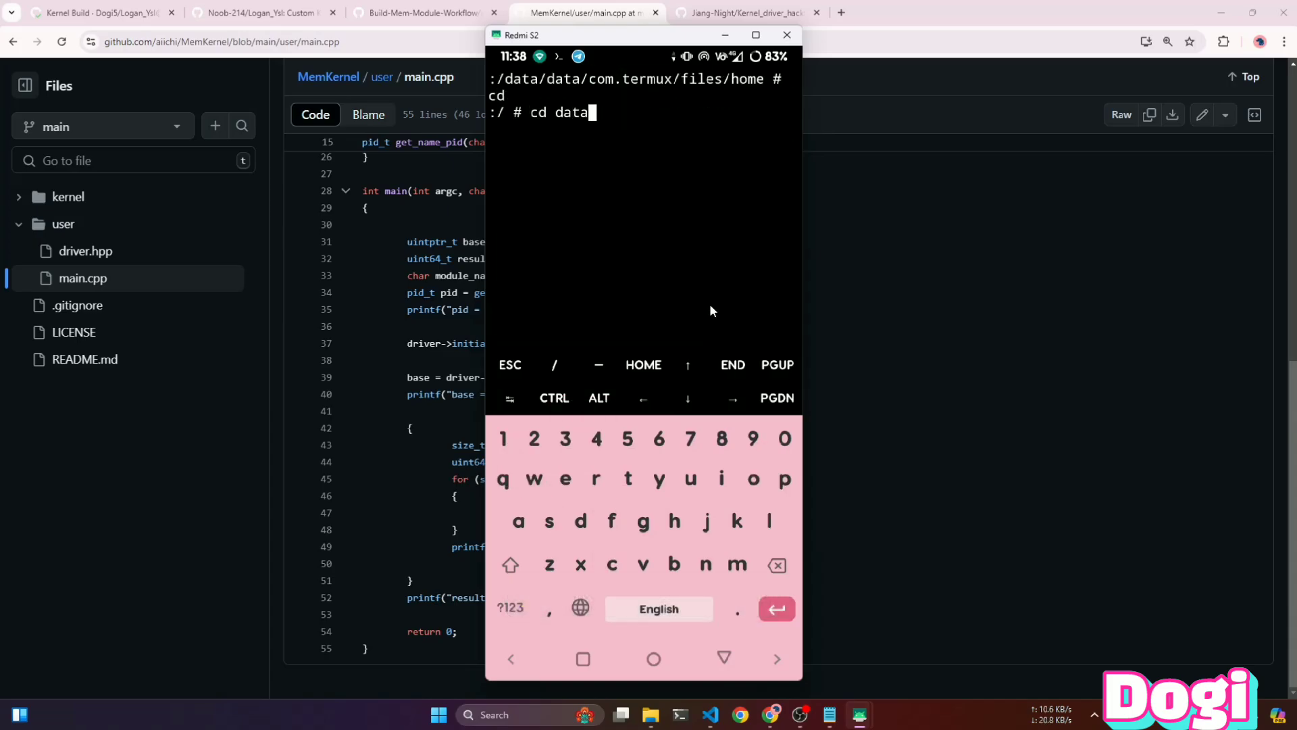
type("/local/tmp")
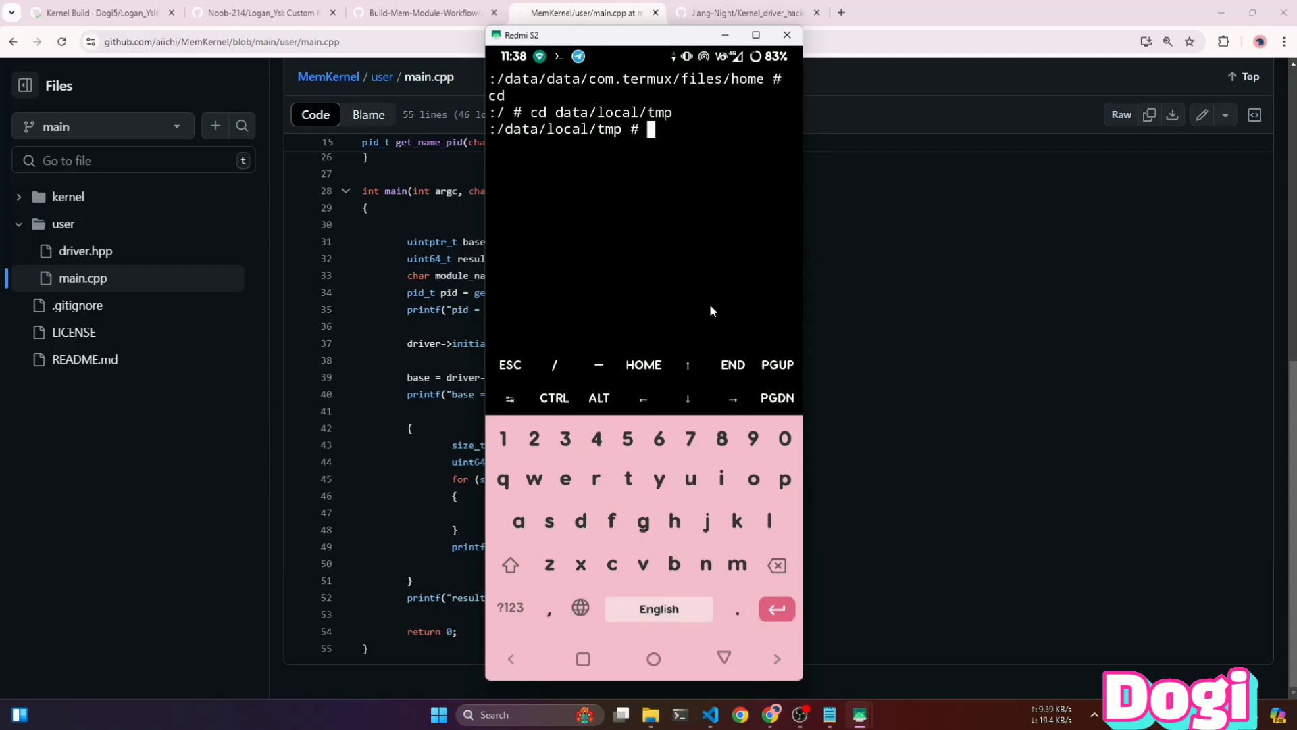
type("chmod")
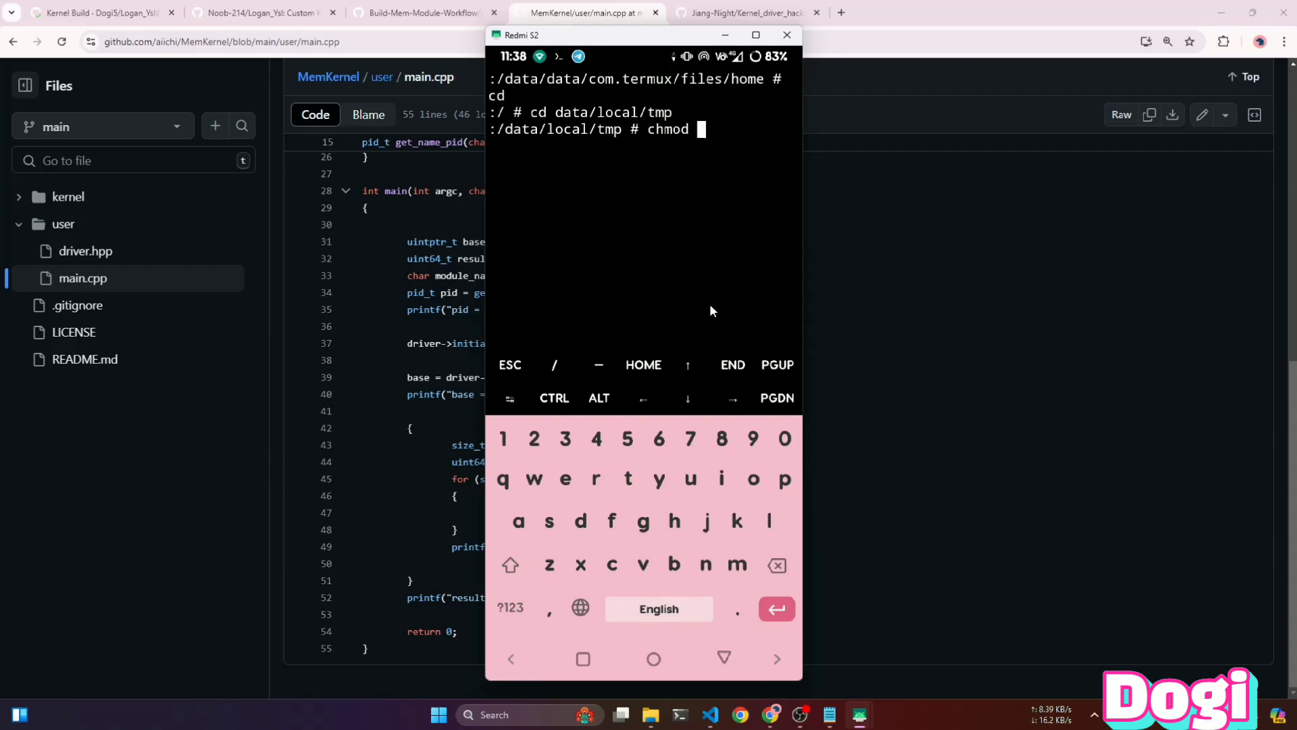
type("777 DogsCheat")
type("./")
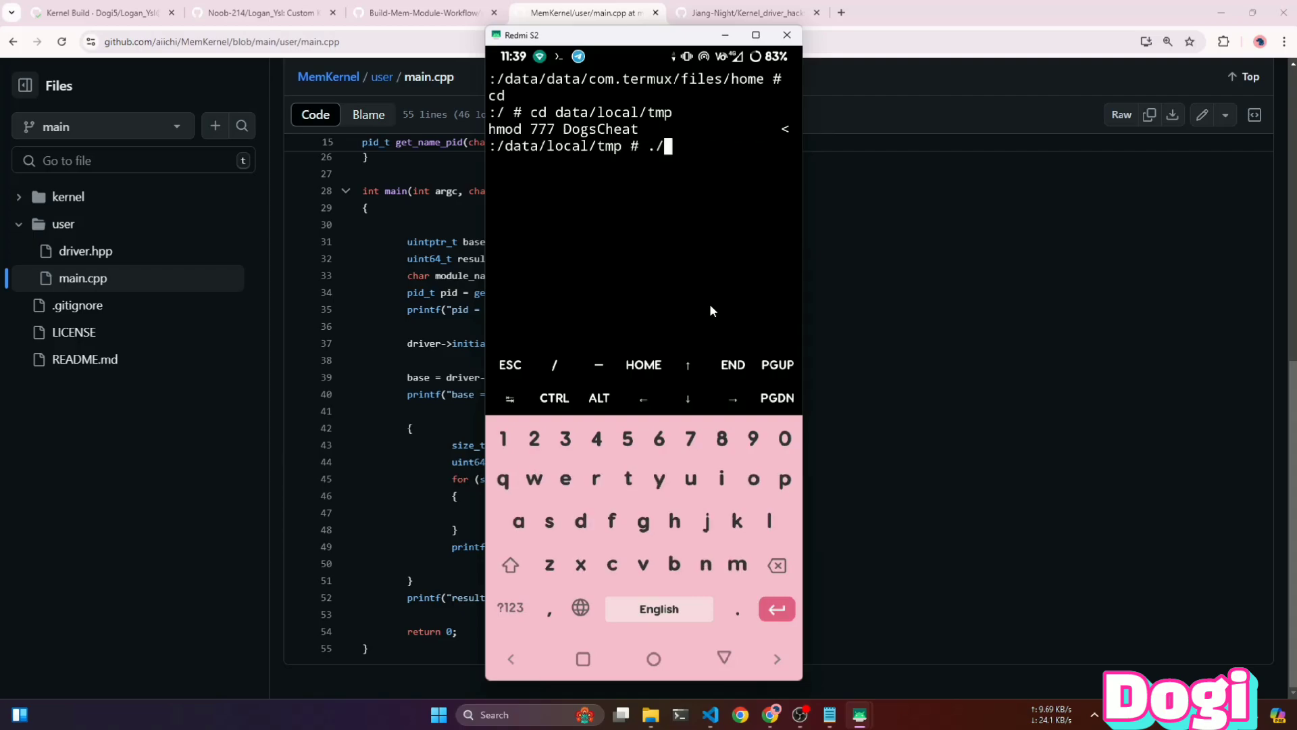
key("Enter")
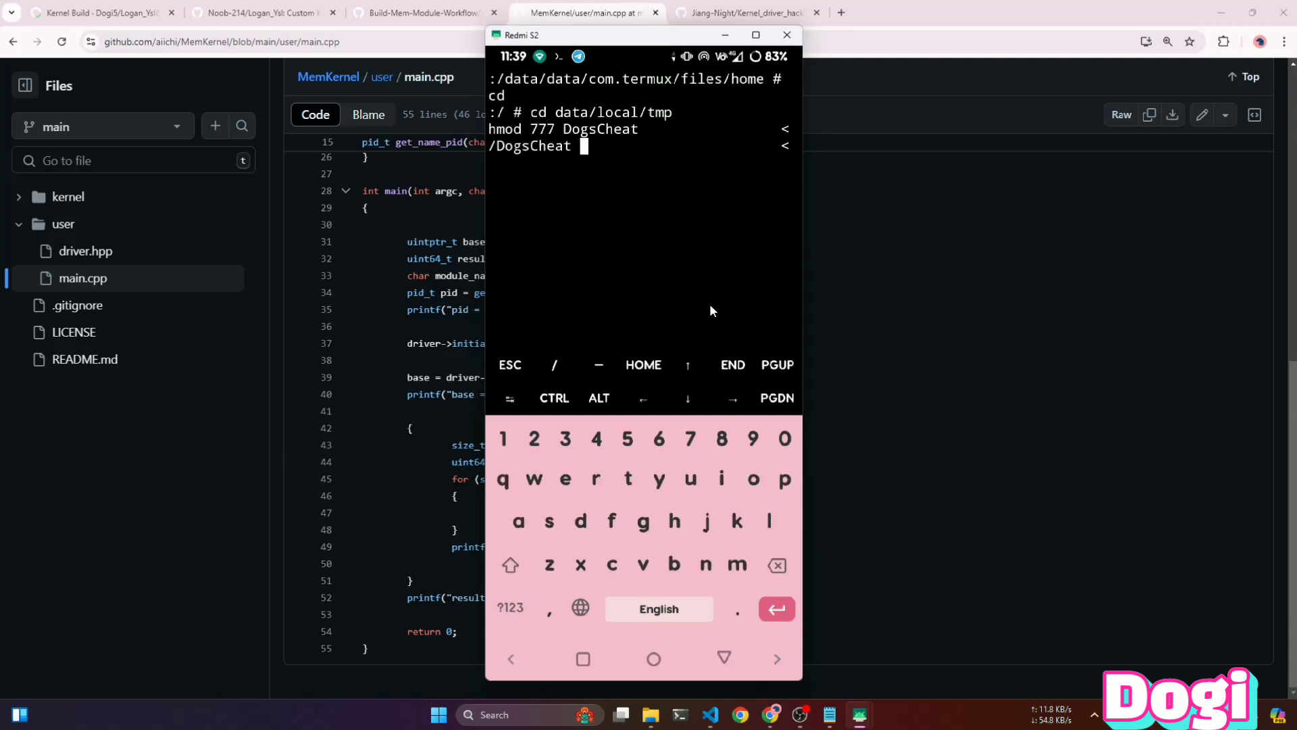
key("Enter")
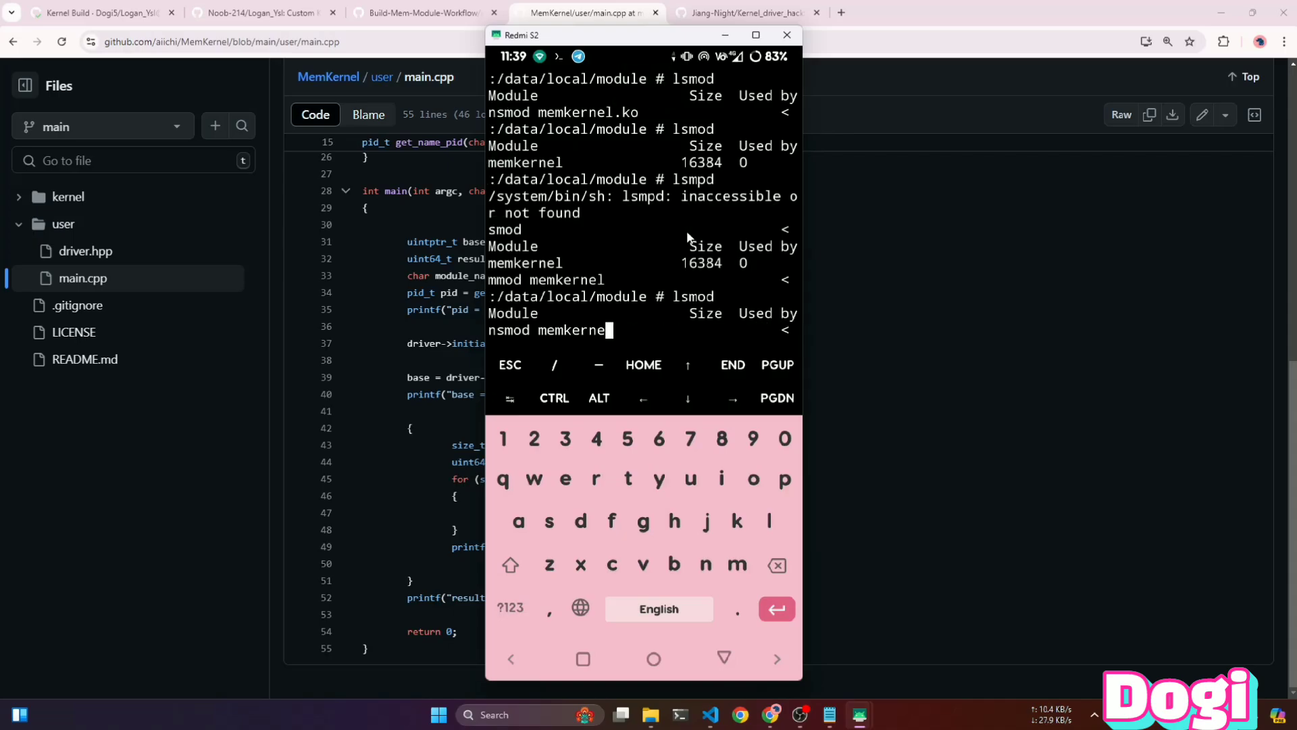
key("Enter")
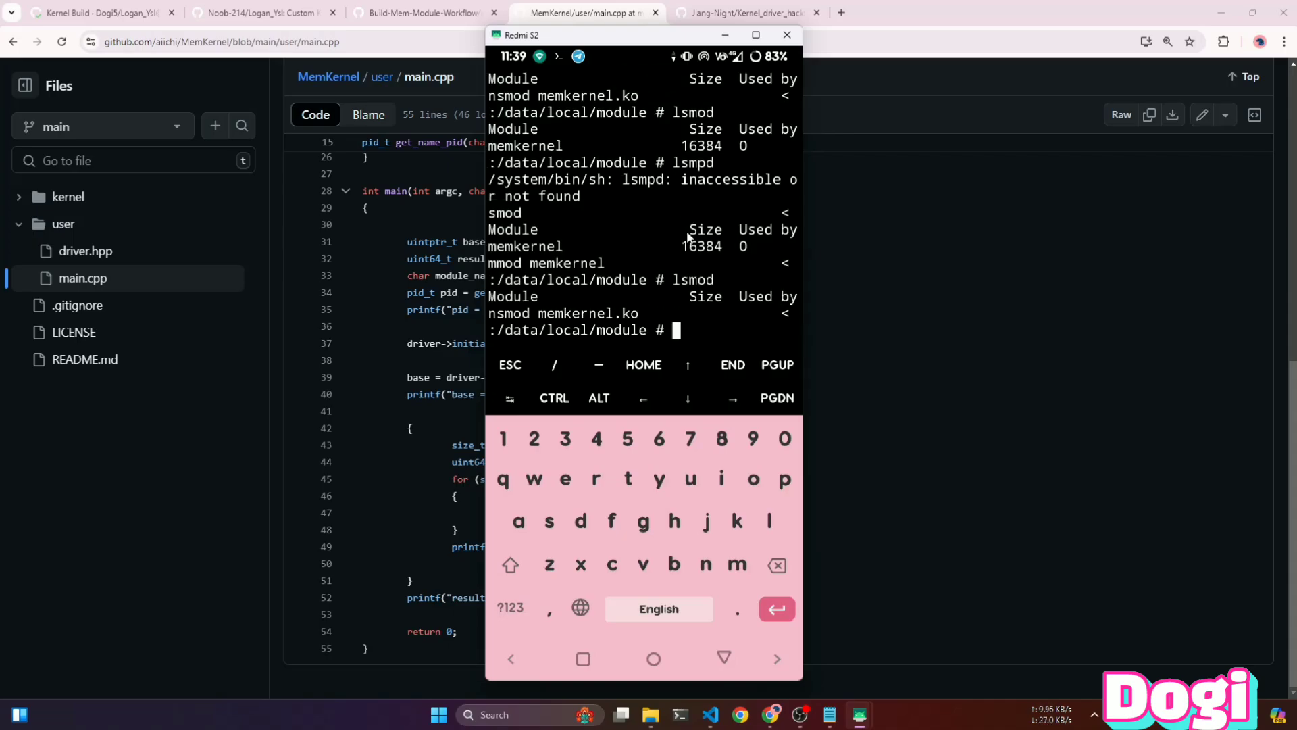